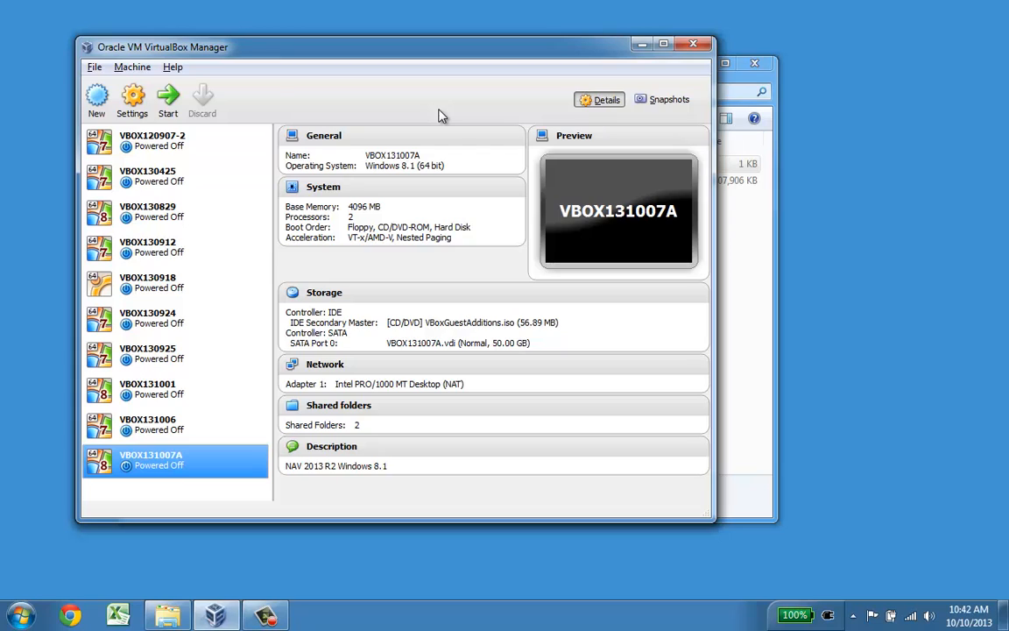
pyautogui.moveTo(434, 119)
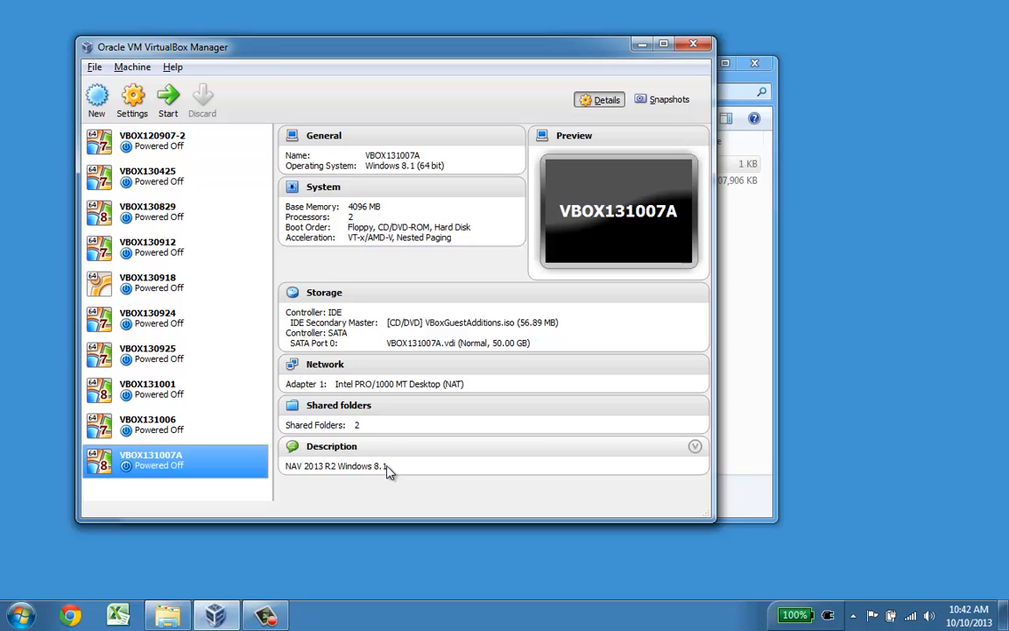
pyautogui.moveTo(172, 389)
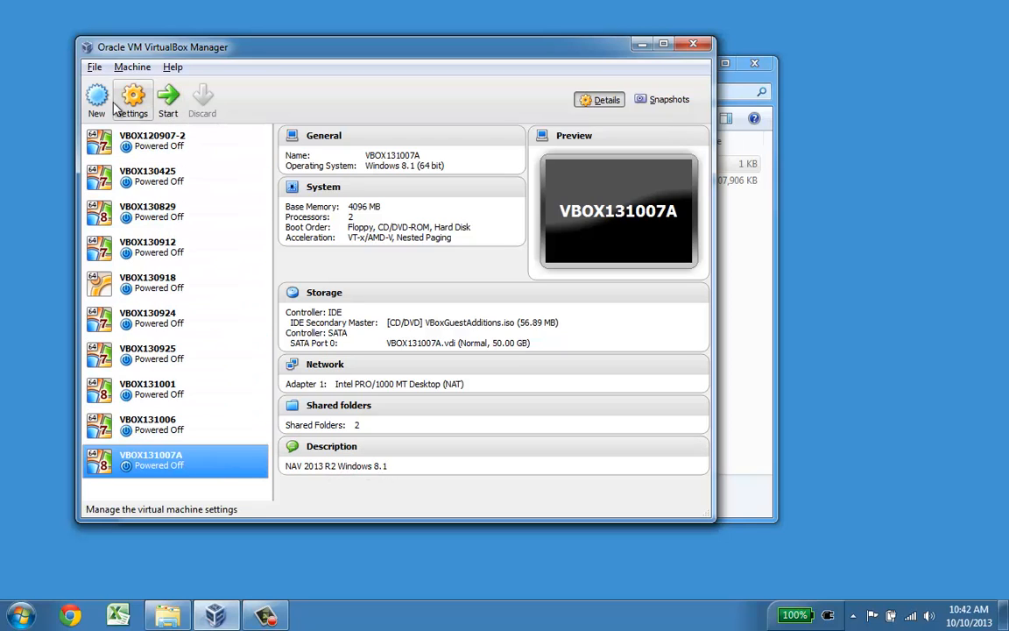
# - Create a new machine named VBOX131010 with Windows 8.1 (64 bit) as its version
pyautogui.click(96, 98)
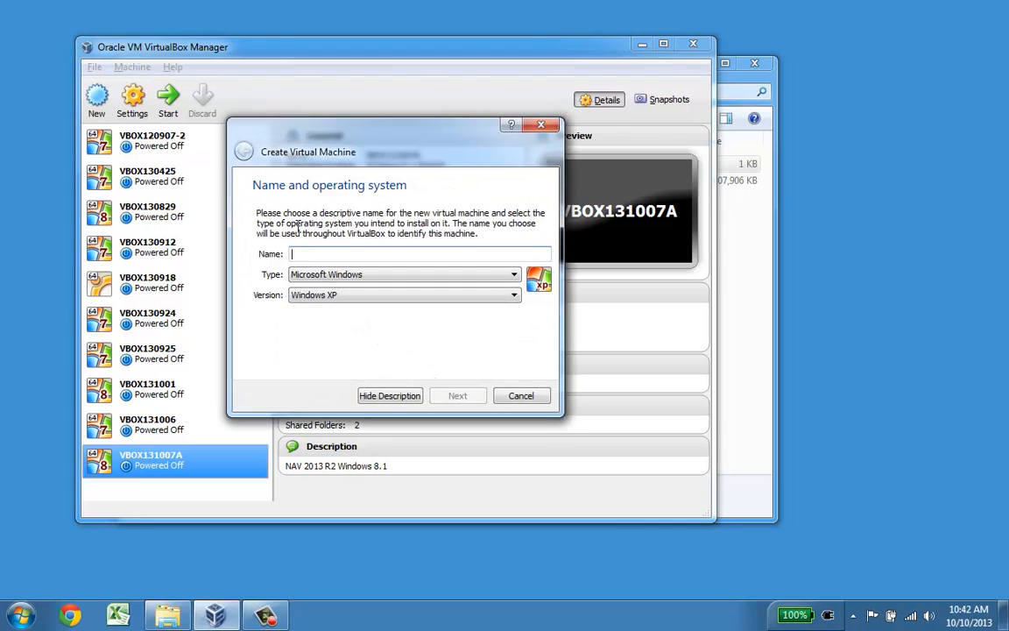
pyautogui.write('VBOX')
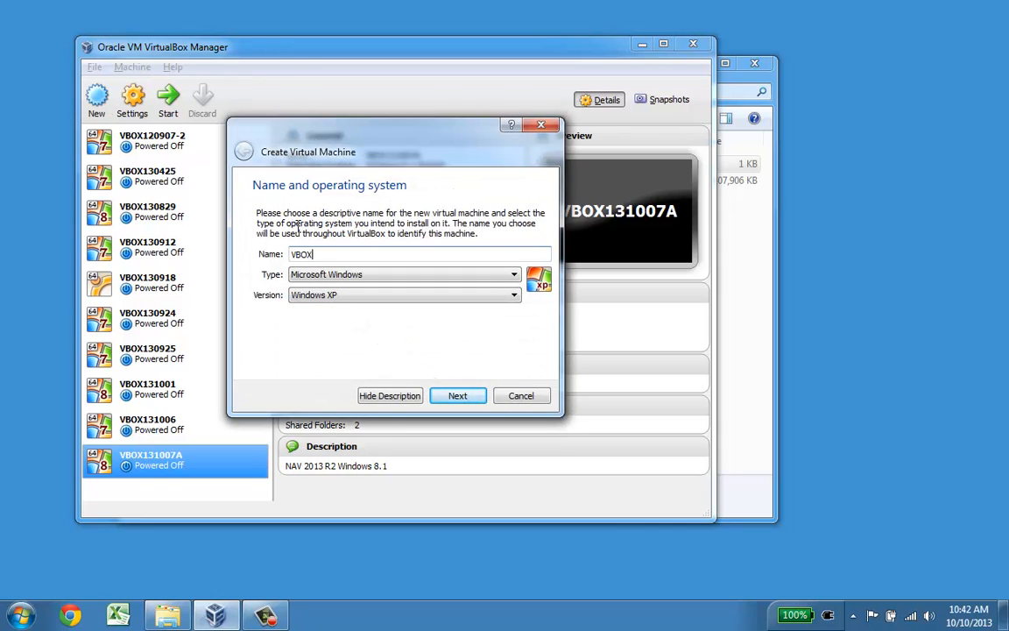
pyautogui.write('131010')
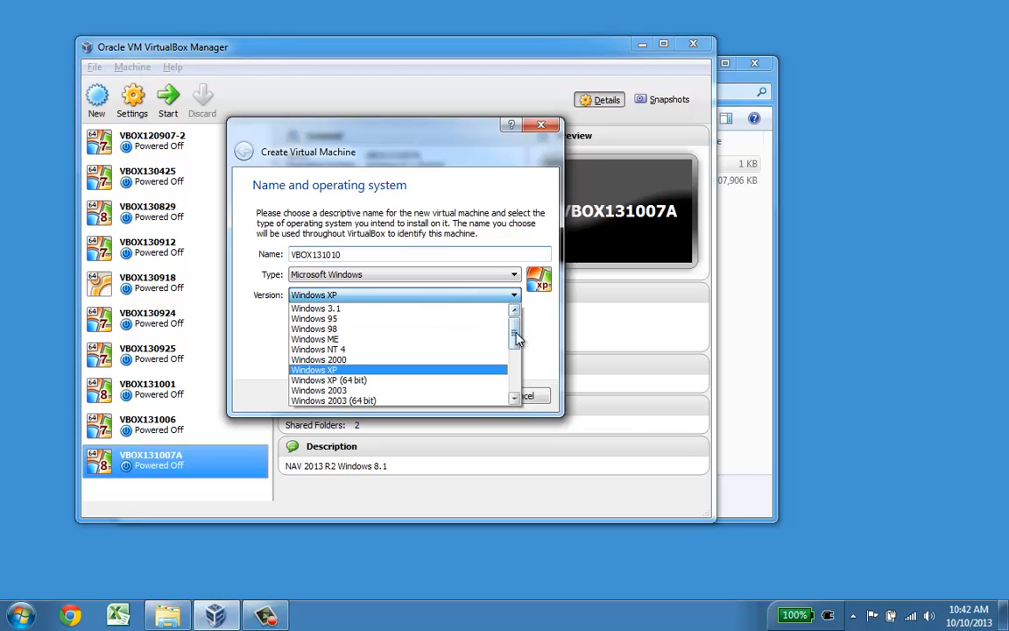
pyautogui.scroll(-3)
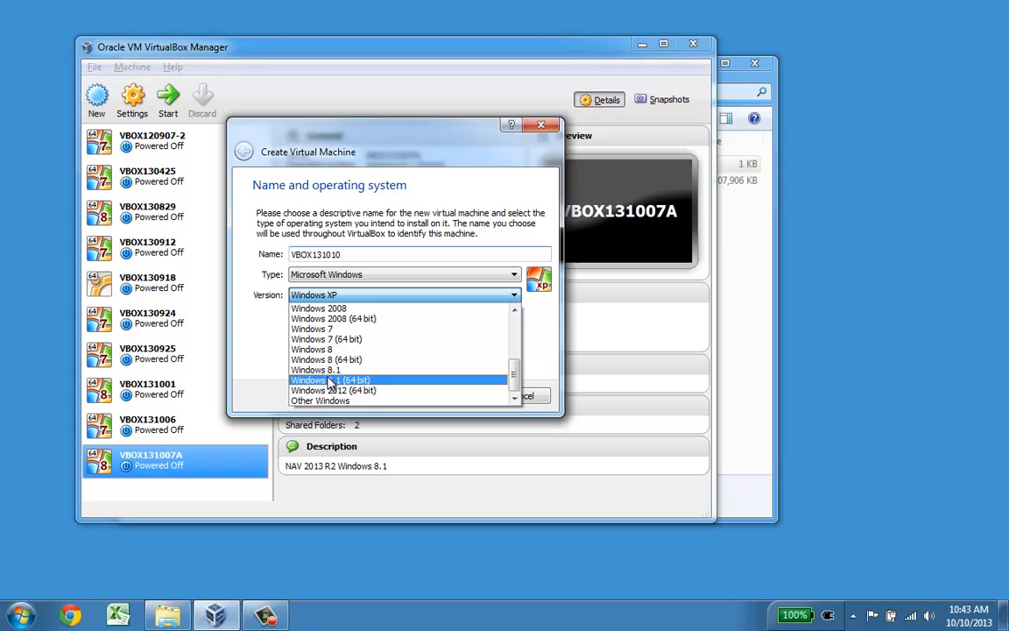
pyautogui.moveTo(352, 385)
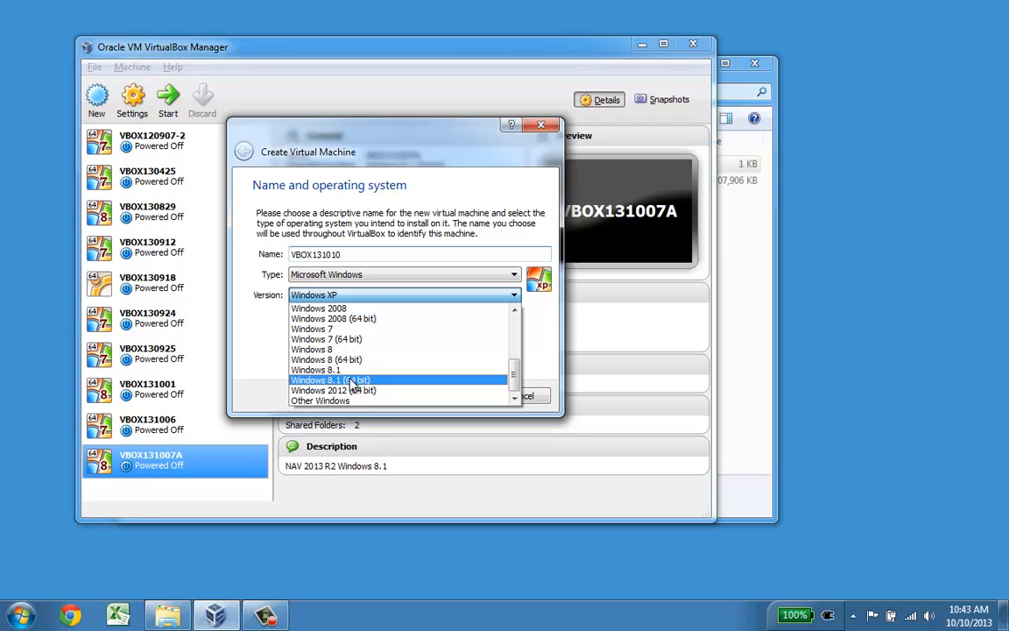
pyautogui.click(329, 378)
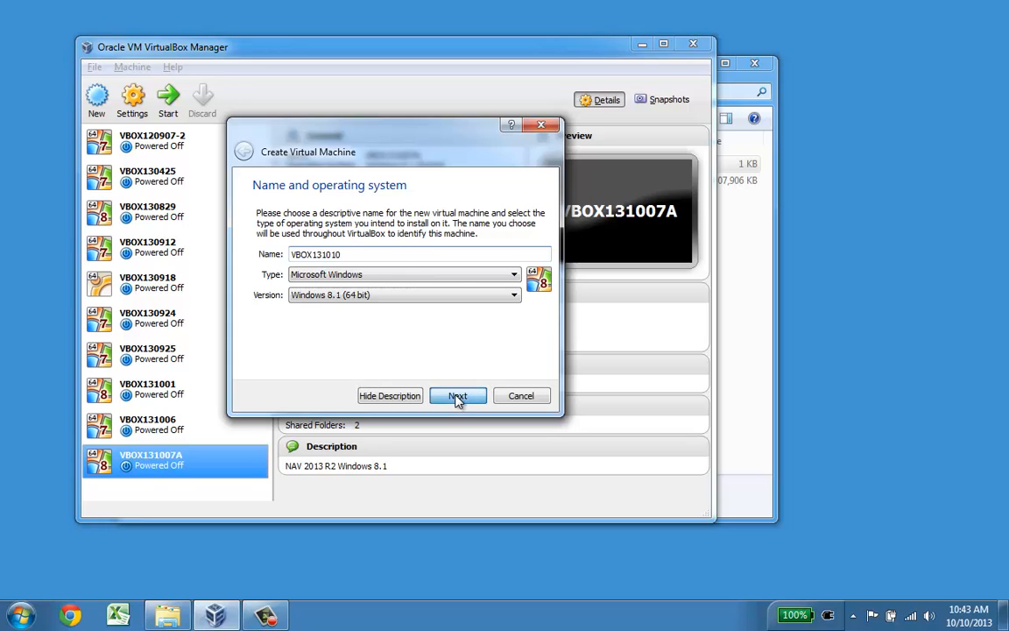
# - Set the machine's memory to 4096 MB and proceed to the hard drive step
pyautogui.click(458, 396)
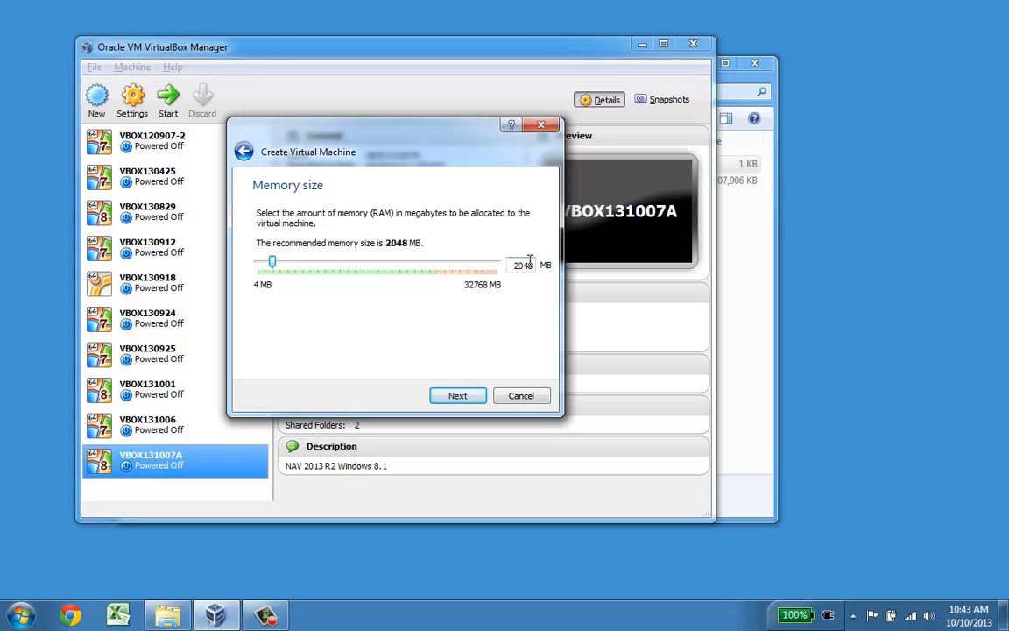
pyautogui.moveTo(273, 261); pyautogui.dragTo(287, 261)
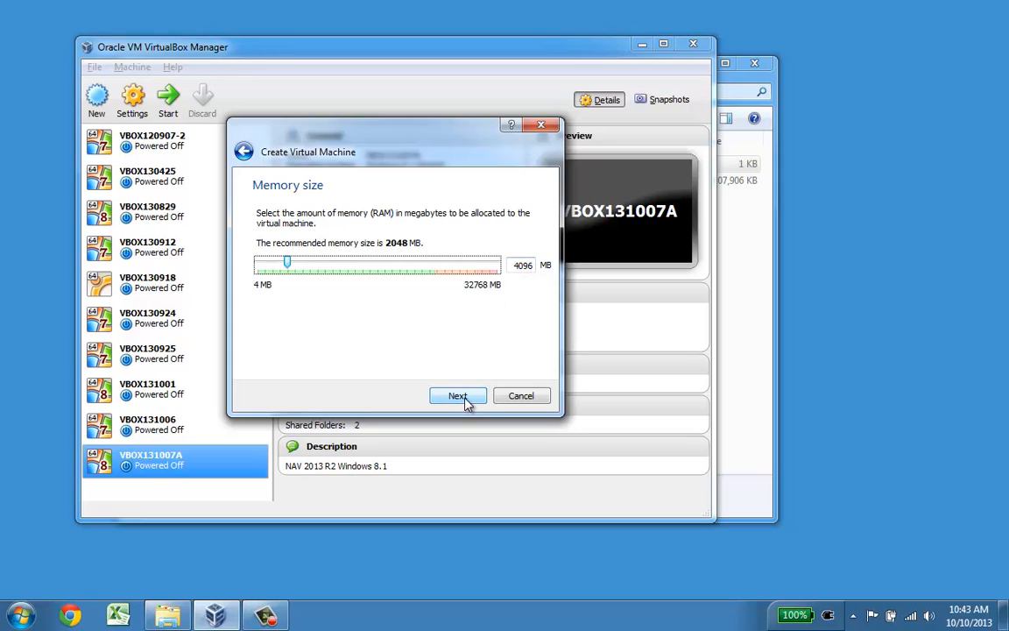
pyautogui.click(457, 396)
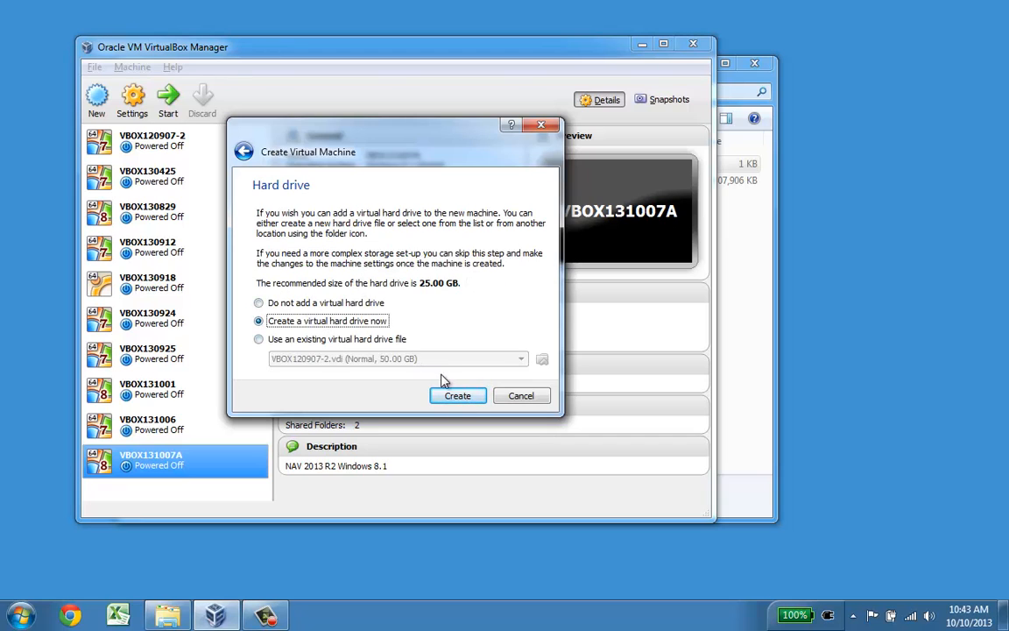
# - Create a dynamically allocated 50 GB VDI disk and finish creating VBOX131010
pyautogui.click(457, 396)
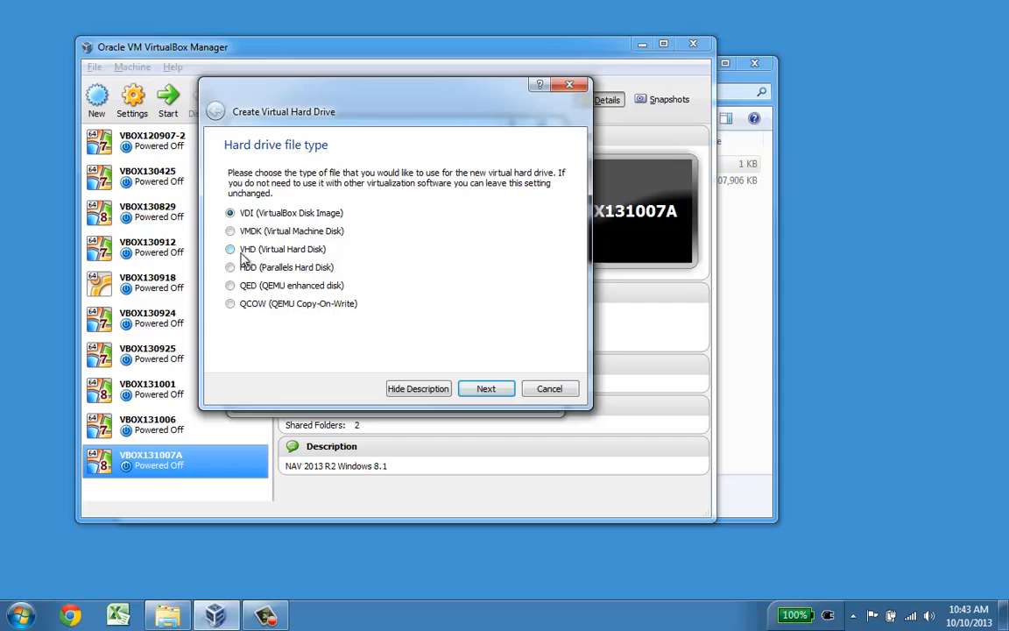
pyautogui.moveTo(296, 255)
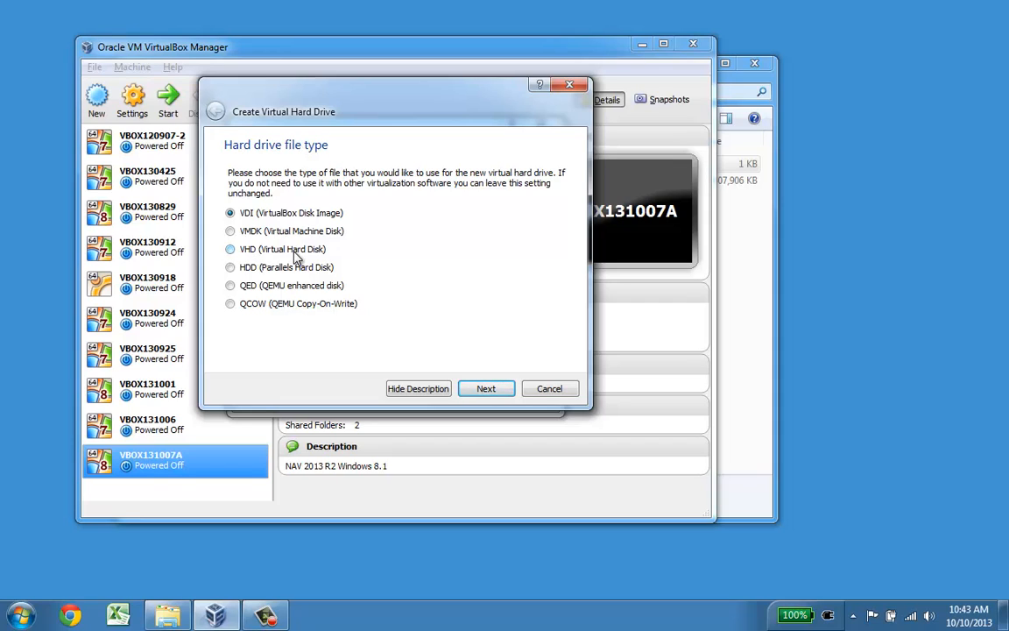
pyautogui.moveTo(471, 377)
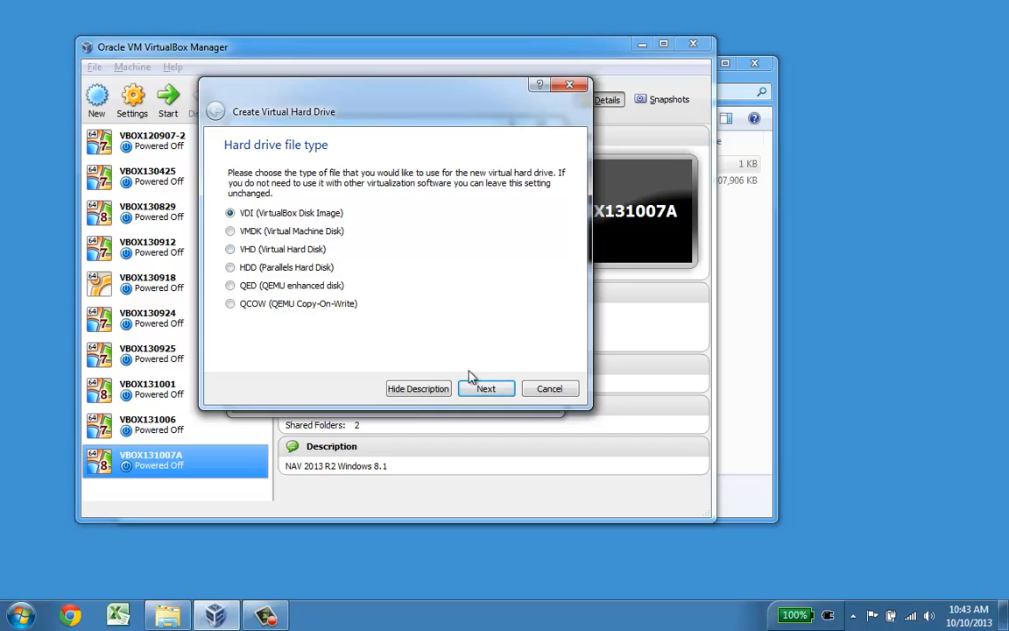
pyautogui.click(487, 389)
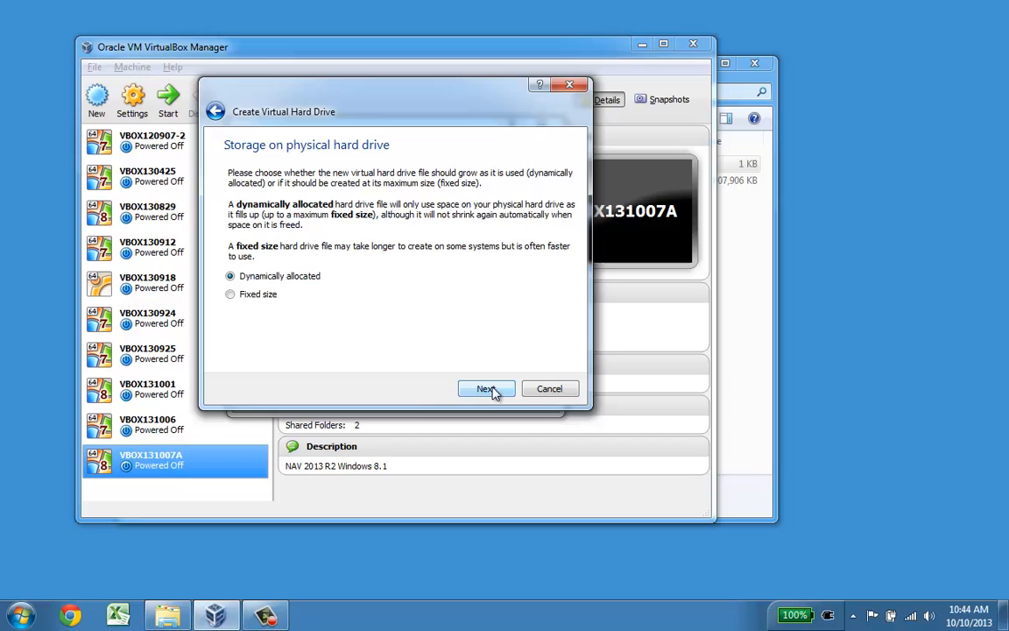
pyautogui.click(487, 389)
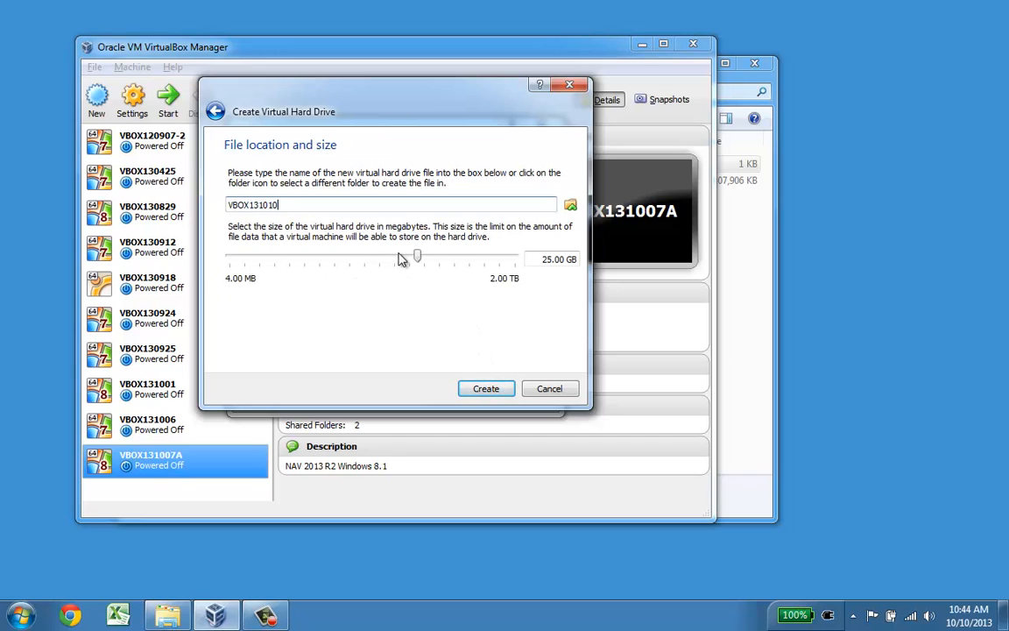
pyautogui.moveTo(417, 256); pyautogui.dragTo(403, 256)
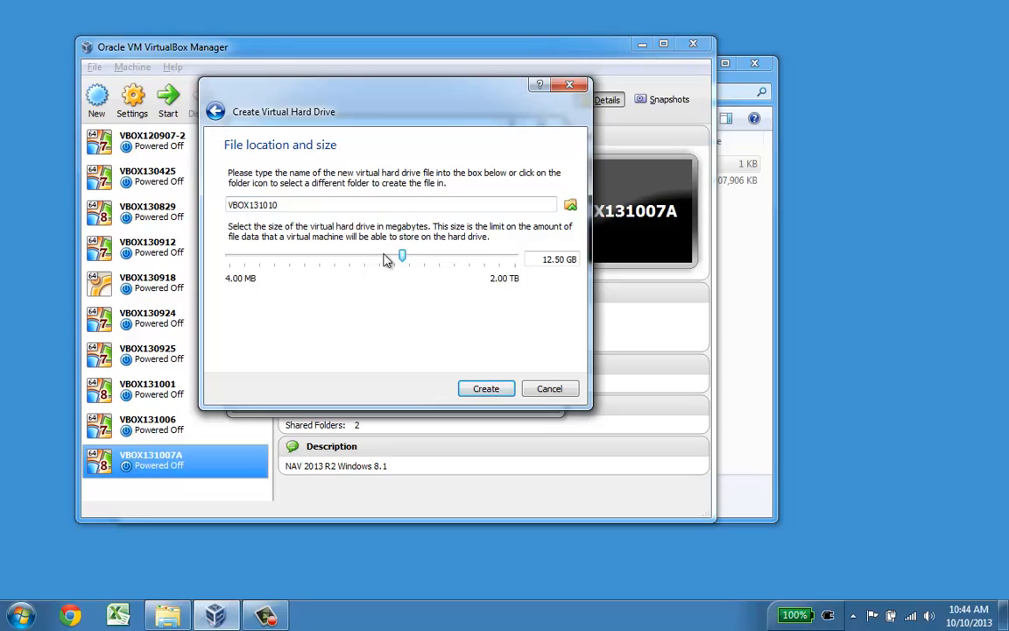
pyautogui.moveTo(401, 256); pyautogui.dragTo(412, 255)
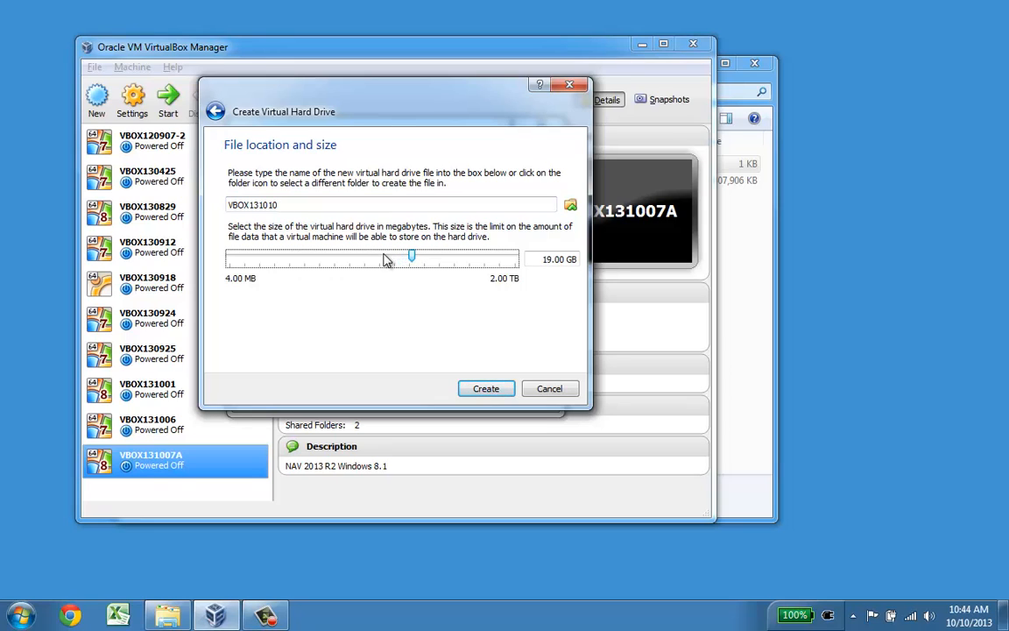
pyautogui.moveTo(413, 256); pyautogui.dragTo(431, 256)
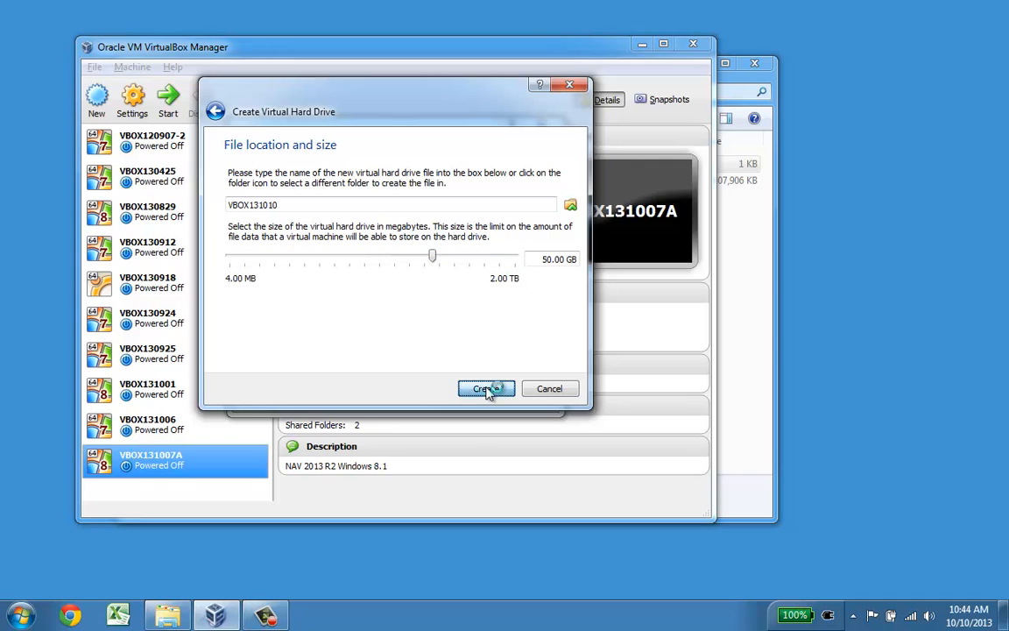
pyautogui.click(487, 389)
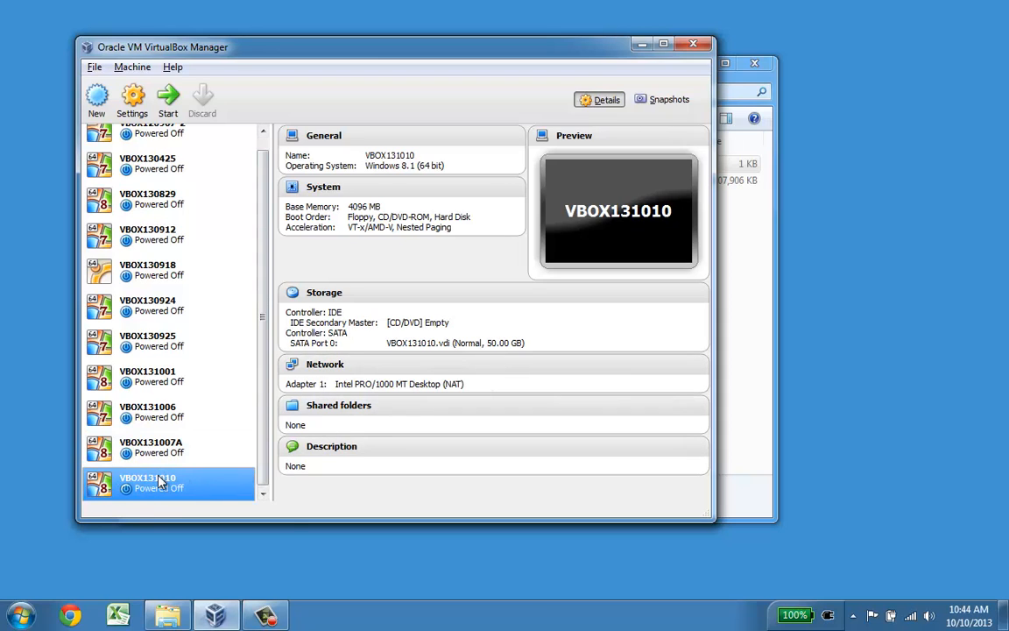
pyautogui.moveTo(147, 165)
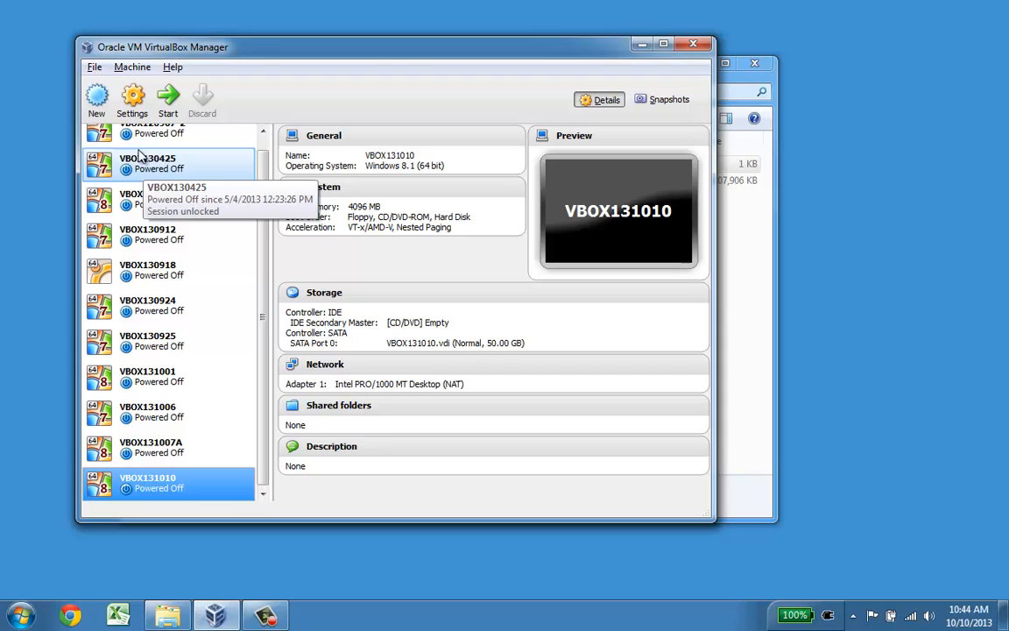
# - In VBOX131010's System settings, raise the processor count to 2 CPUs
pyautogui.click(131, 98)
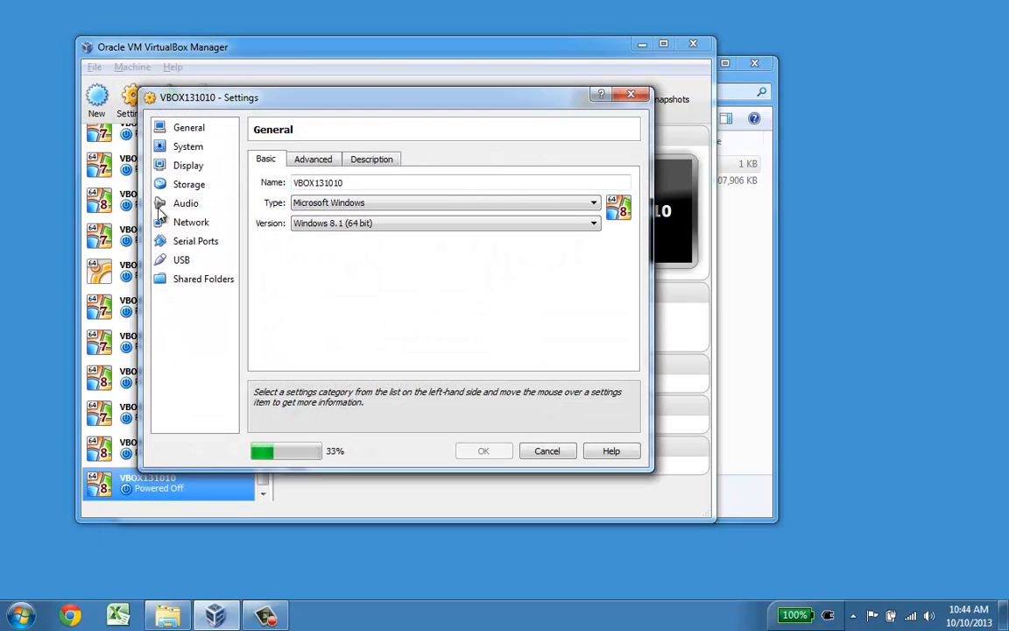
pyautogui.click(189, 147)
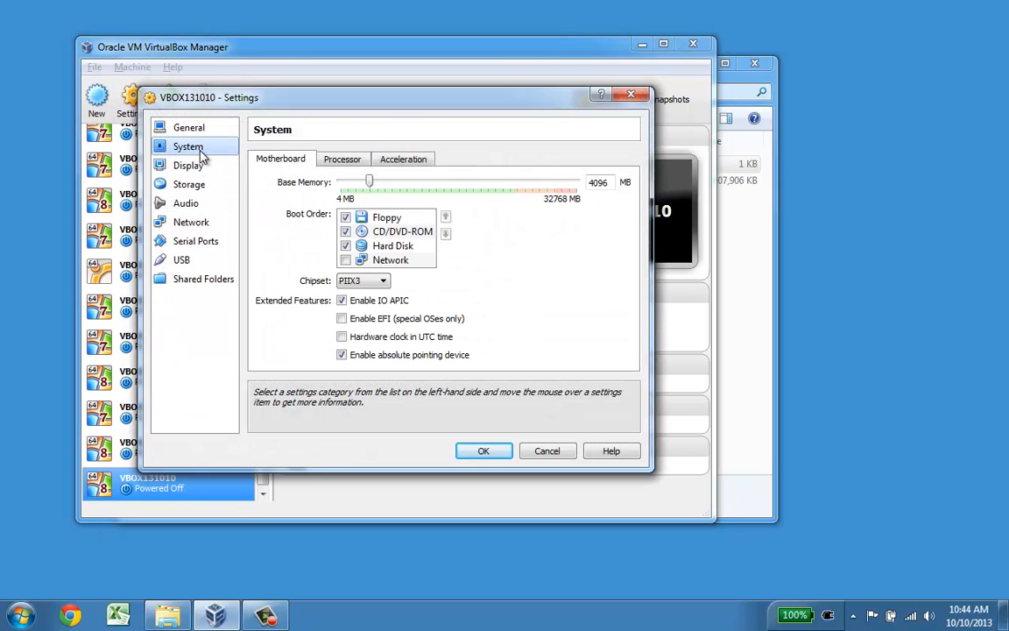
pyautogui.click(341, 157)
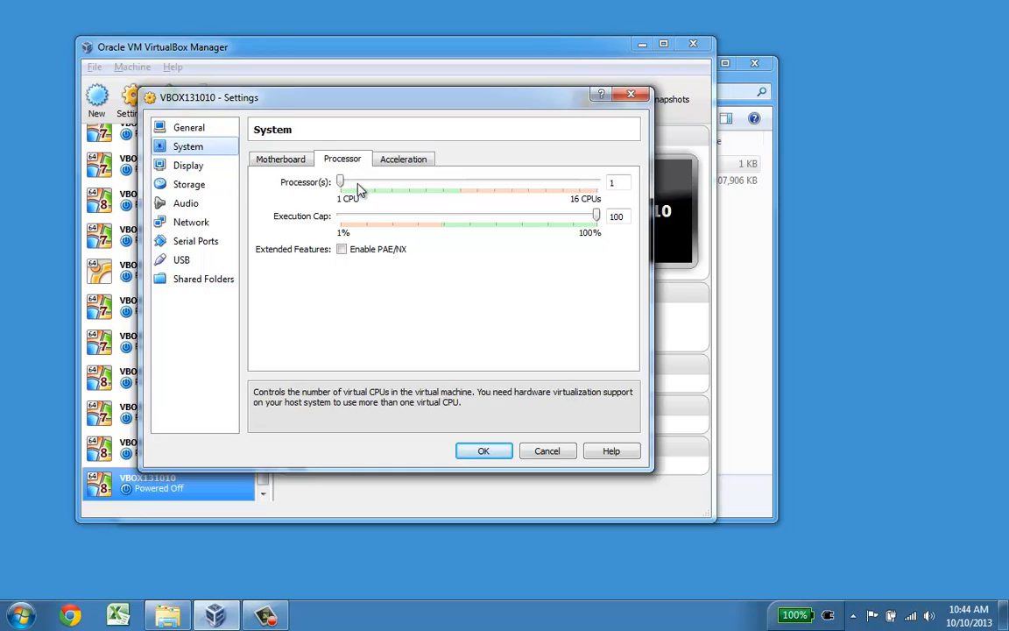
pyautogui.moveTo(340, 180); pyautogui.dragTo(357, 180)
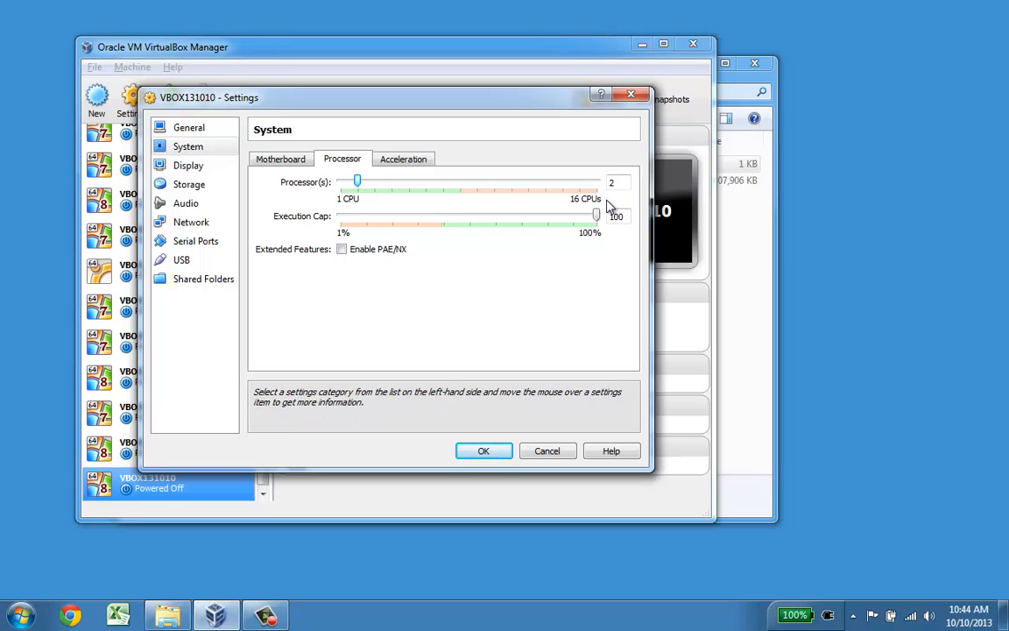
pyautogui.moveTo(393, 207)
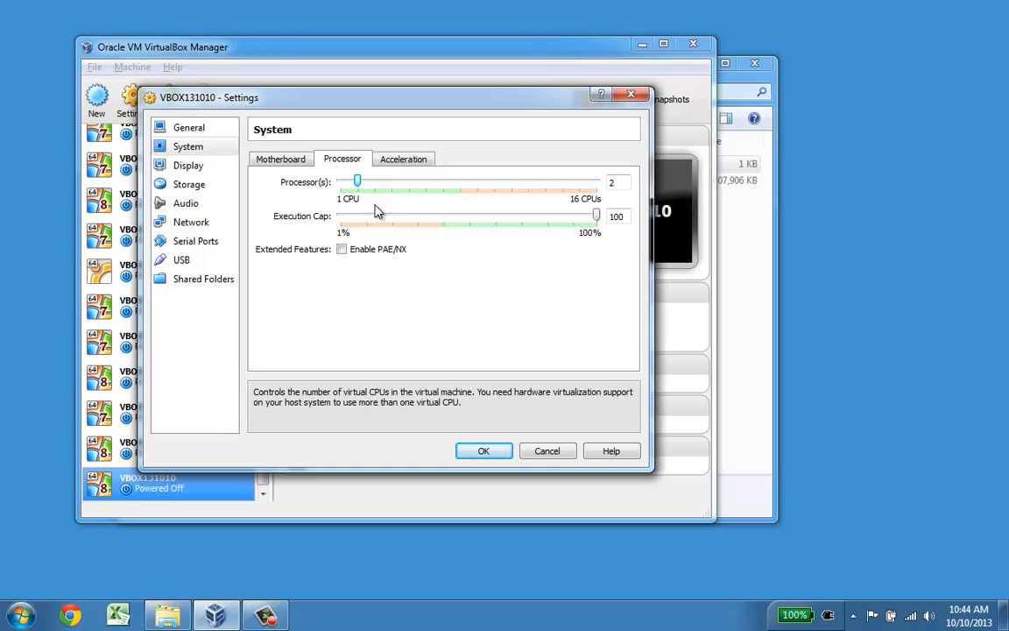
pyautogui.moveTo(464, 191)
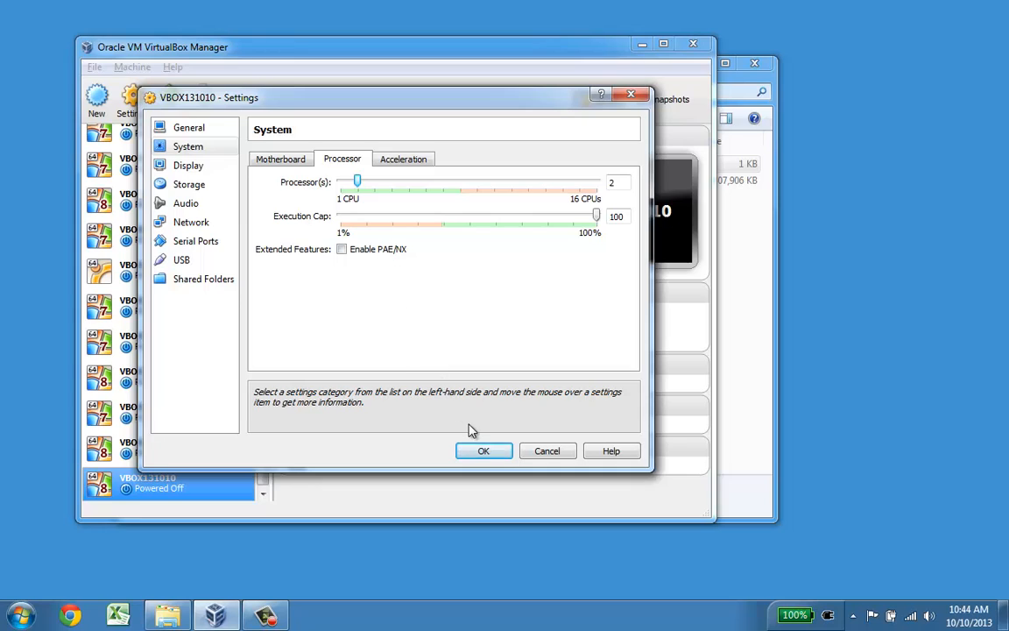
pyautogui.moveTo(357, 180)
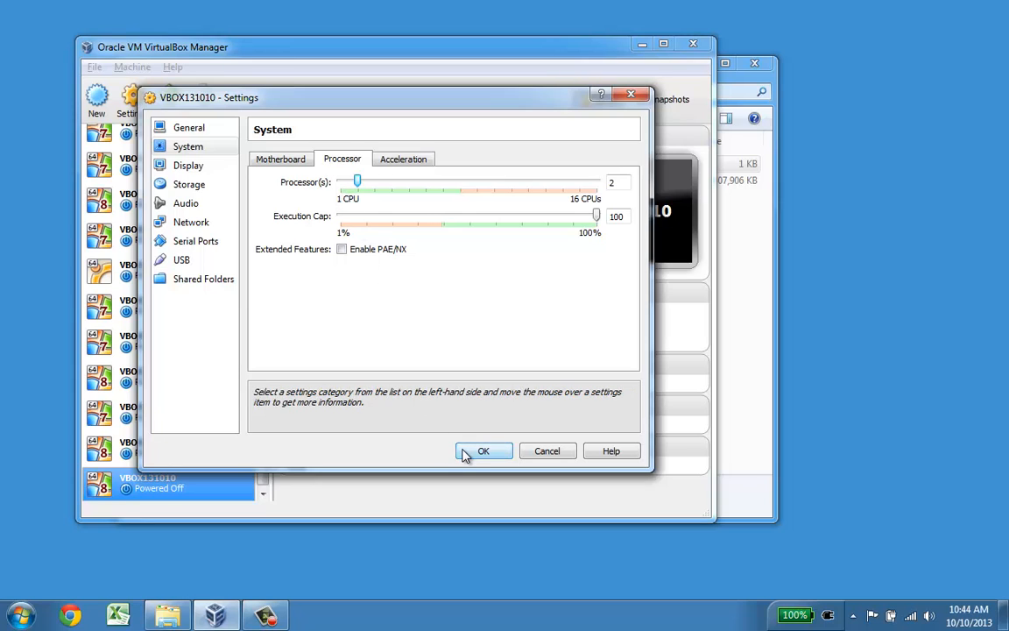
pyautogui.moveTo(219, 179)
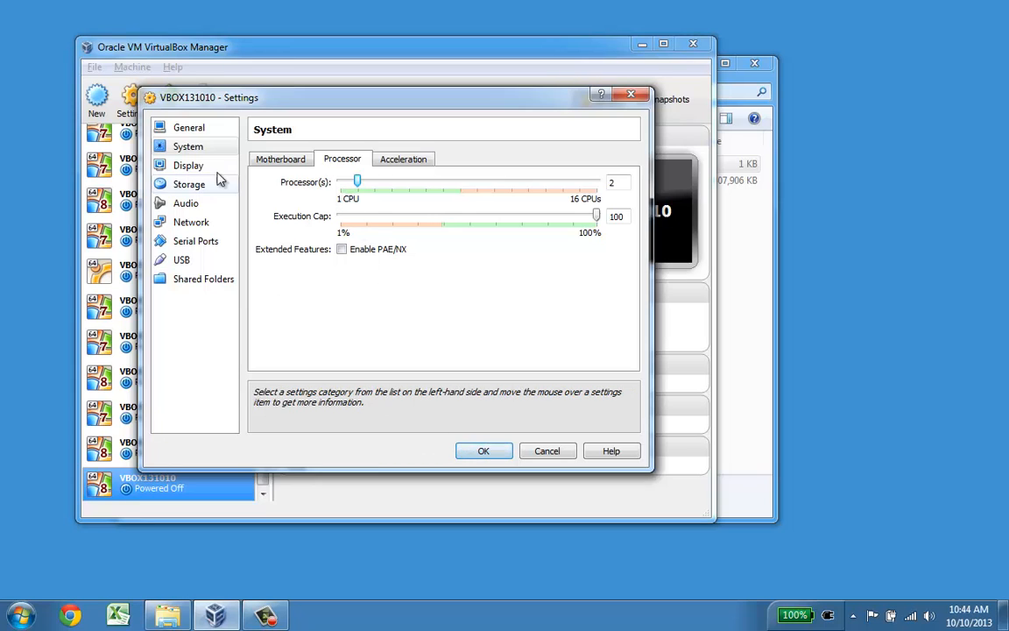
# - Enter 'Demo Install of Windows 8.1' as the General description and save the settings
pyautogui.click(189, 127)
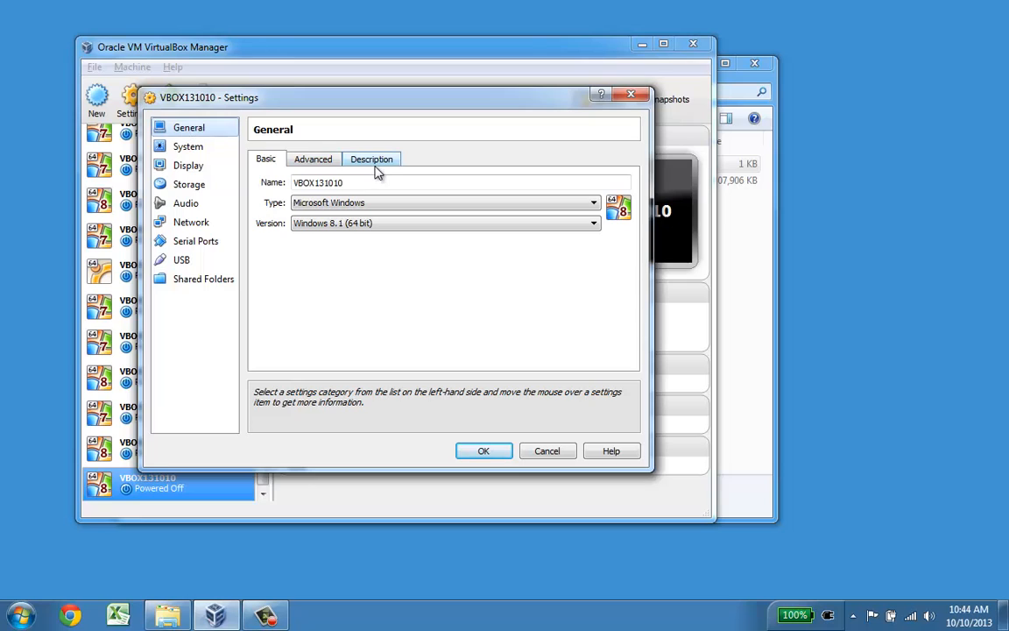
pyautogui.click(371, 158)
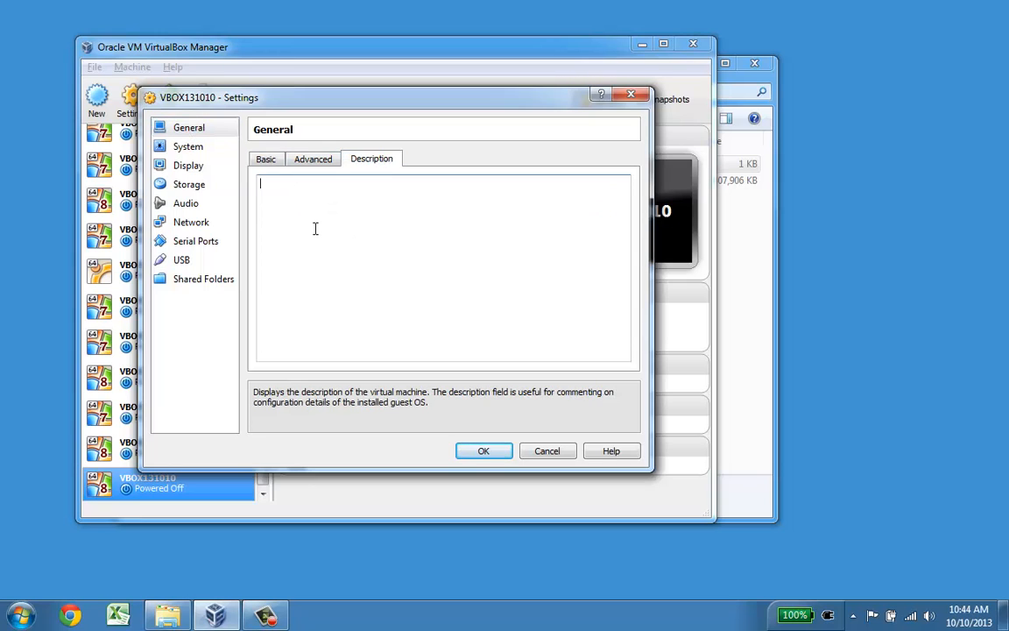
pyautogui.write('Del')
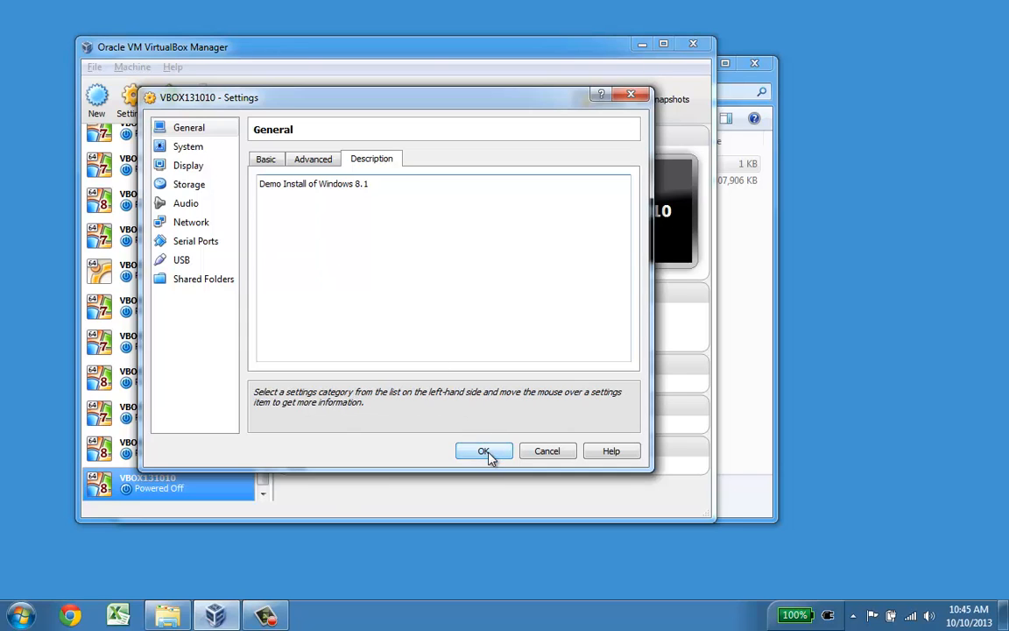
pyautogui.click(484, 450)
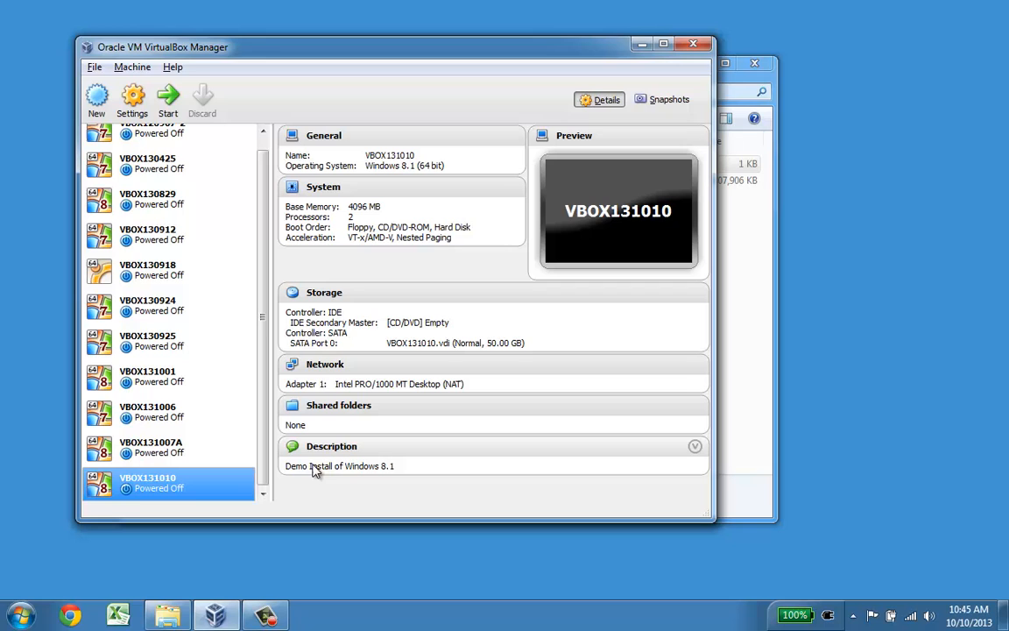
pyautogui.moveTo(168, 96)
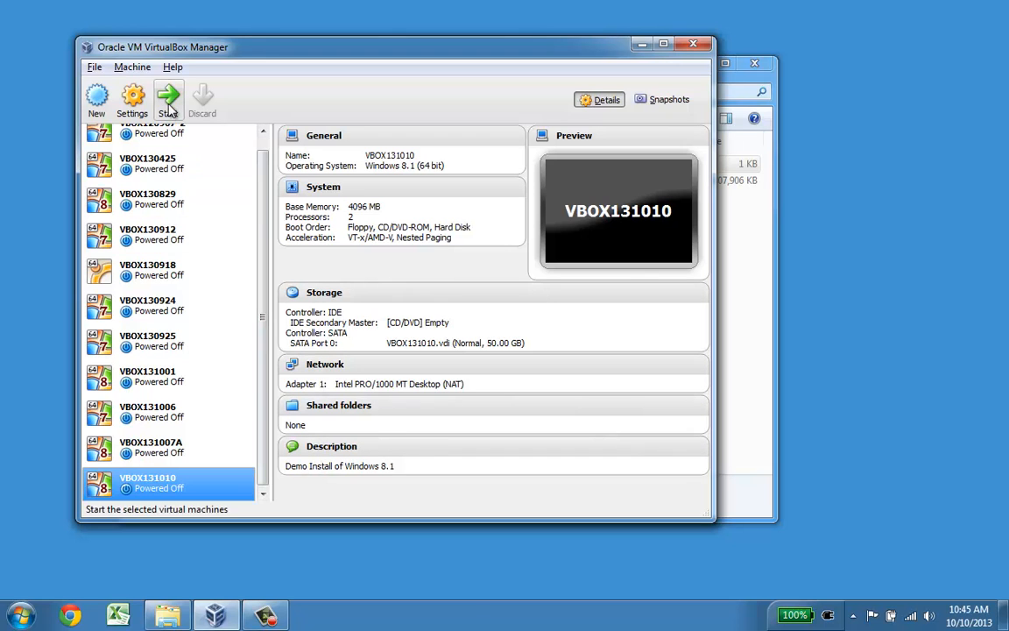
# - Start VBOX131010 and browse for a start-up disc image
pyautogui.click(168, 98)
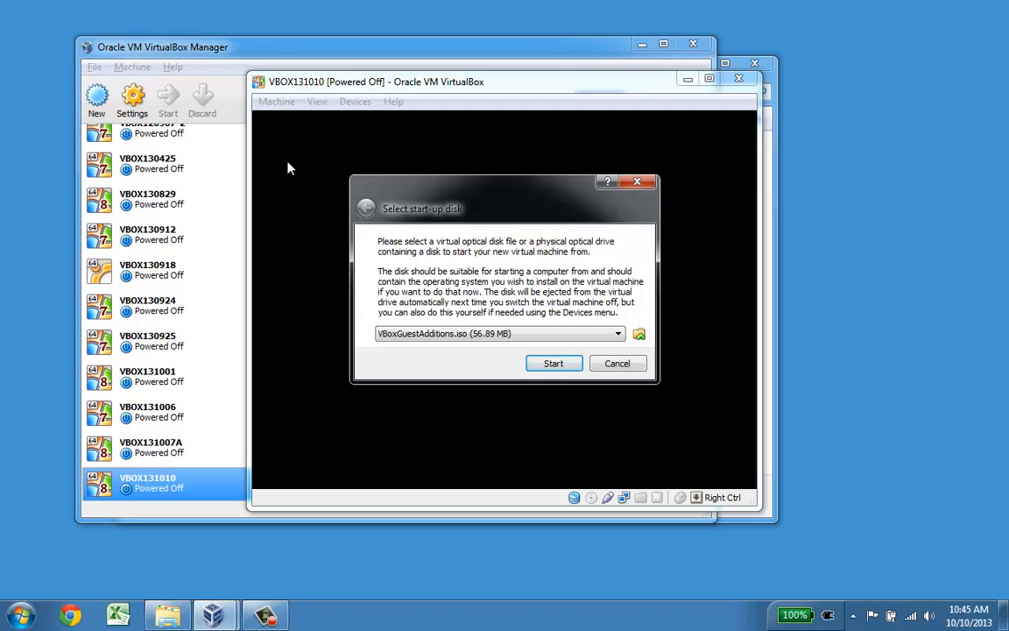
pyautogui.moveTo(473, 249)
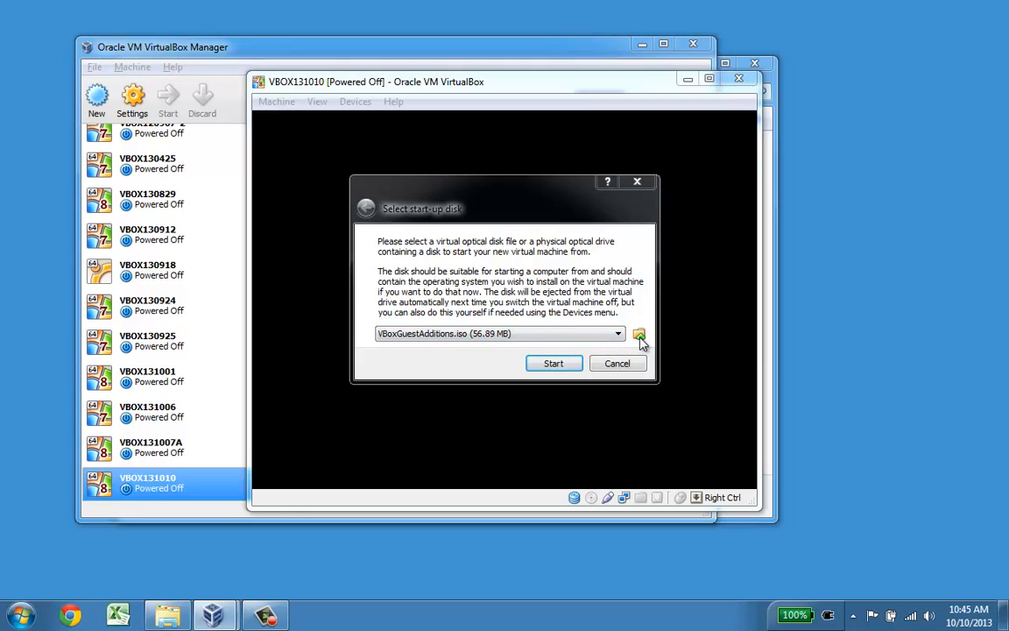
pyautogui.click(640, 333)
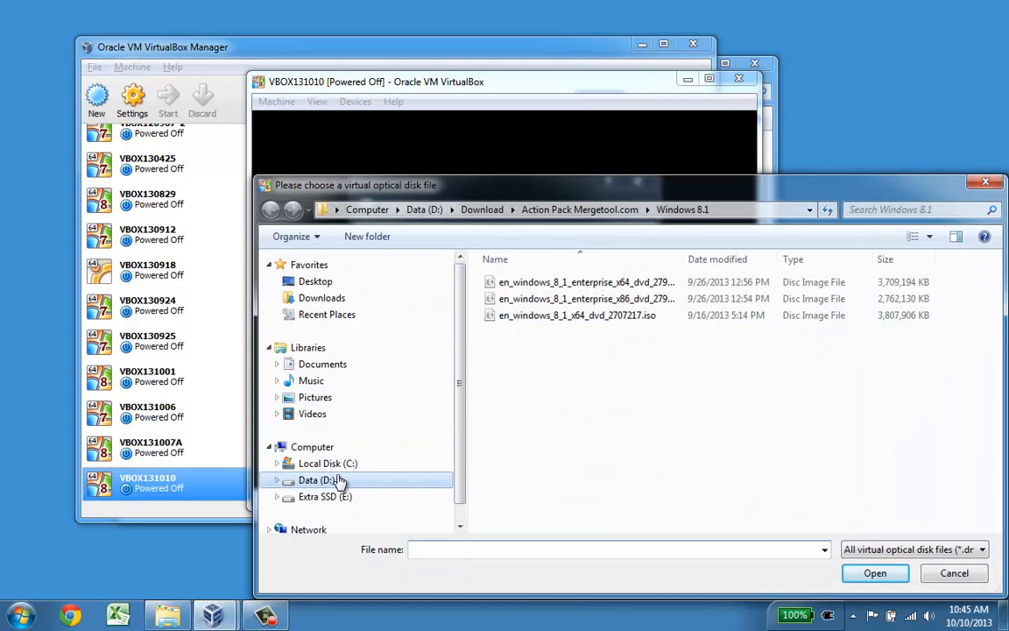
# - Choose E:\ISO\en_windows_8_1_x64_dvd_2707217.iso and boot the machine from it
pyautogui.click(326, 496)
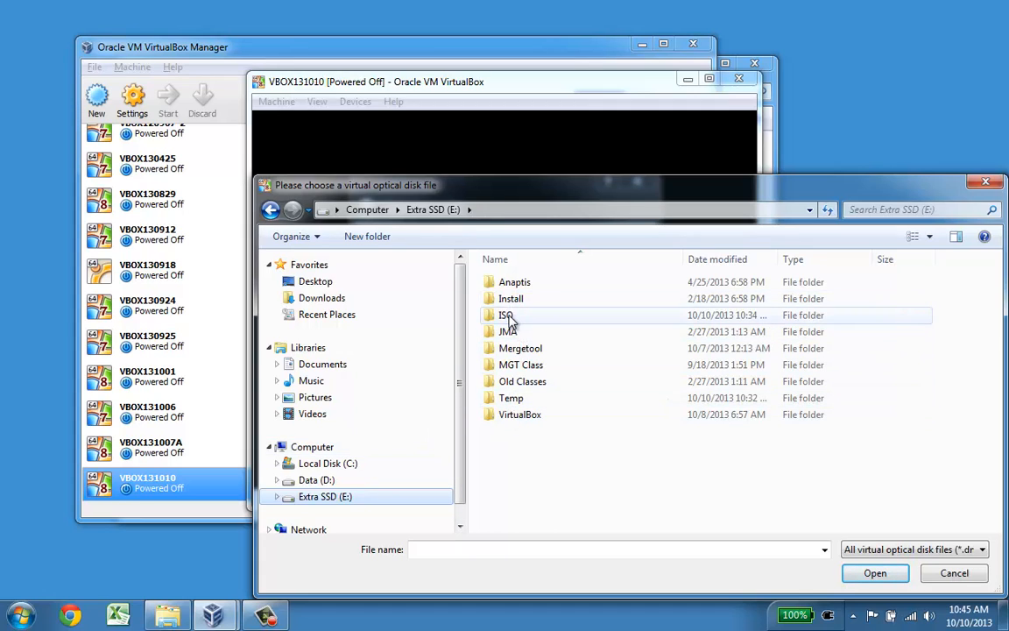
pyautogui.doubleClick(507, 315)
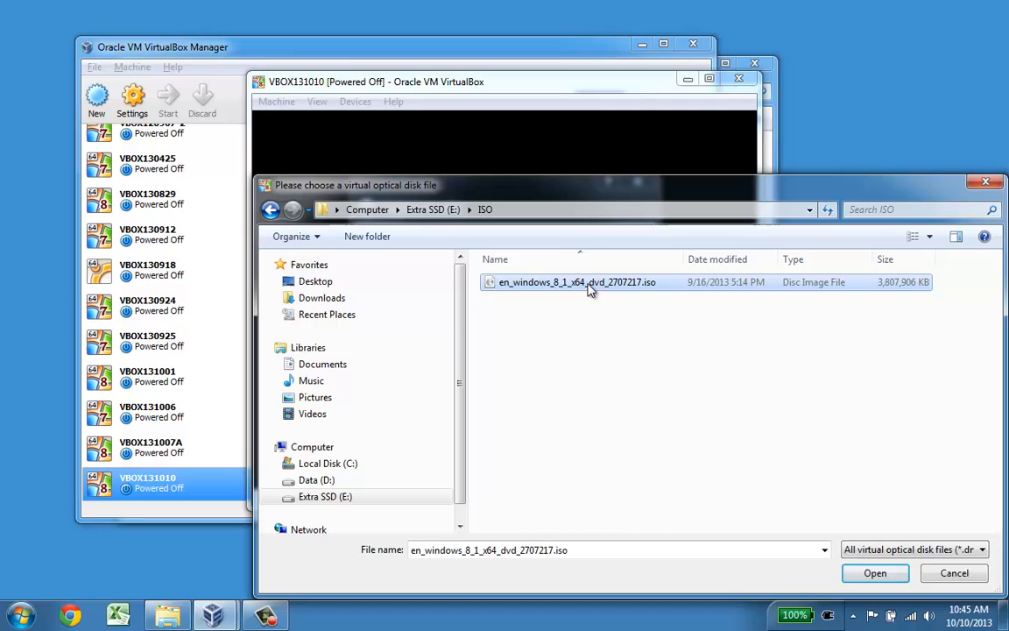
pyautogui.moveTo(576, 280)
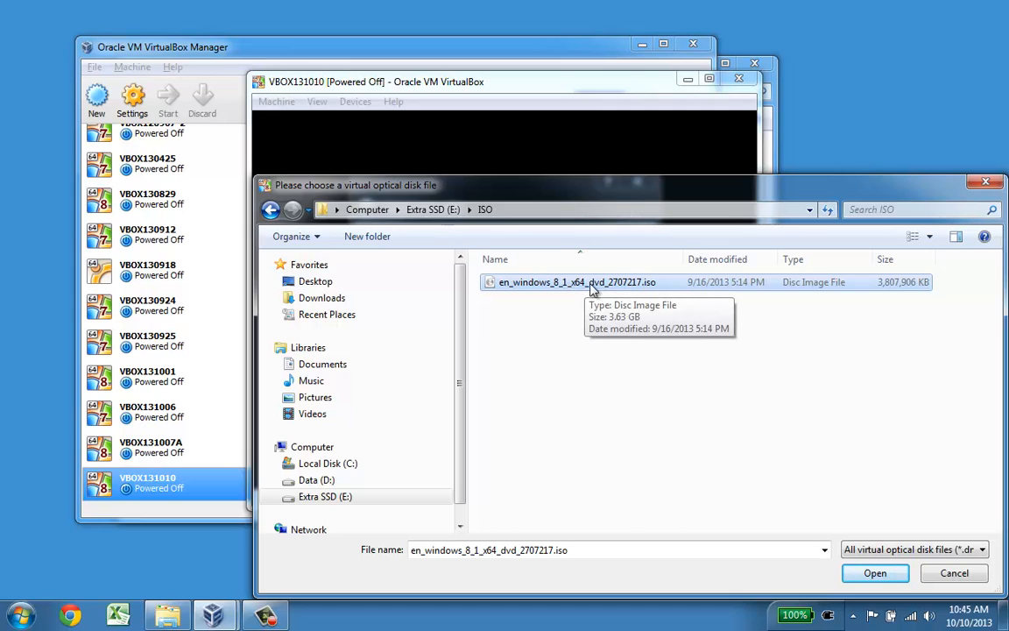
pyautogui.moveTo(639, 283)
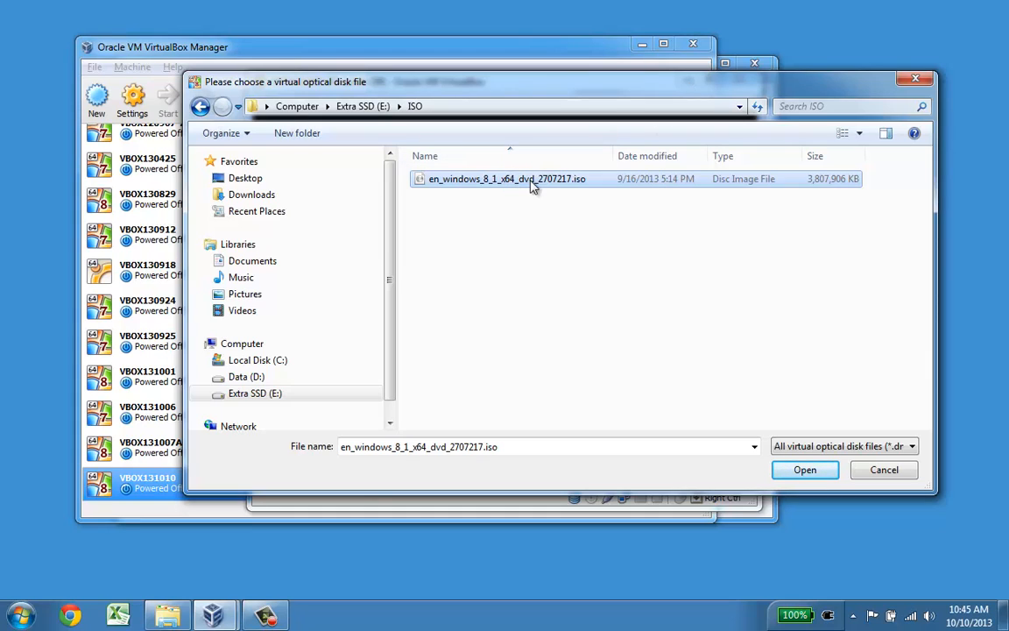
pyautogui.moveTo(577, 213)
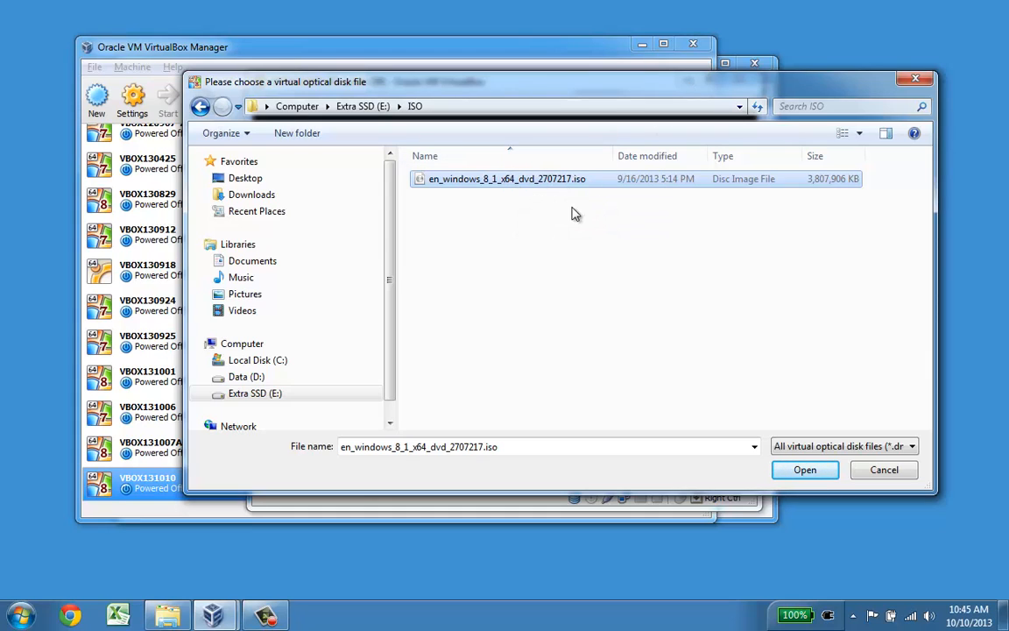
pyautogui.moveTo(589, 280)
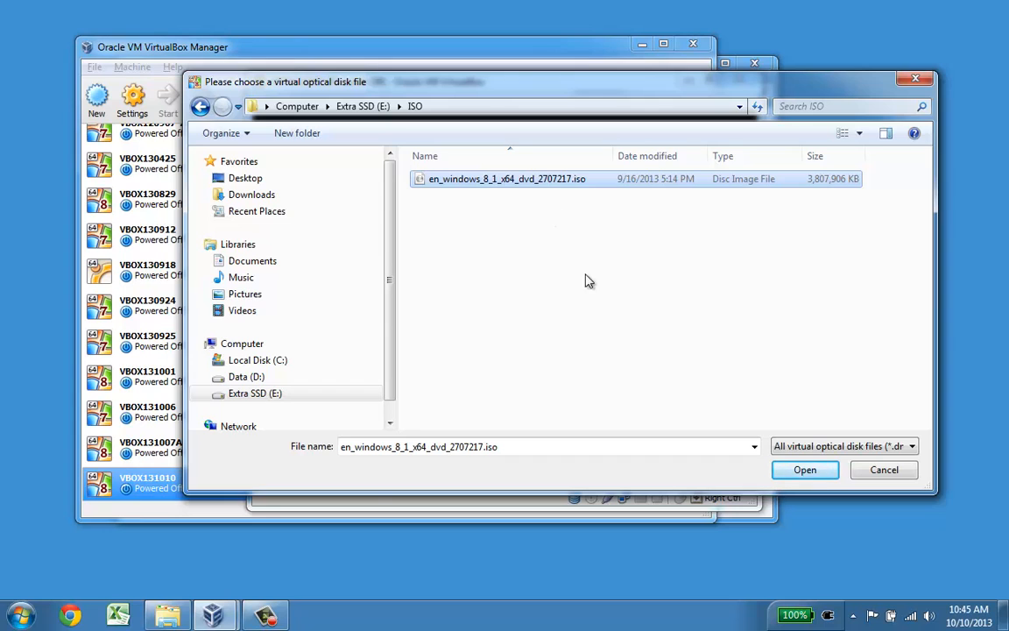
pyautogui.click(804, 470)
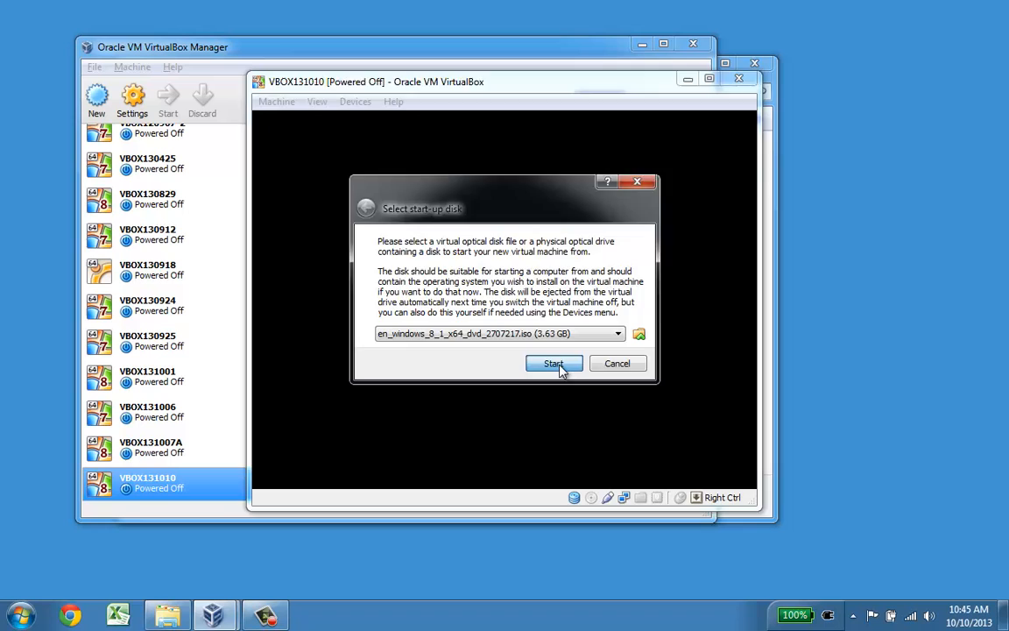
pyautogui.click(554, 363)
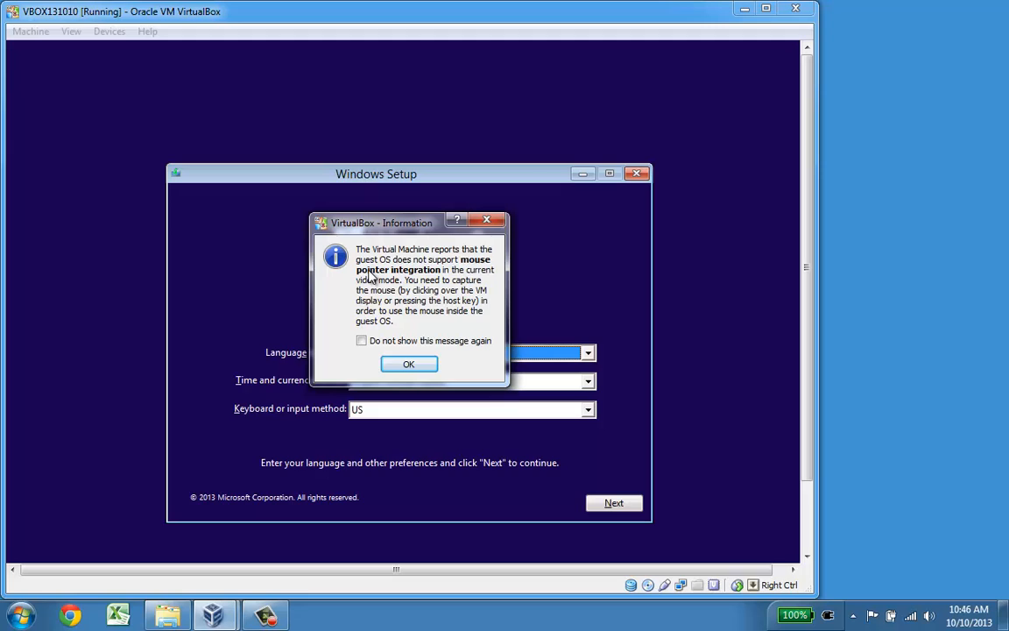
pyautogui.moveTo(363, 340)
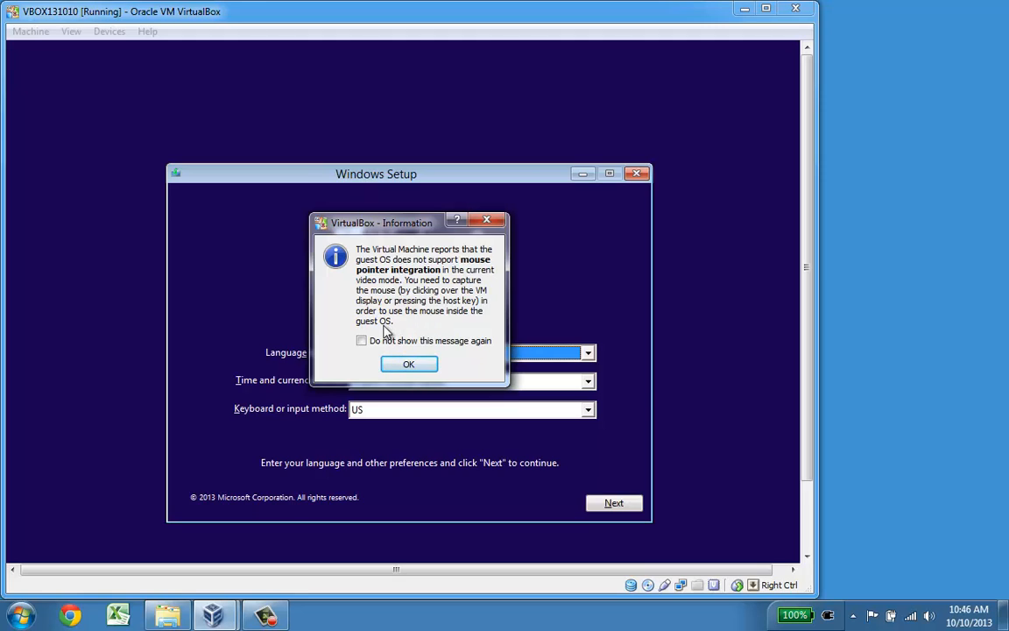
# - Dismiss the mouse-integration notice for good and accept the default language and region
pyautogui.click(361, 340)
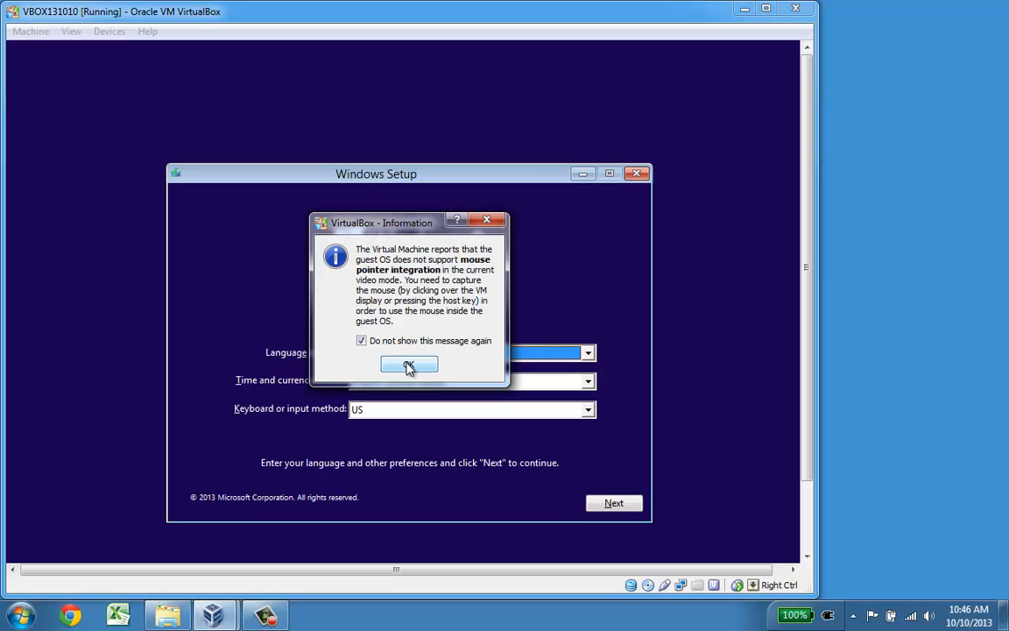
pyautogui.click(408, 364)
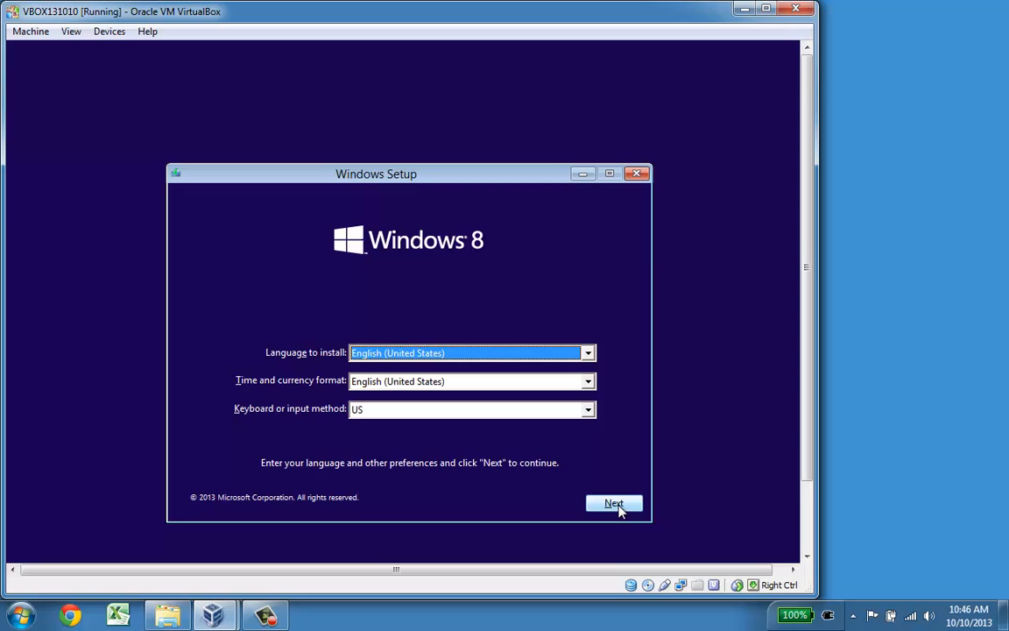
pyautogui.click(614, 503)
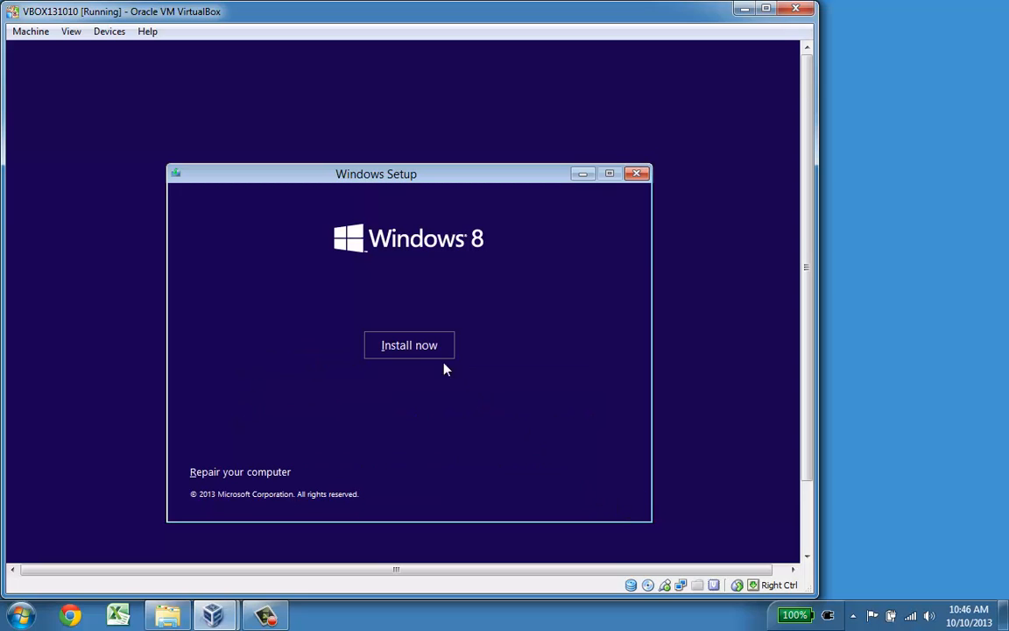
# - Begin installing Windows, accept the license terms and continue to the installation type
pyautogui.click(408, 344)
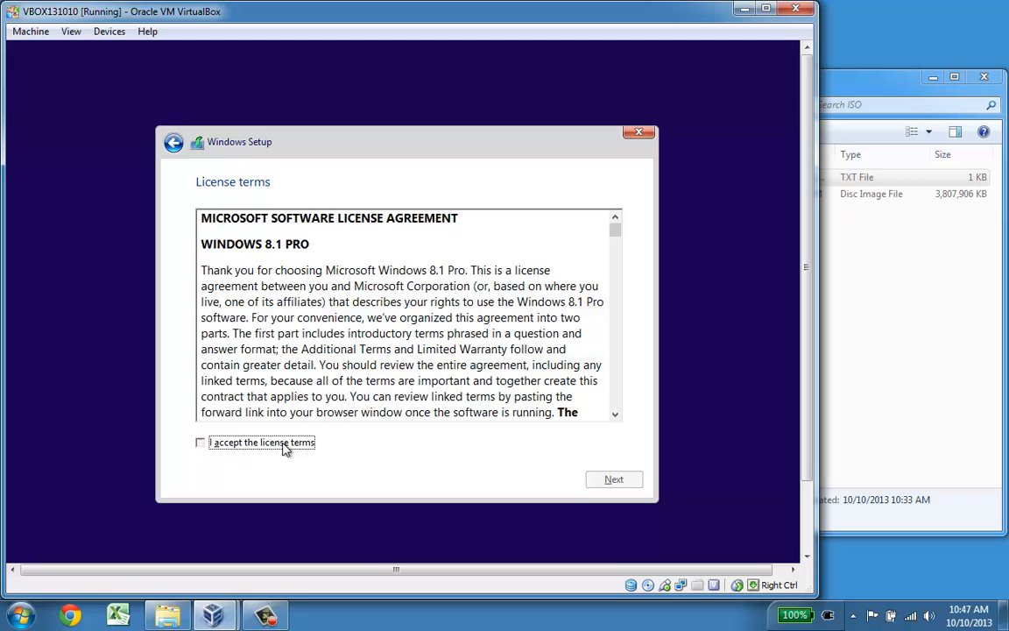
pyautogui.click(200, 442)
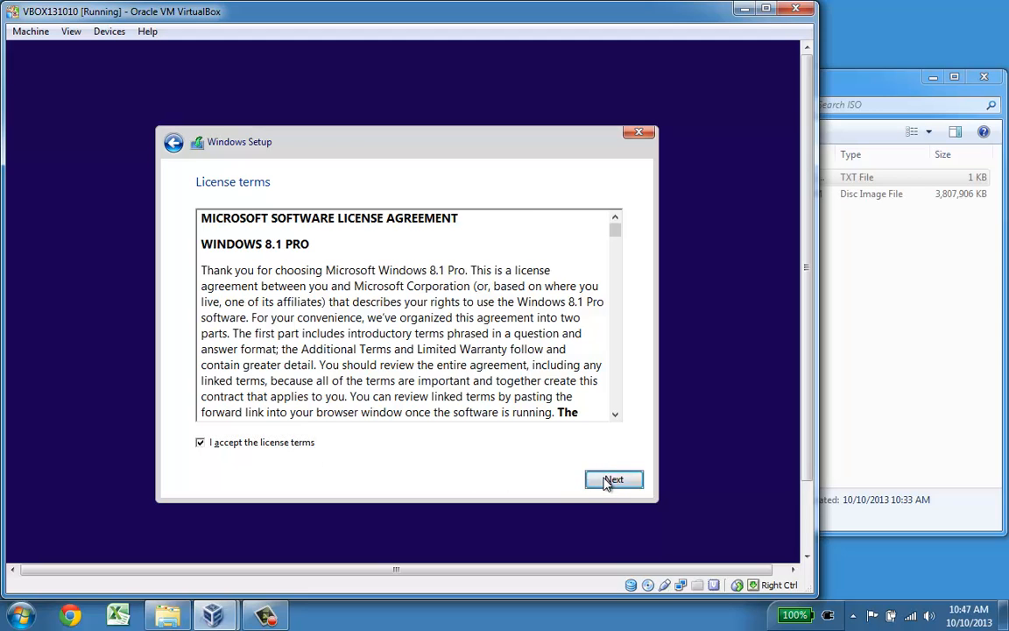
pyautogui.click(613, 480)
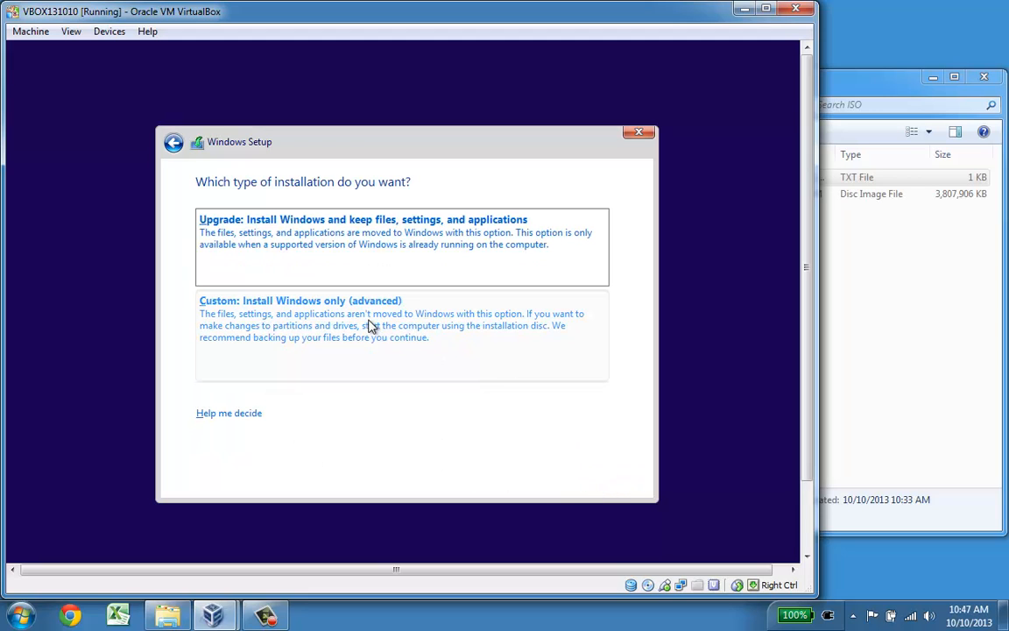
pyautogui.moveTo(358, 333)
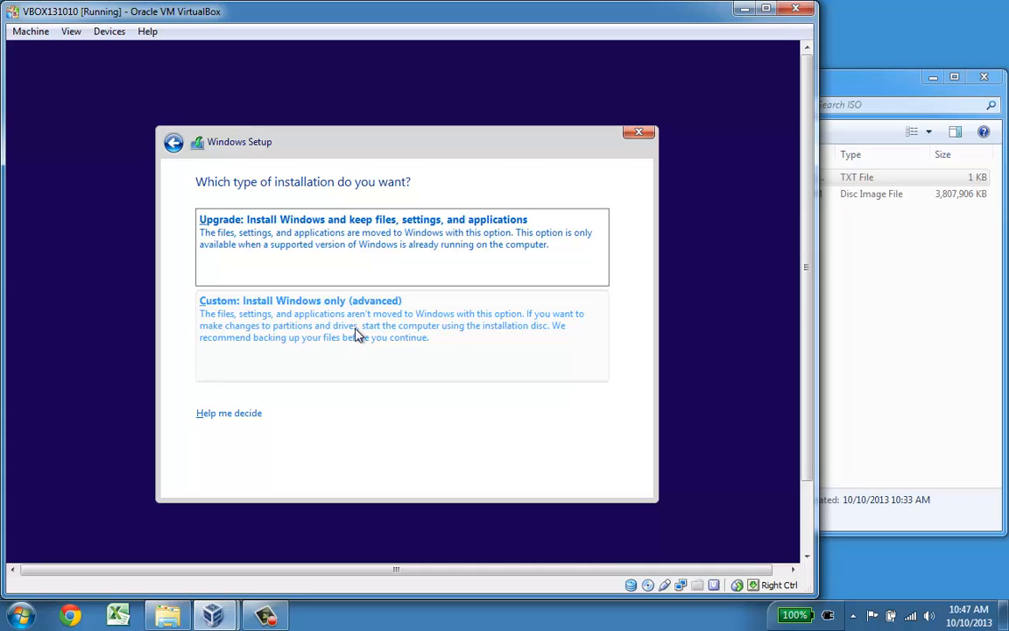
# - Choose a custom installation onto Drive 0's 50 GB unallocated space and let setup run
pyautogui.click(300, 301)
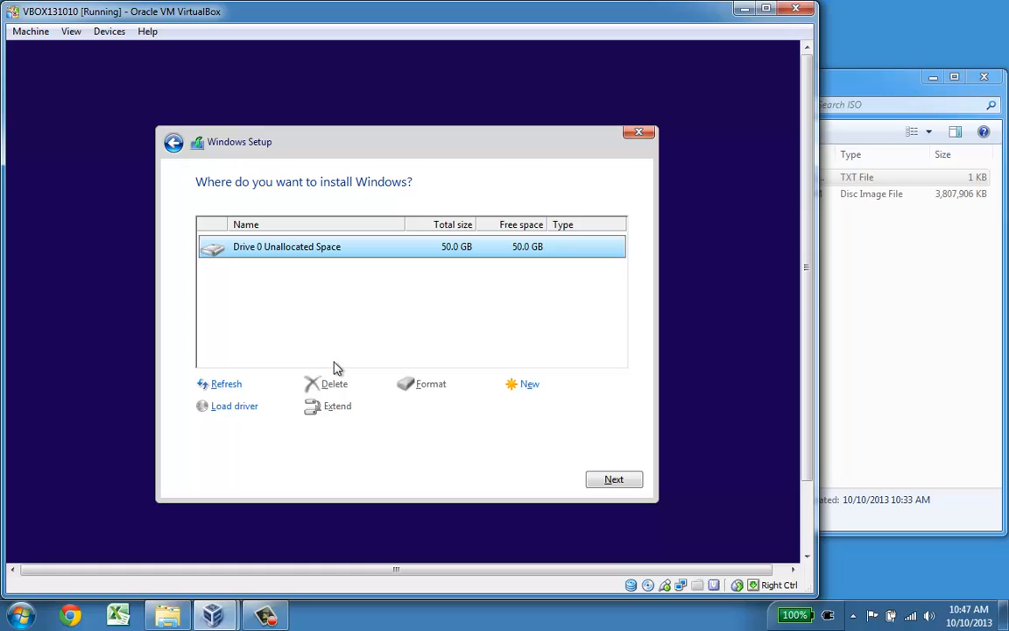
pyautogui.moveTo(529, 385)
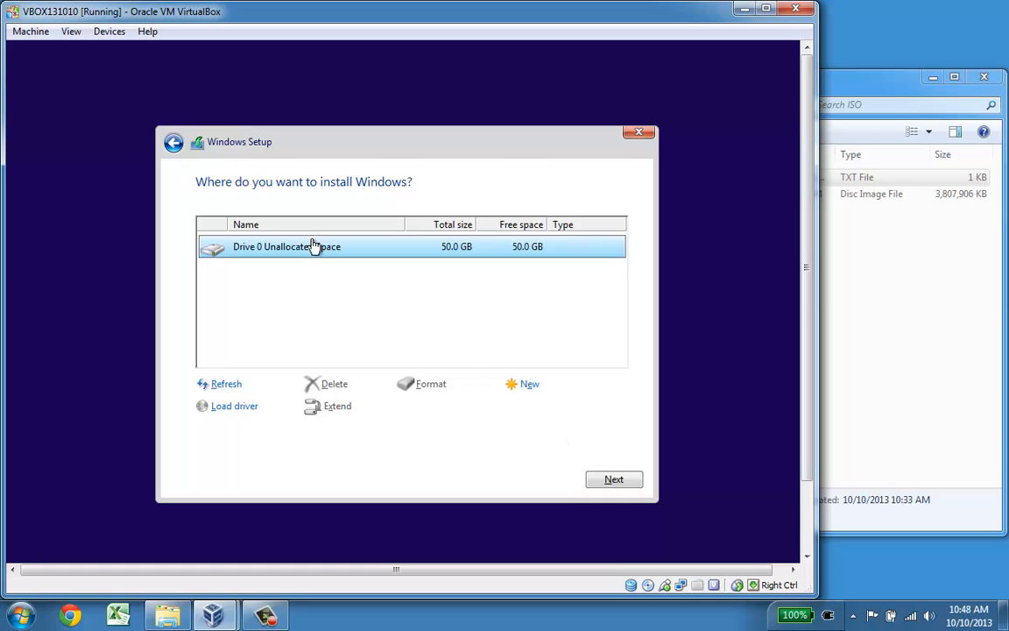
pyautogui.moveTo(477, 291)
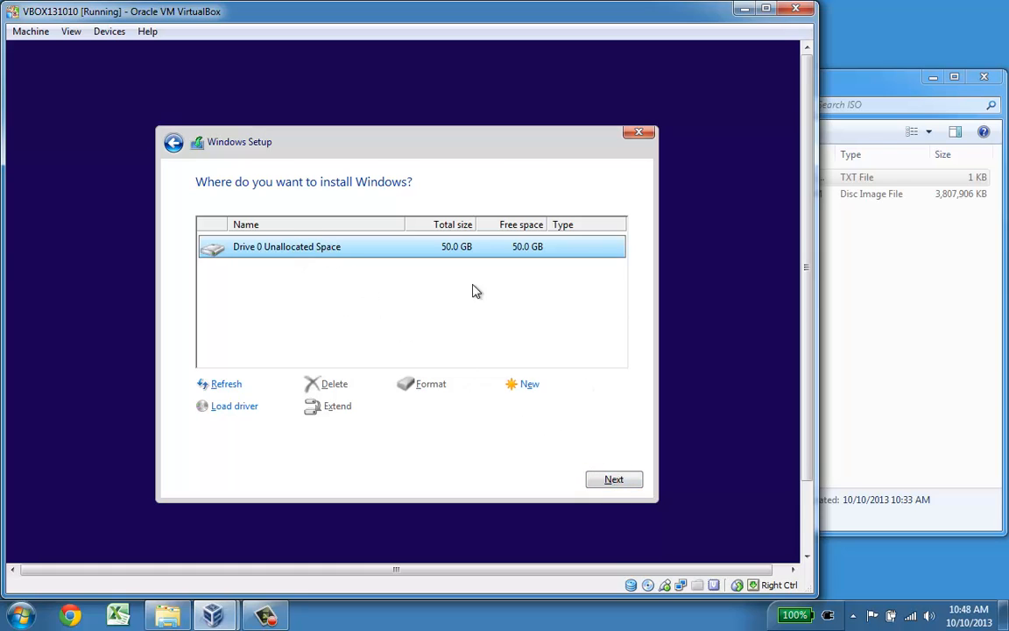
pyautogui.moveTo(571, 424)
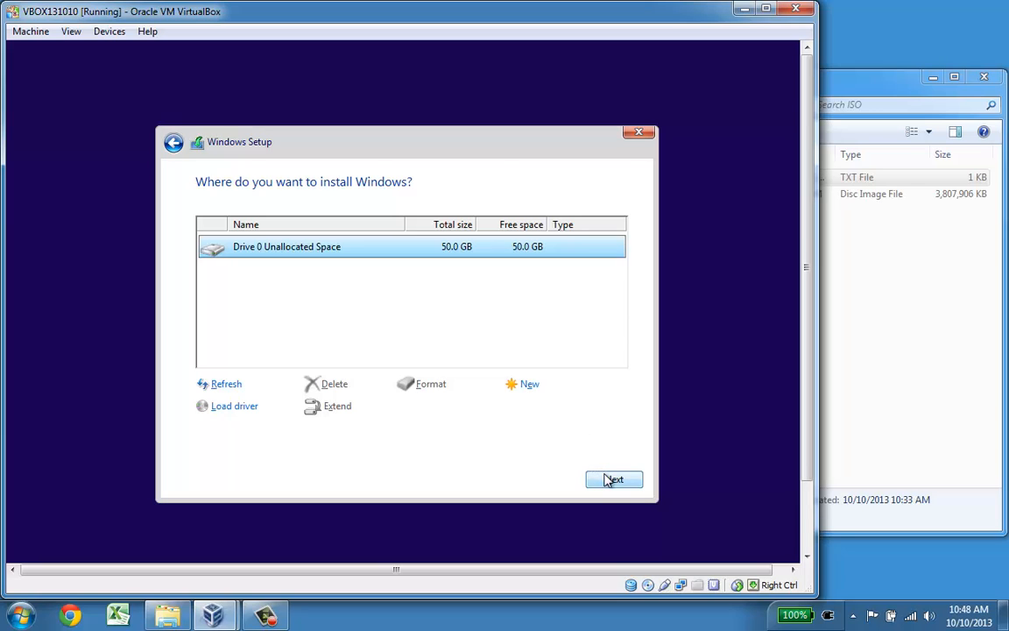
pyautogui.click(613, 480)
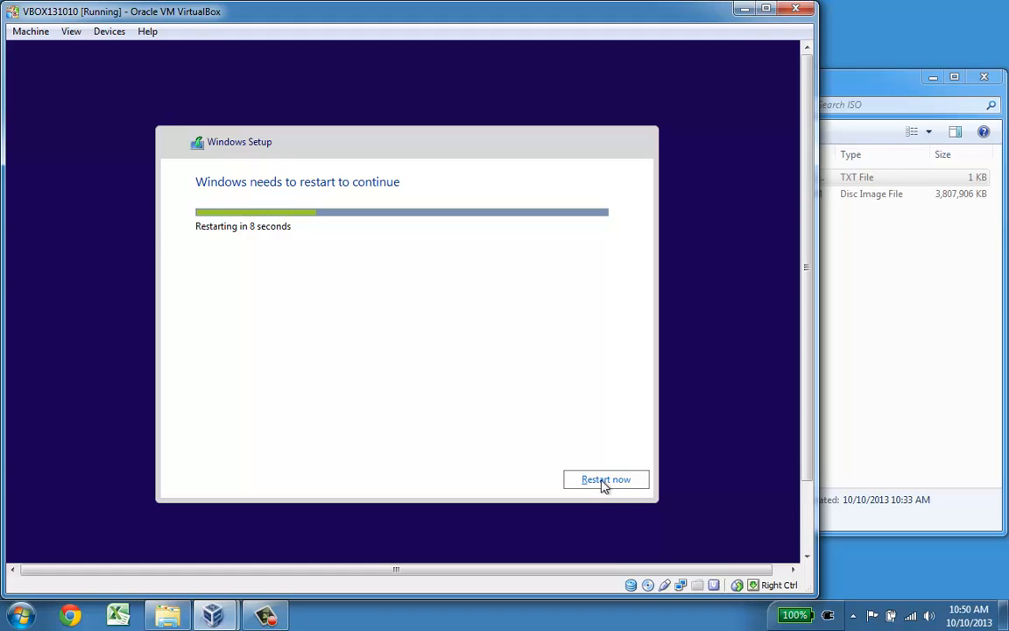
# - Restart the Windows guest immediately so setup continues to the first-run basics screen
pyautogui.click(606, 480)
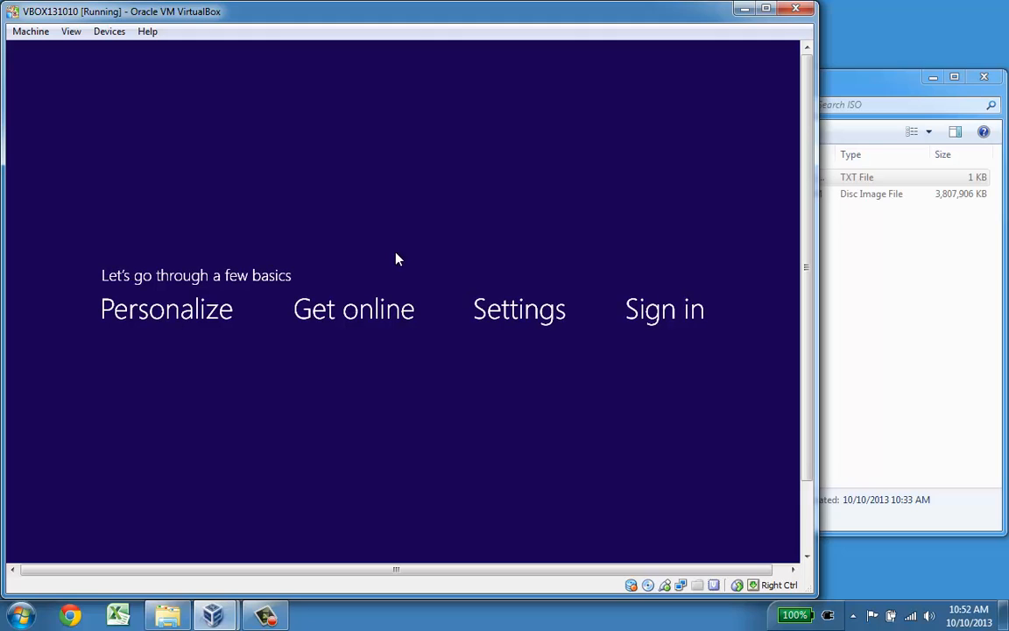
# - Choose a blue colour scheme and name the PC VBOX131010 on the Personalize page
pyautogui.click(166, 309)
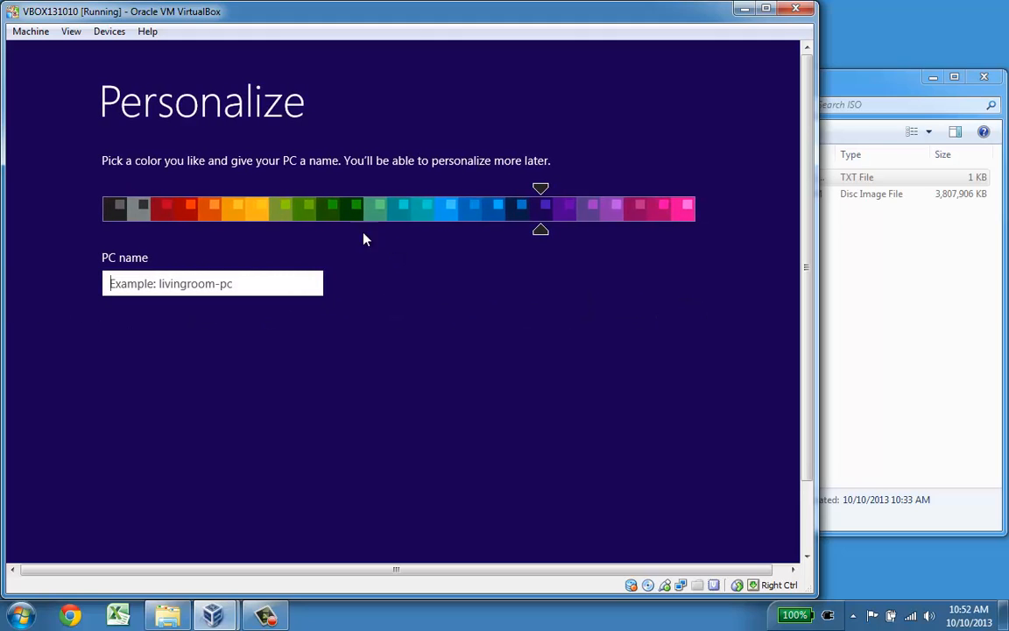
pyautogui.click(494, 207)
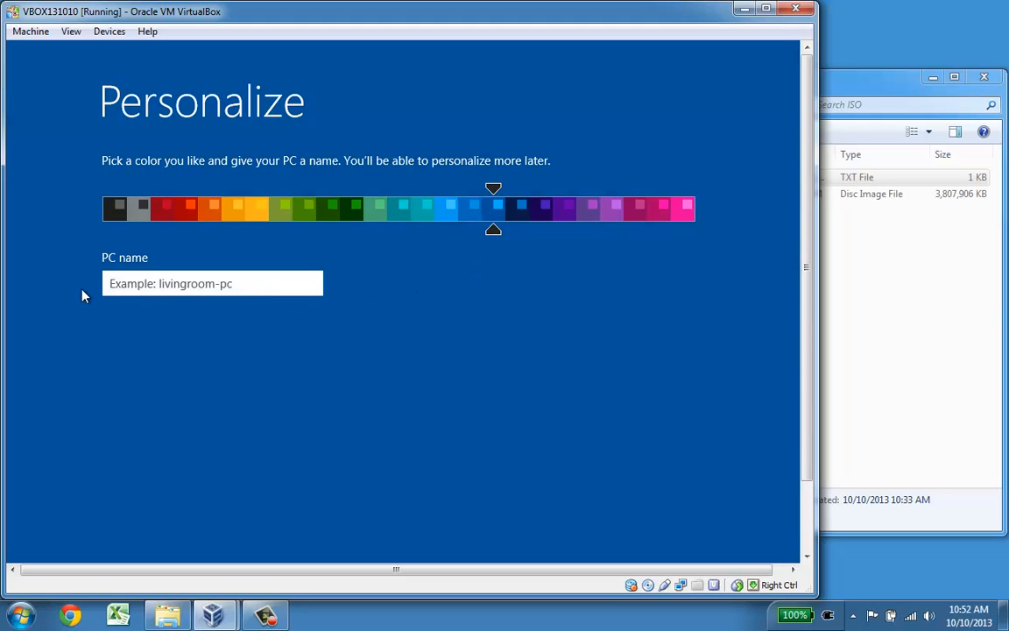
pyautogui.write('VBOX')
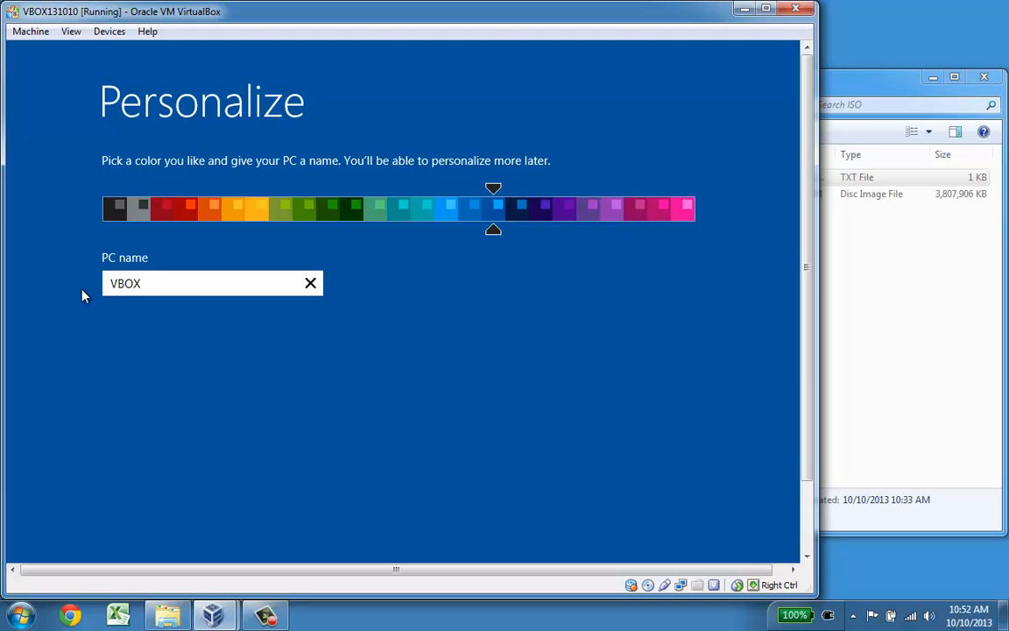
pyautogui.write('1310')
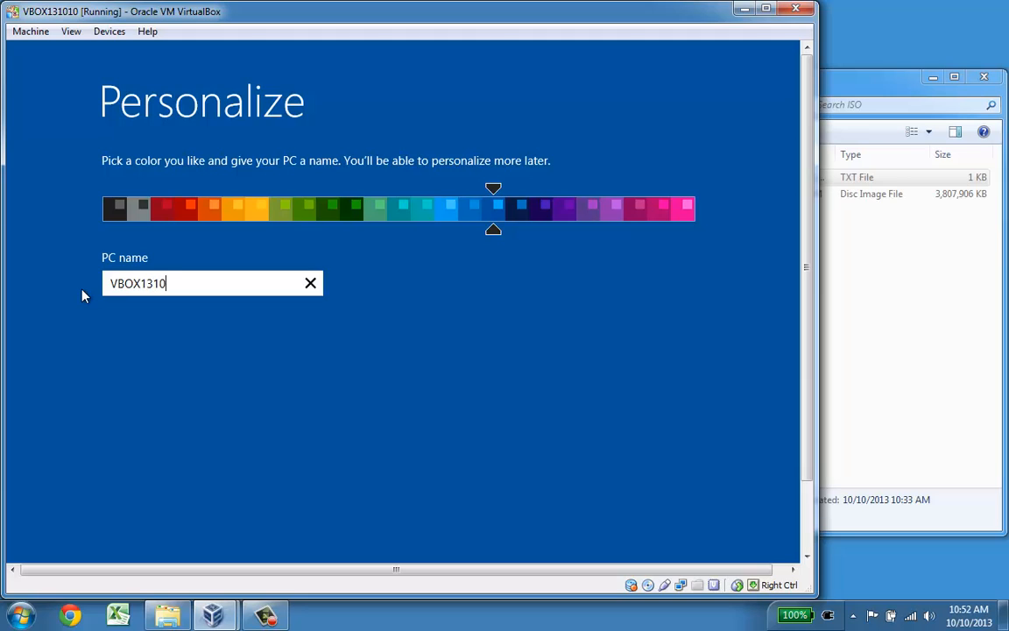
pyautogui.write('10')
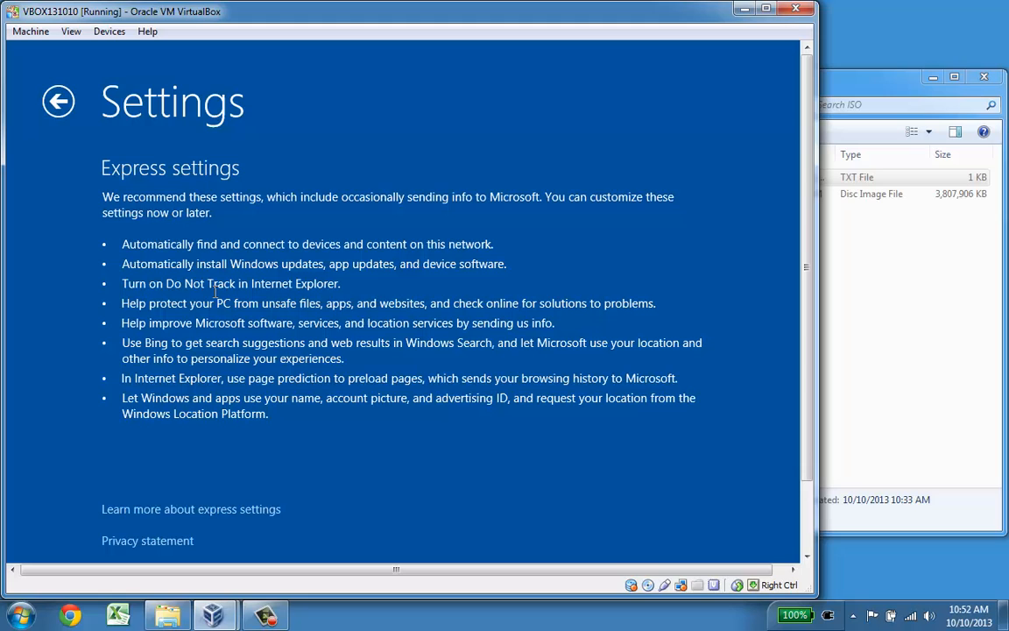
# - Accept Windows' recommended express settings on the Settings page
pyautogui.scroll(-3)
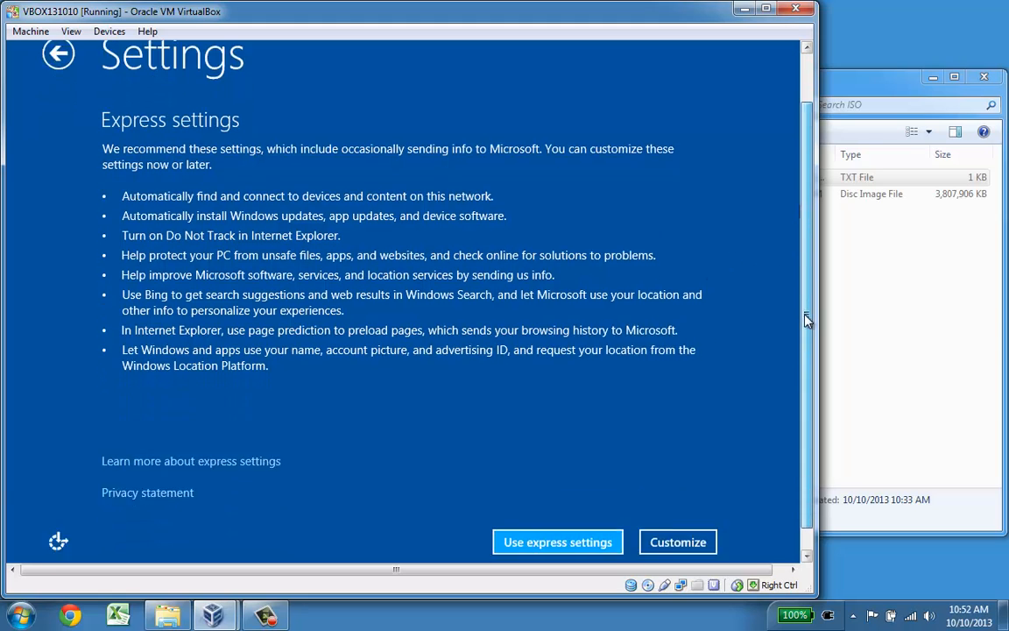
pyautogui.click(557, 541)
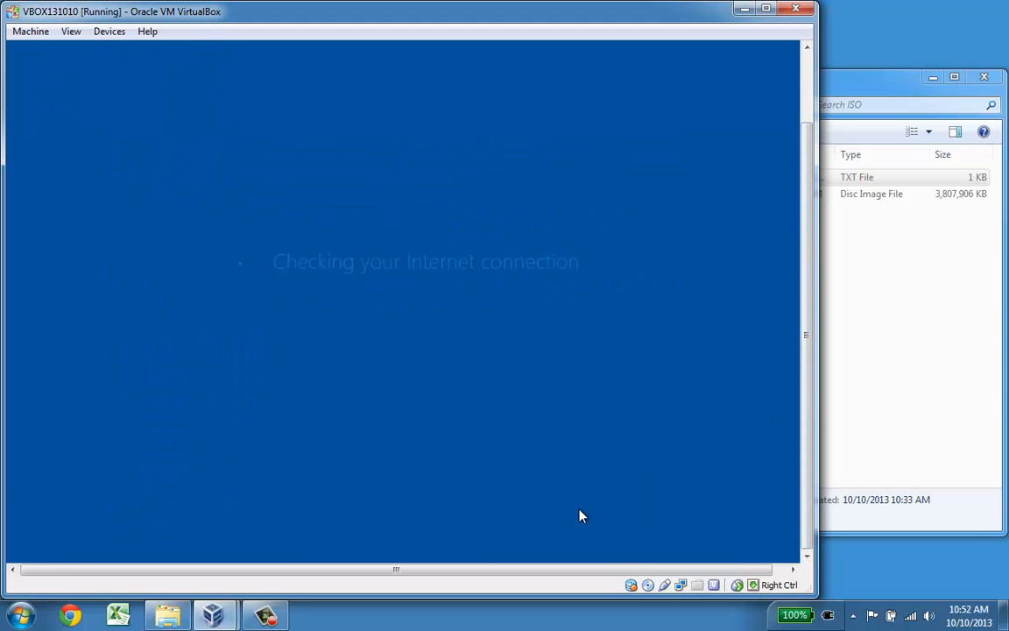
pyautogui.moveTo(225, 189)
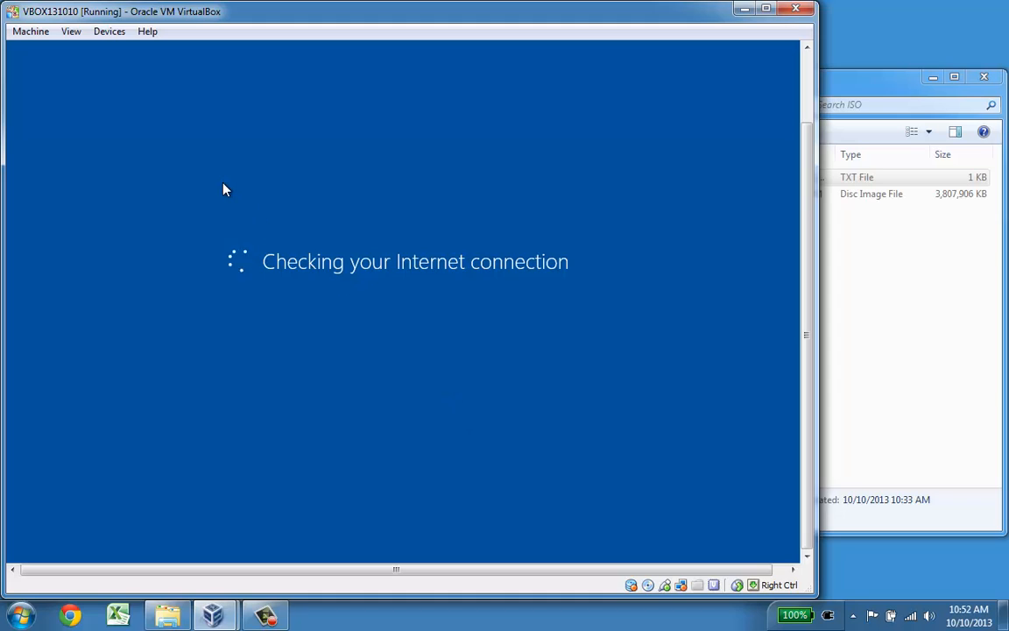
pyautogui.moveTo(301, 328)
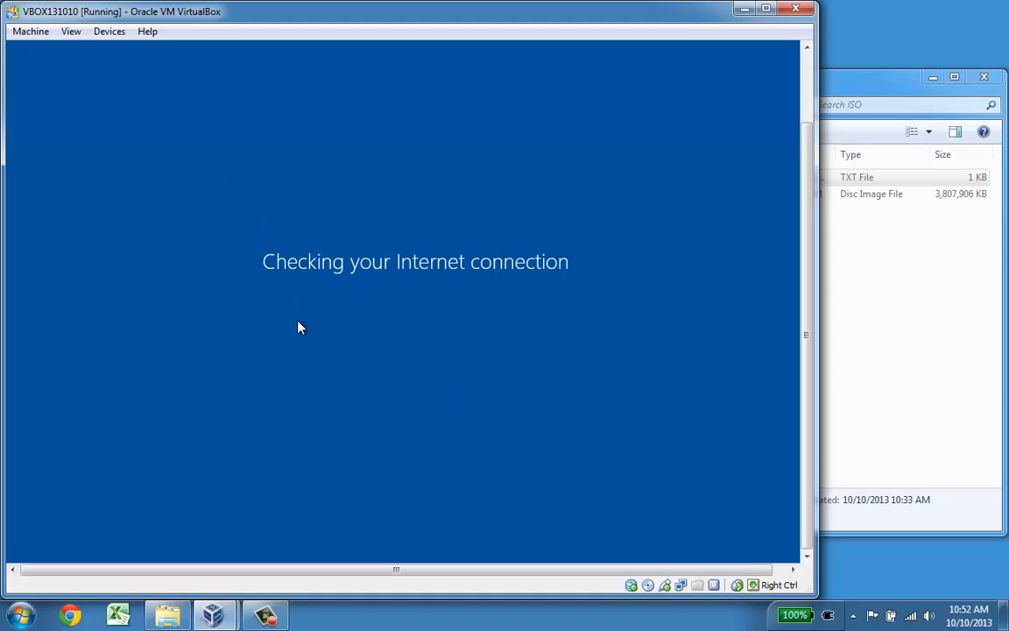
pyautogui.moveTo(238, 248)
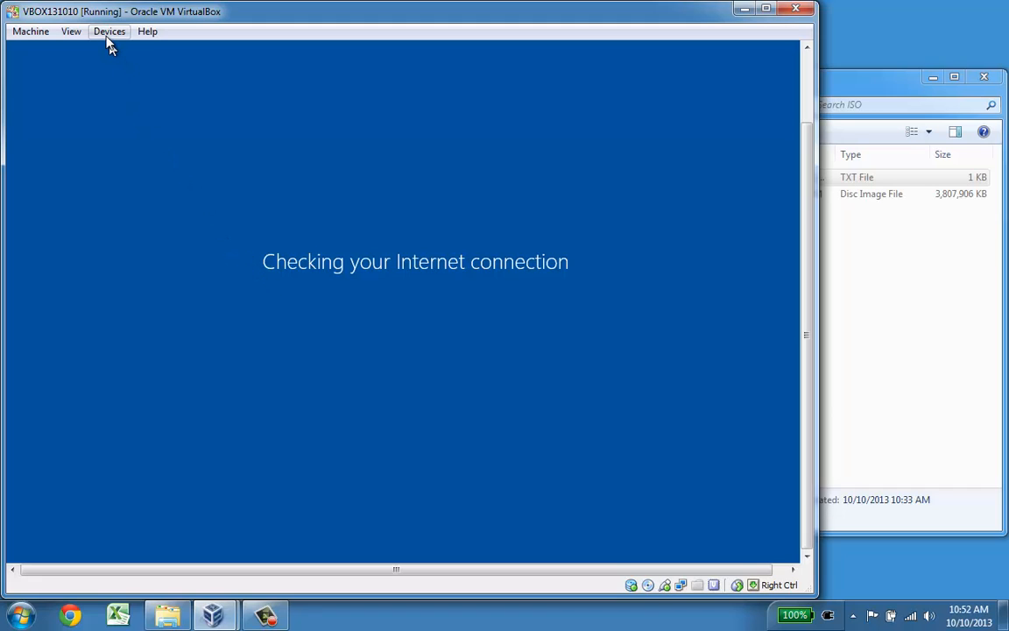
pyautogui.moveTo(196, 172)
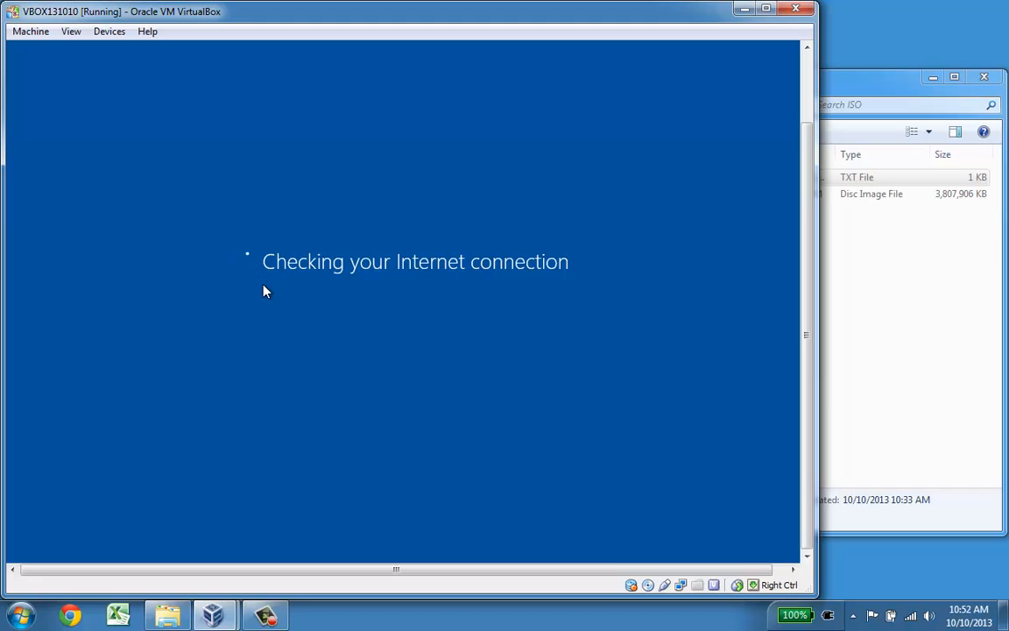
pyautogui.moveTo(266, 283)
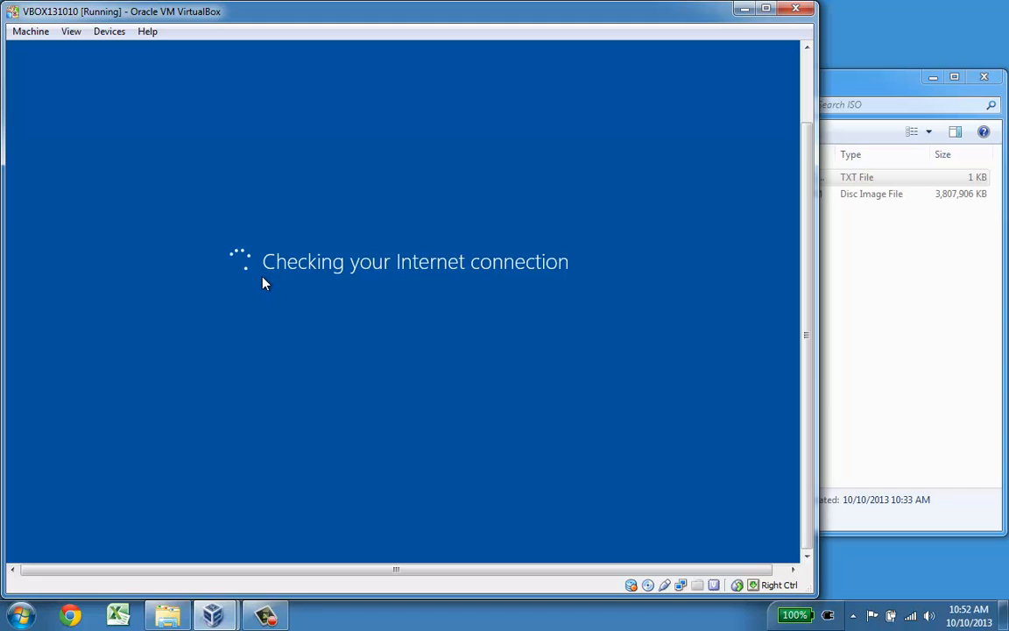
pyautogui.moveTo(669, 433)
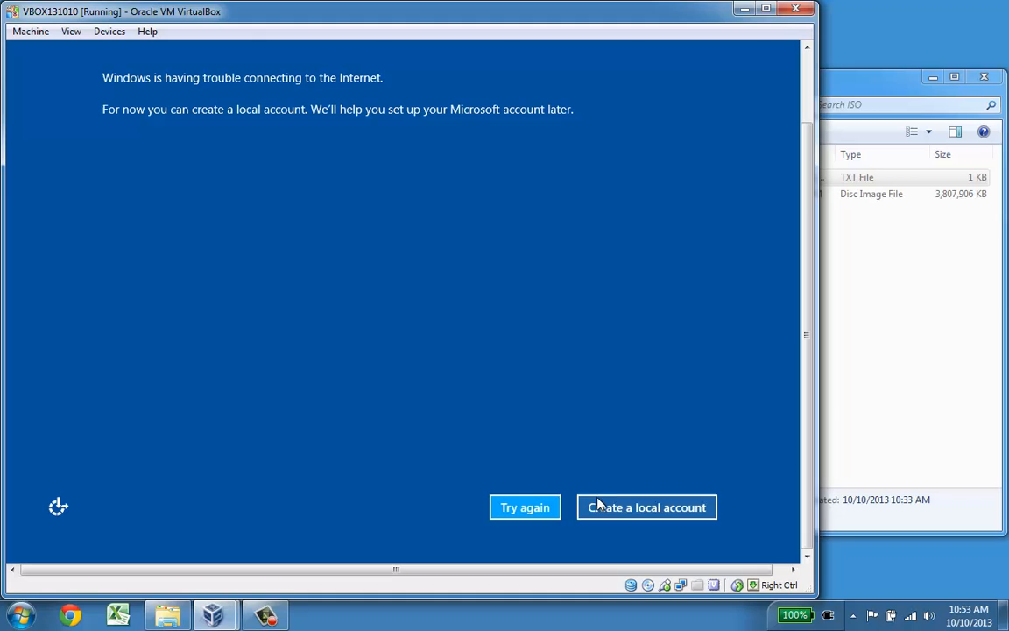
# - Create a local account named User with a password and hint, and finish setup
pyautogui.click(646, 507)
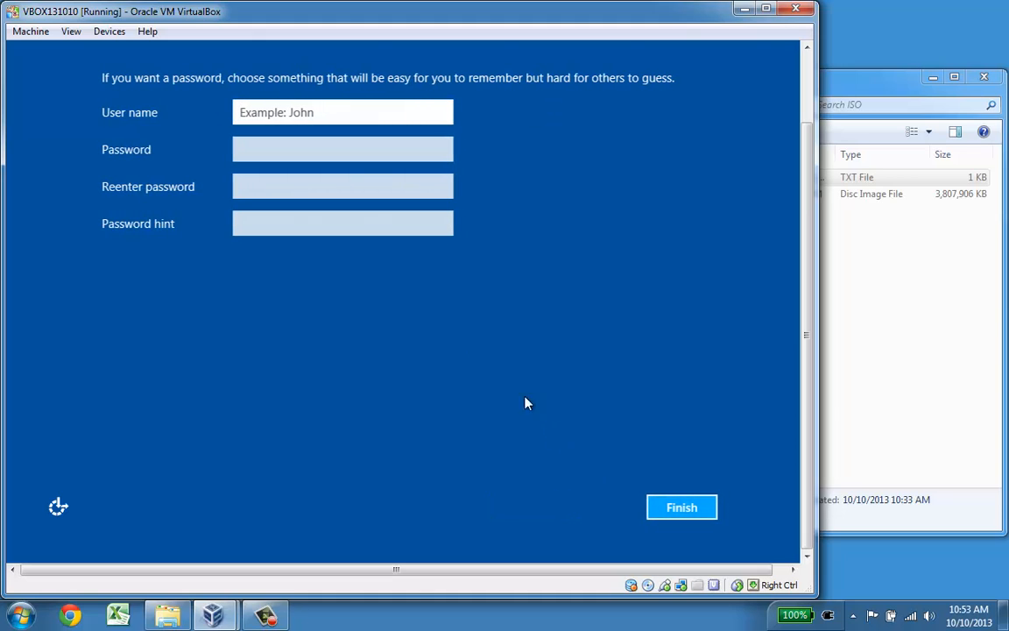
pyautogui.write('User')
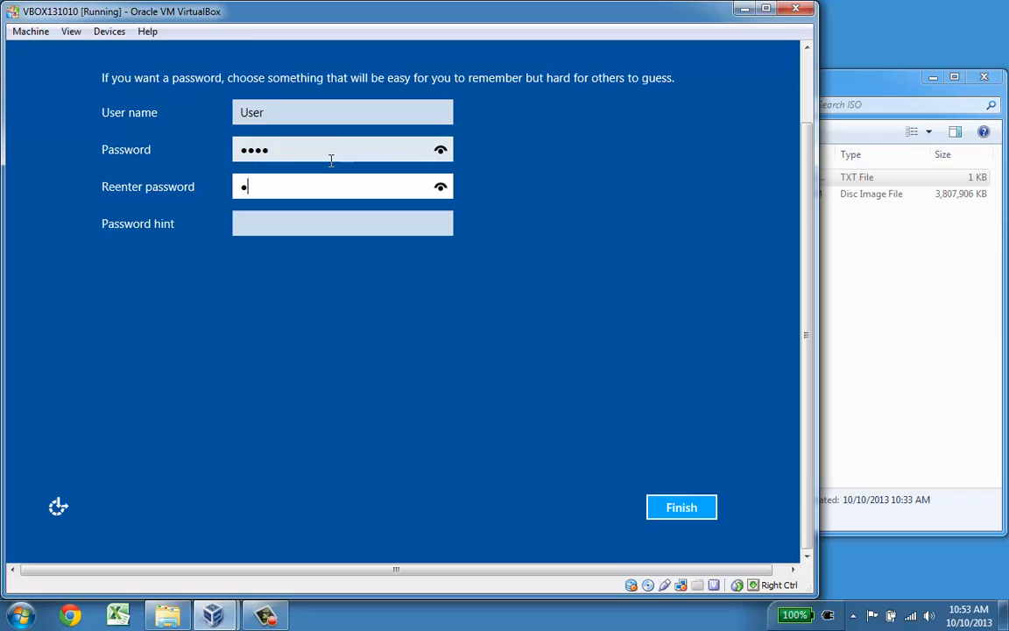
pyautogui.write('same')
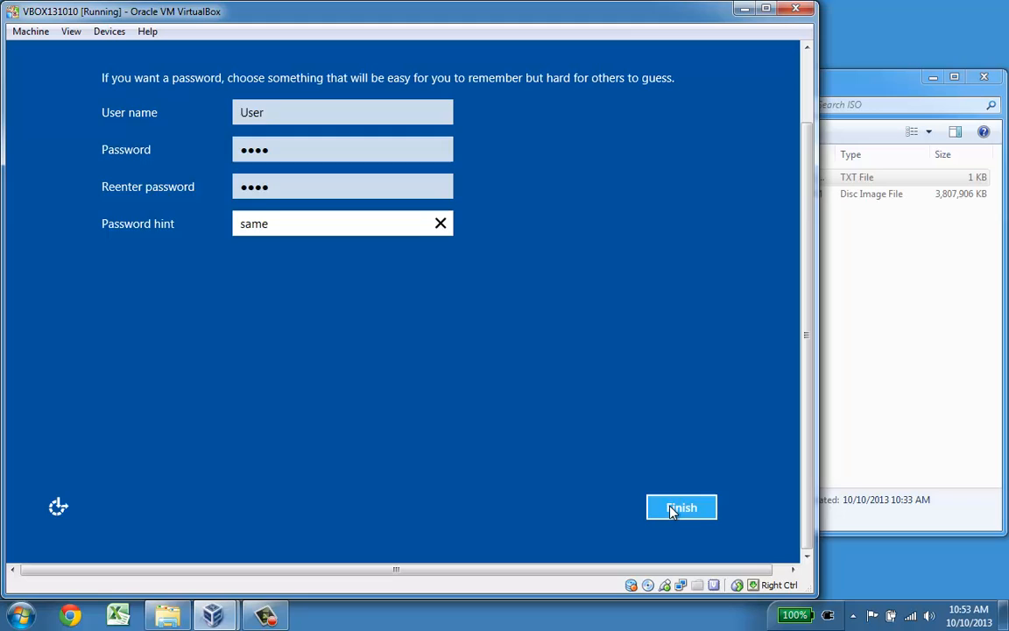
pyautogui.click(681, 508)
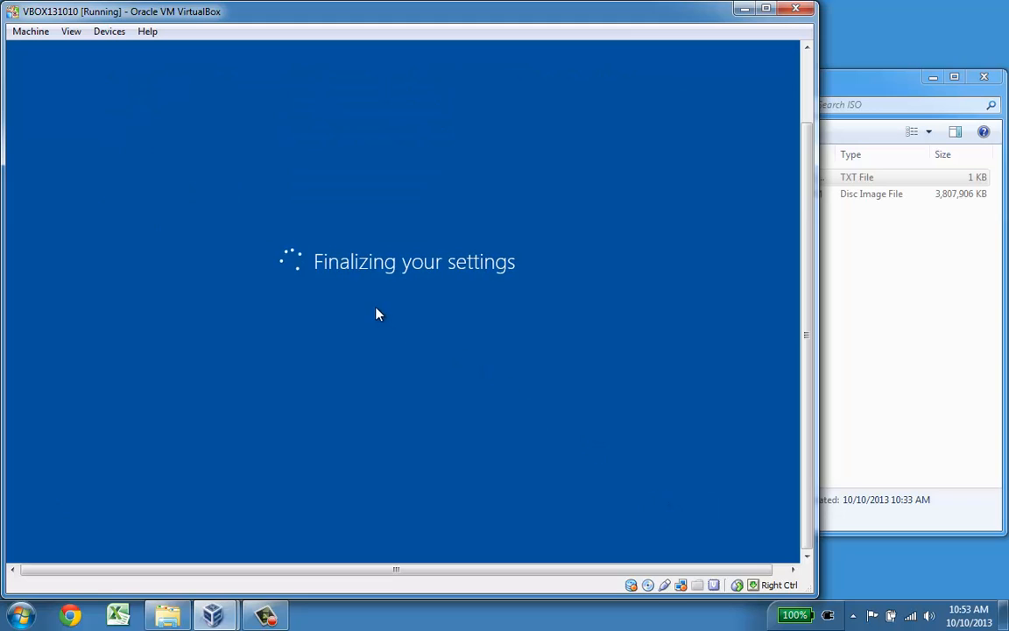
pyautogui.moveTo(295, 270)
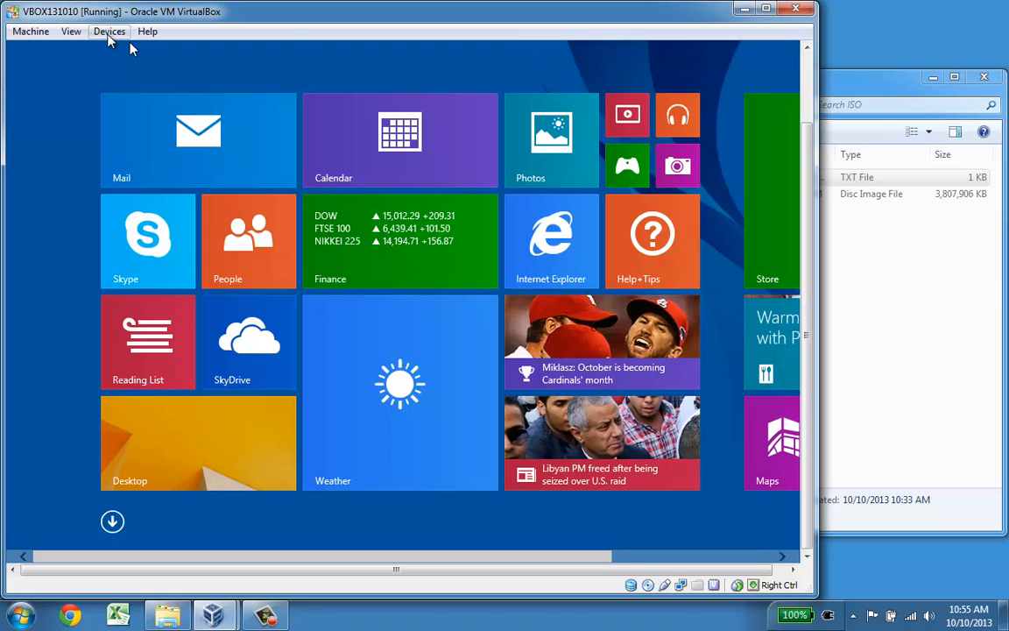
# - From the desktop, browse the CD Drive (D:) VirtualBox Guest Additions in File Explorer
pyautogui.click(109, 32)
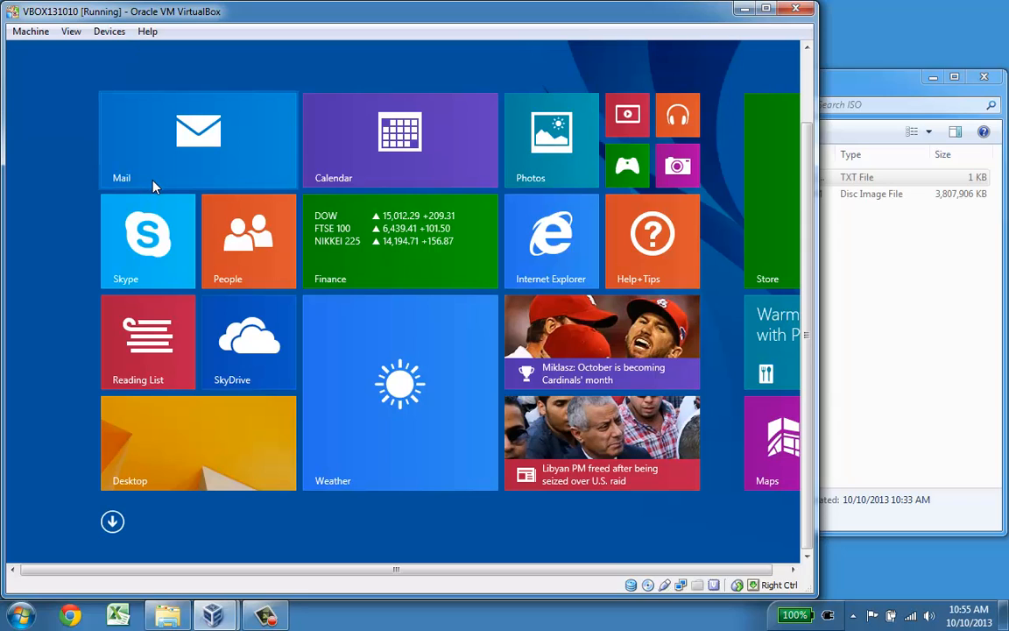
pyautogui.moveTo(167, 447)
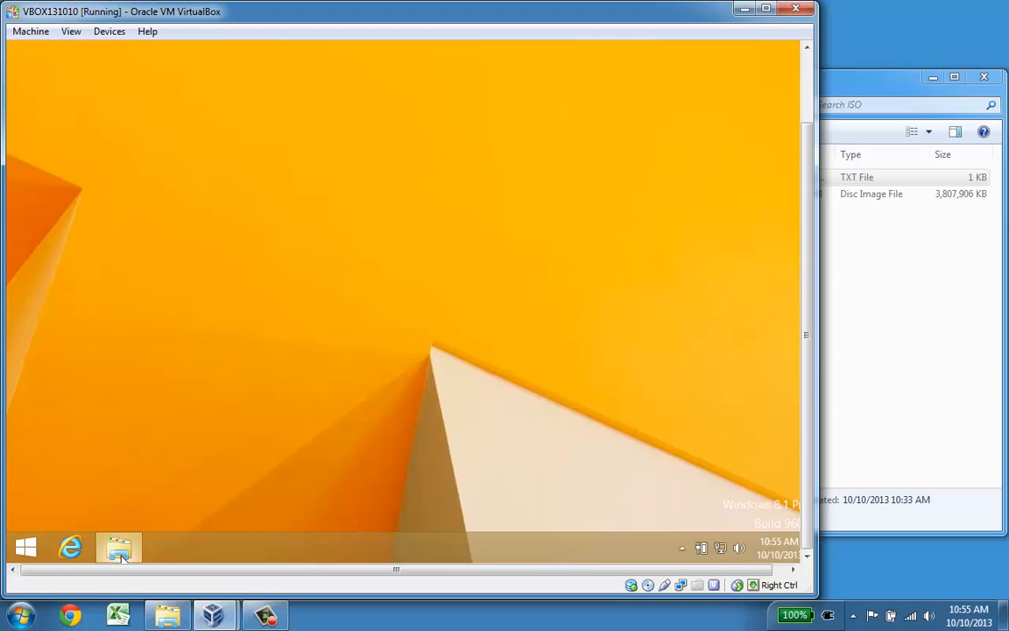
pyautogui.click(120, 547)
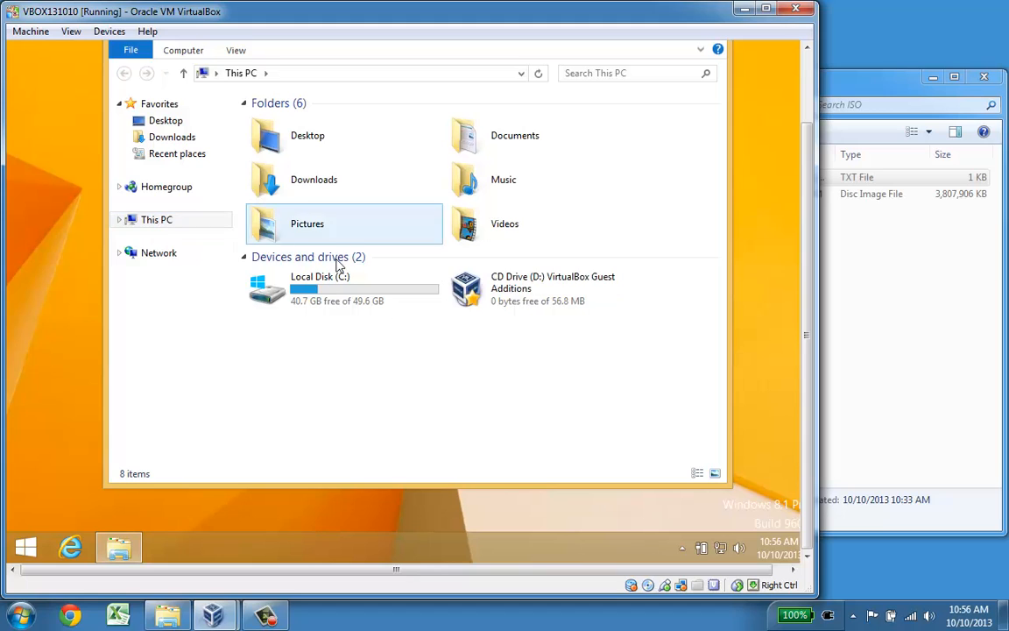
pyautogui.click(543, 290)
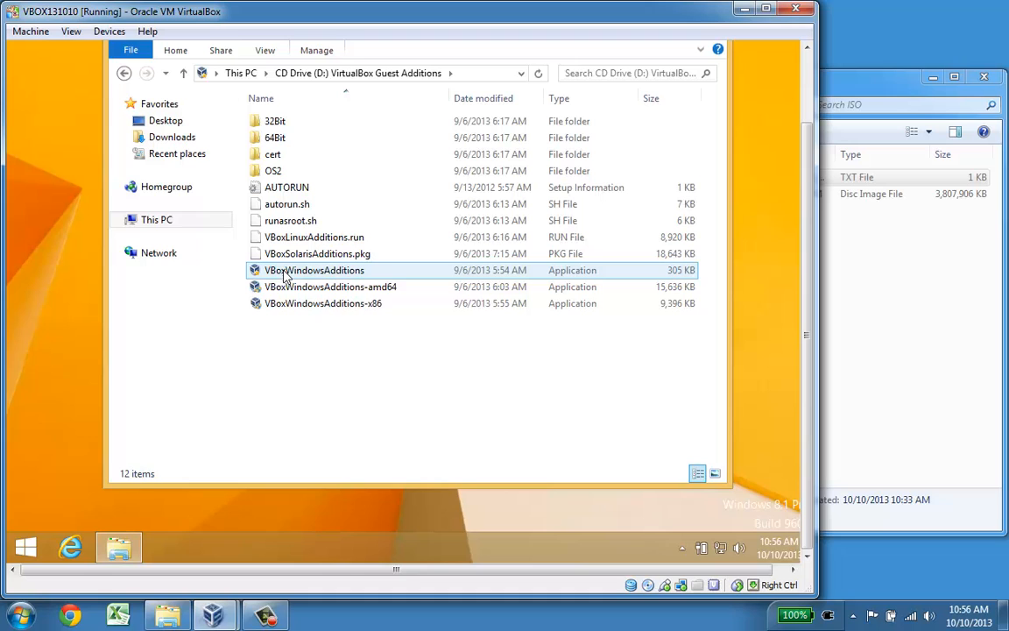
pyautogui.moveTo(331, 274)
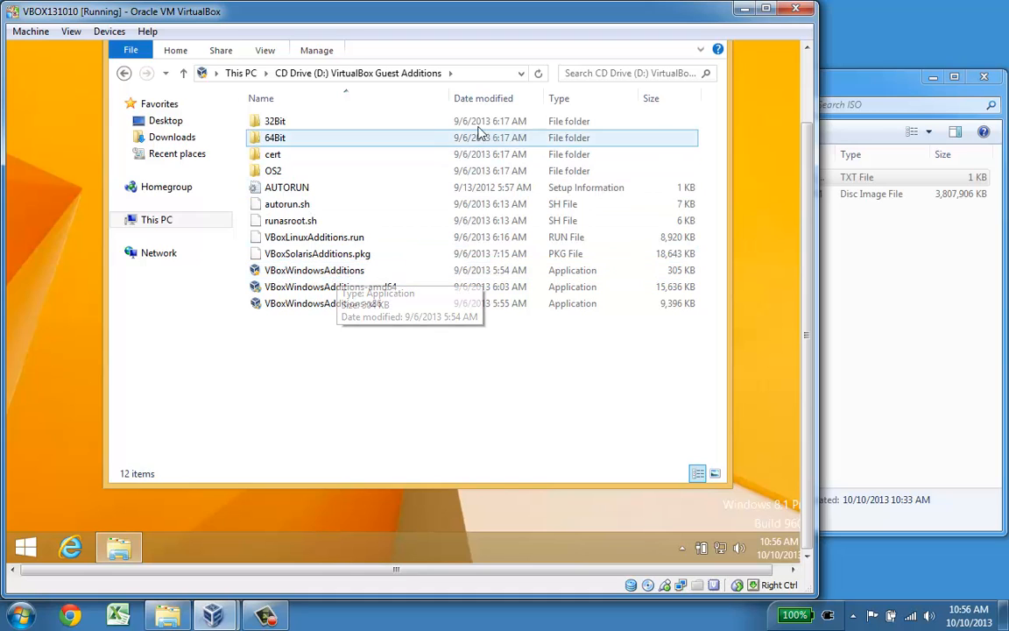
# - Enable showing hidden files in Folder Options' View settings, then select the Guest Additions installer
pyautogui.click(265, 49)
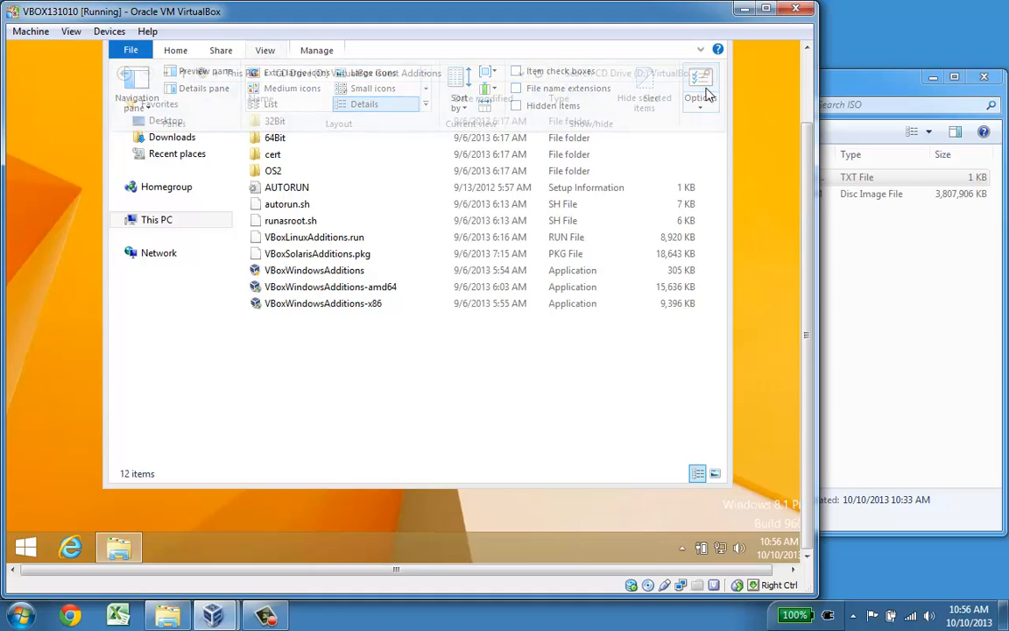
pyautogui.click(701, 85)
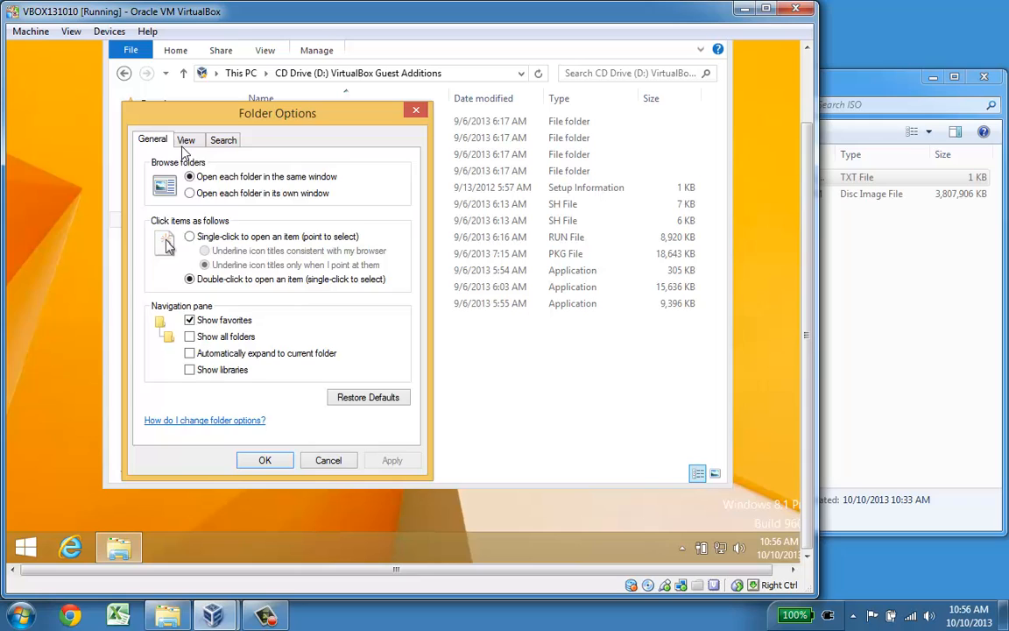
pyautogui.click(185, 140)
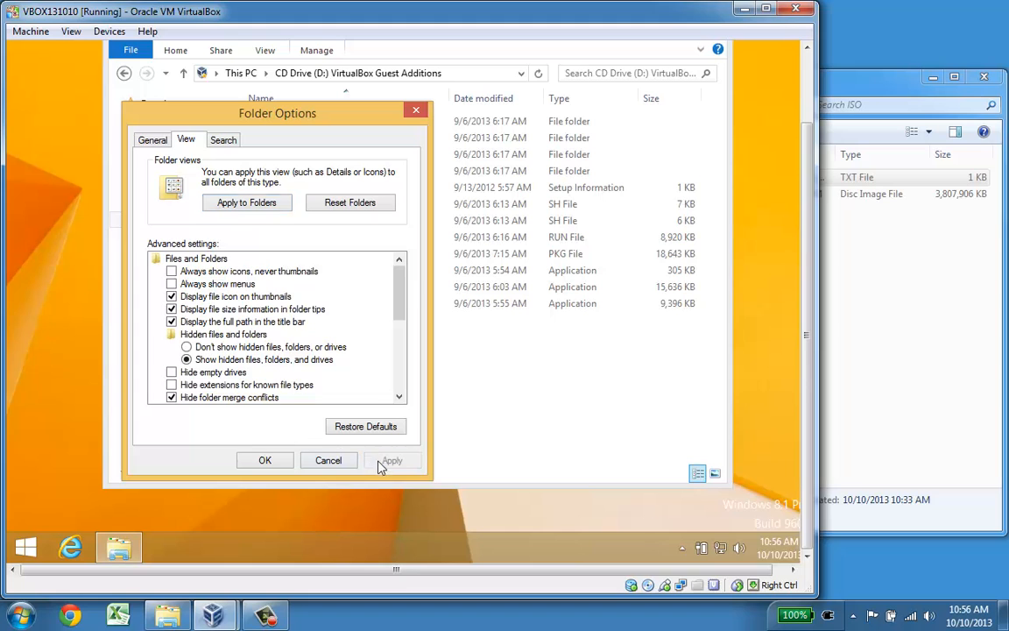
pyautogui.click(264, 459)
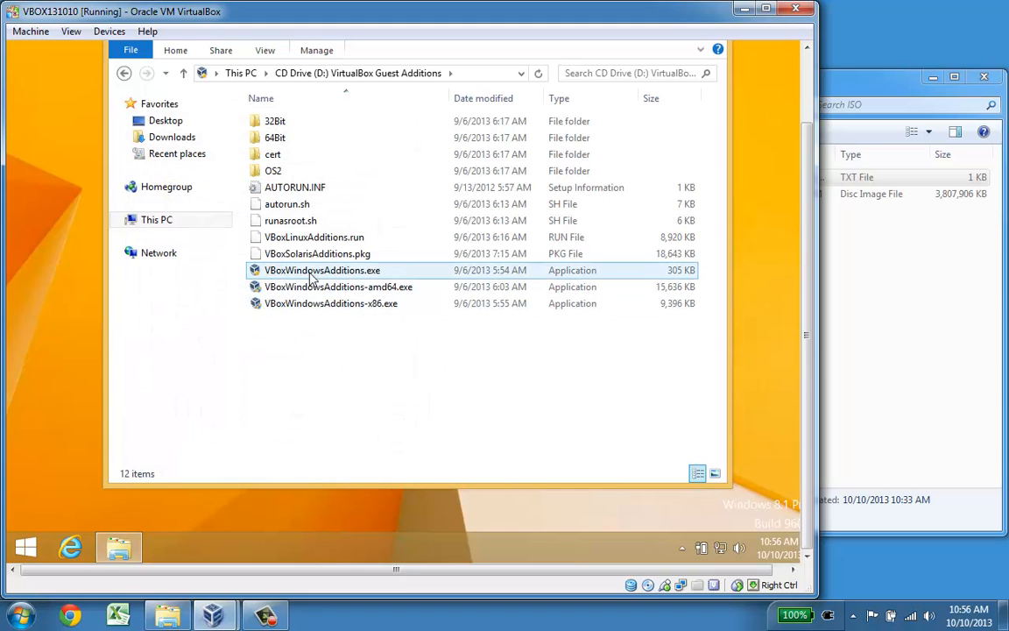
pyautogui.doubleClick(322, 269)
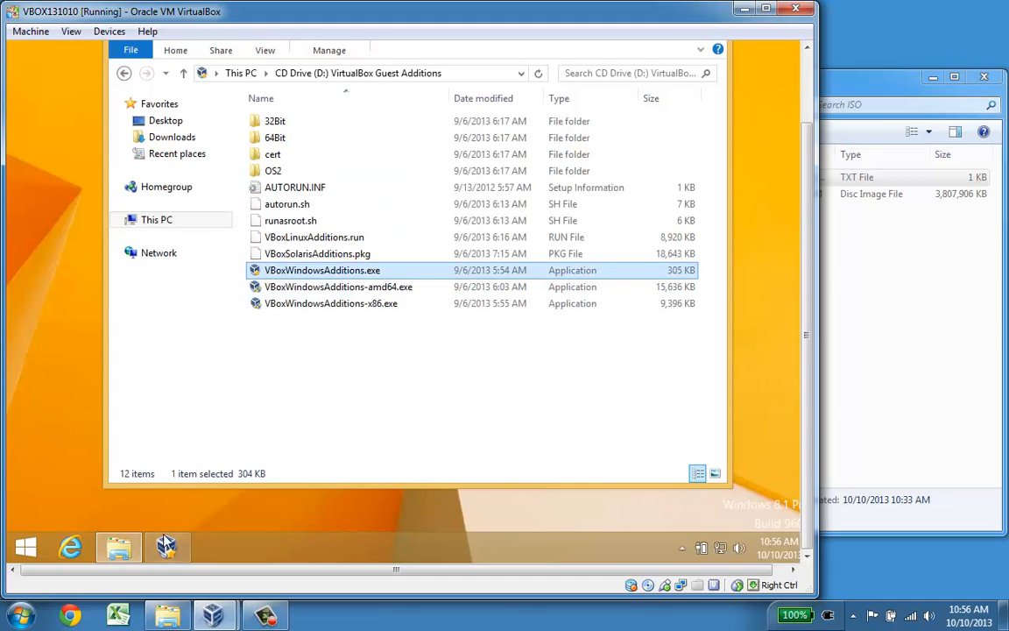
# - Run VBoxWindowsAdditions.exe, allow the Oracle driver, install Guest Additions 4.2.18 and reboot now
pyautogui.doubleClick(323, 270)
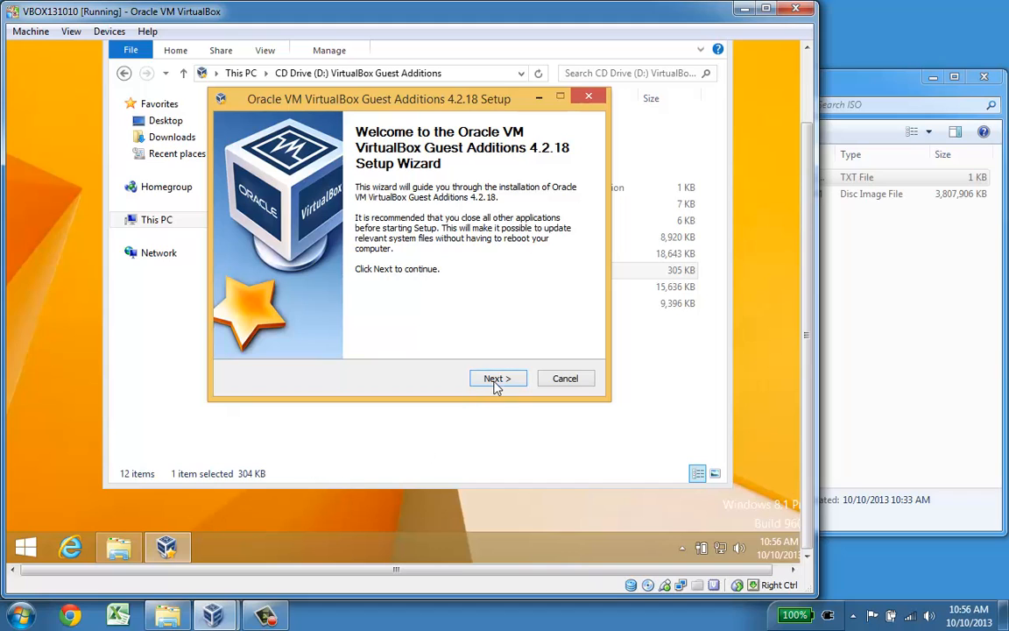
pyautogui.click(498, 378)
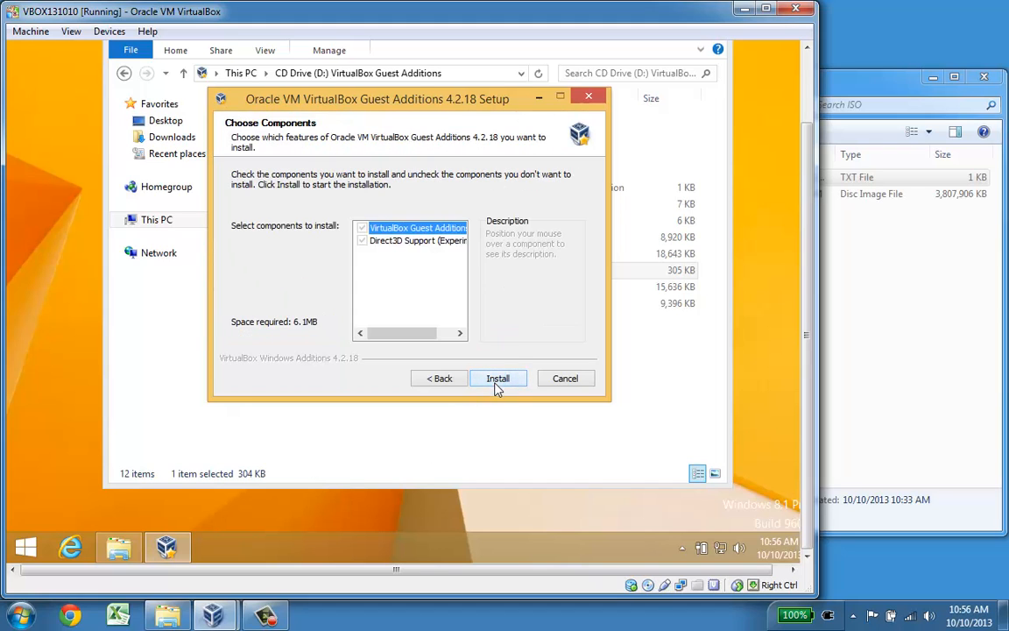
pyautogui.click(497, 378)
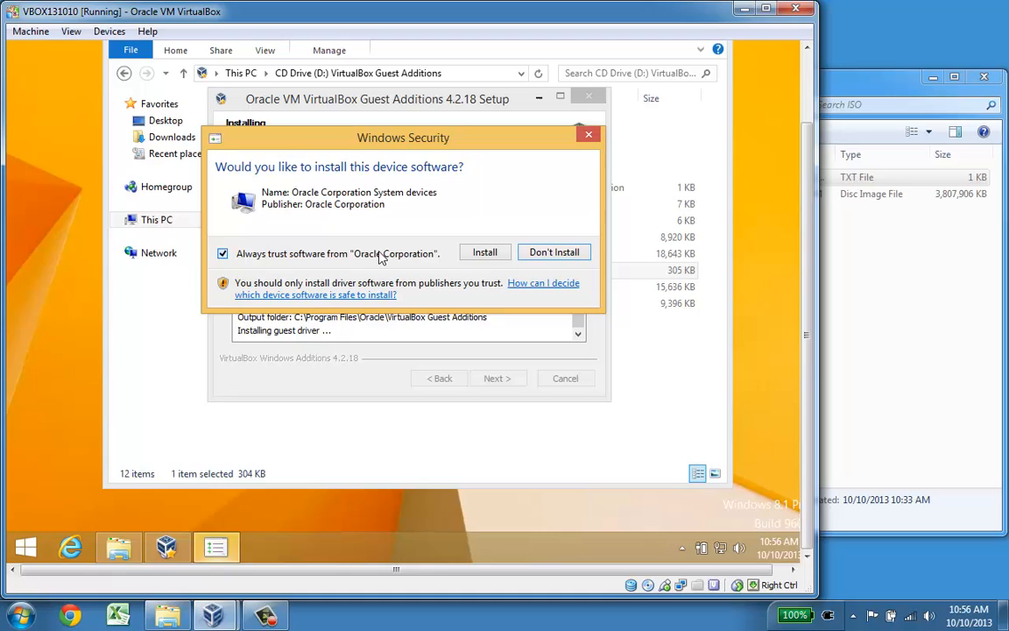
pyautogui.moveTo(301, 264)
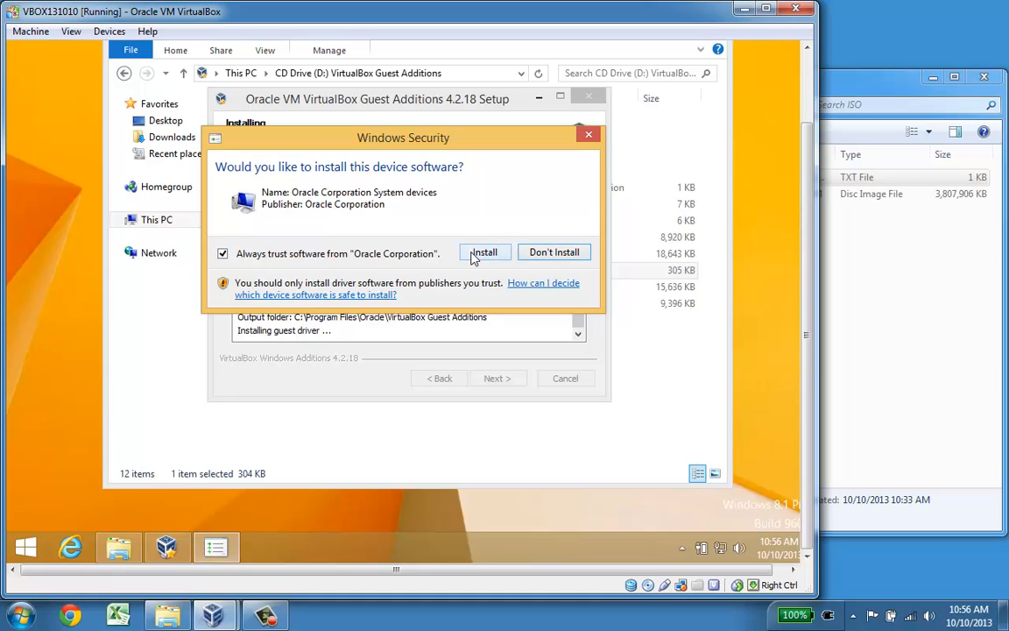
pyautogui.click(484, 252)
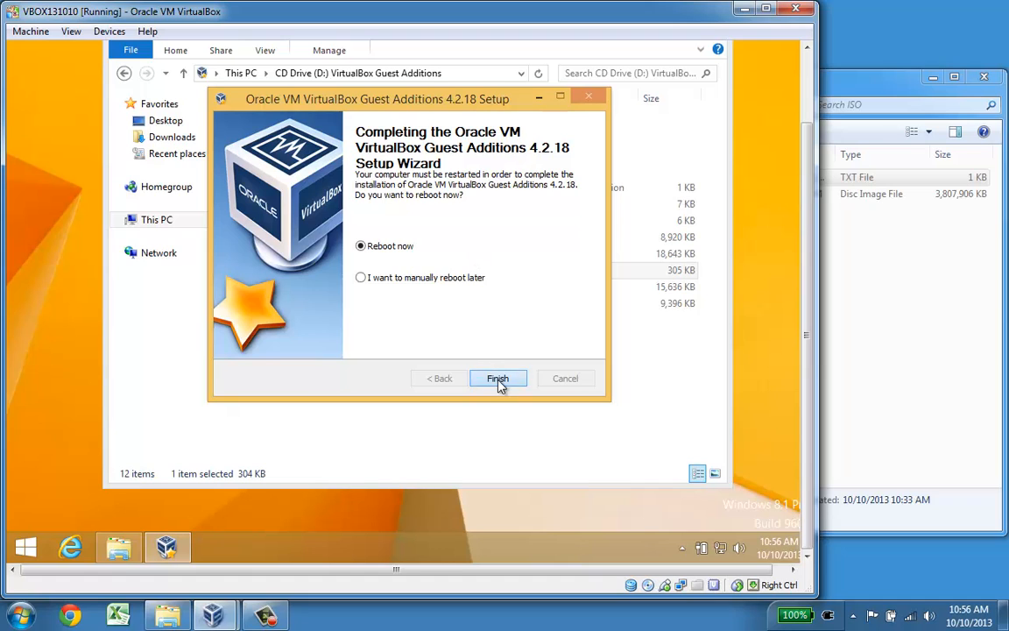
pyautogui.click(498, 378)
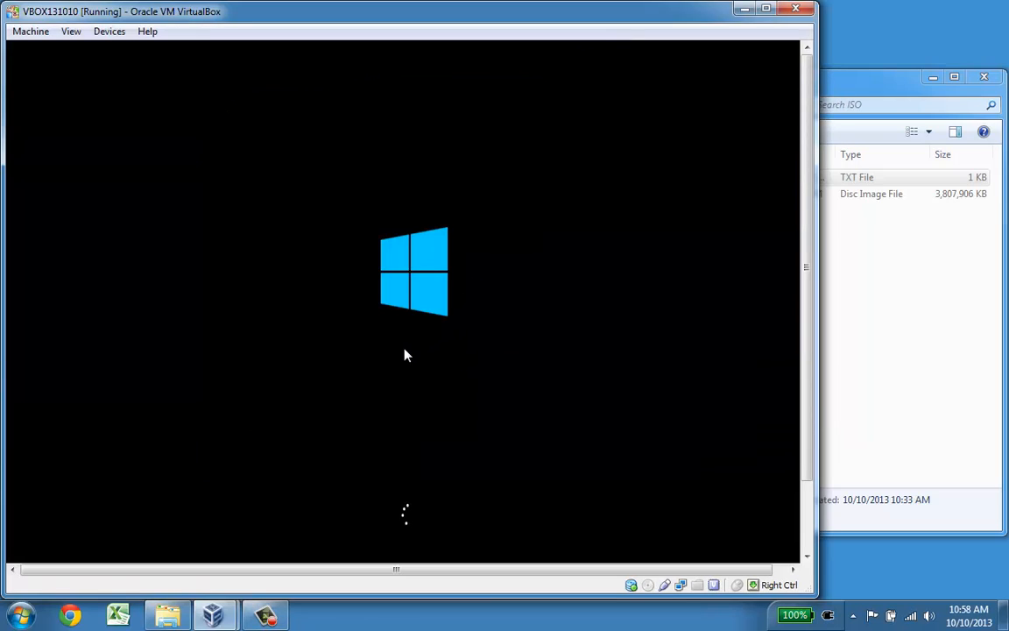
pyautogui.moveTo(389, 347)
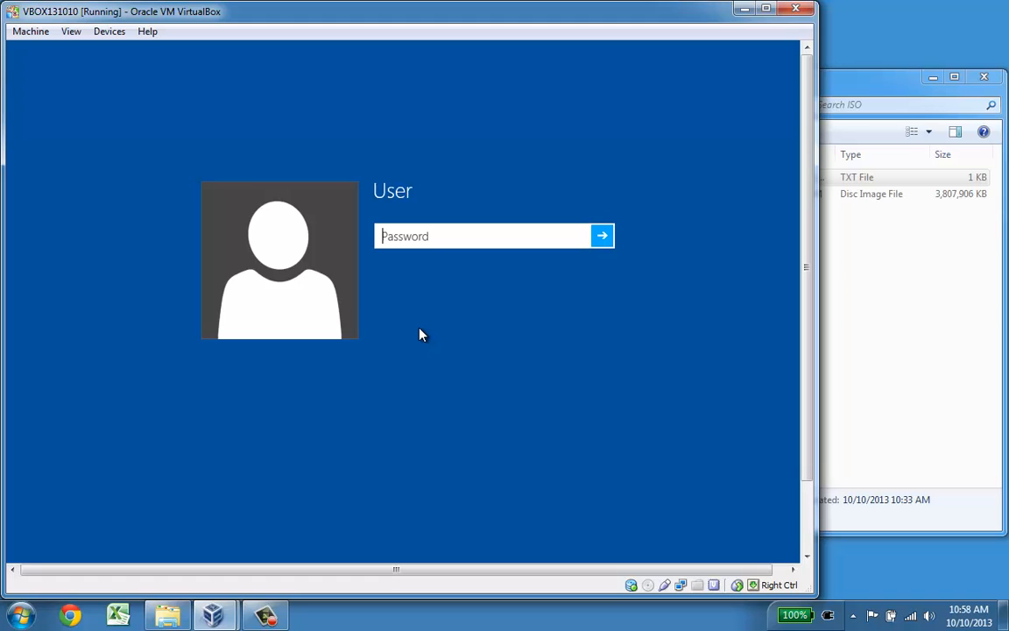
# - Sign in with the account password after the reboot and go to the desktop
pyautogui.click(603, 235)
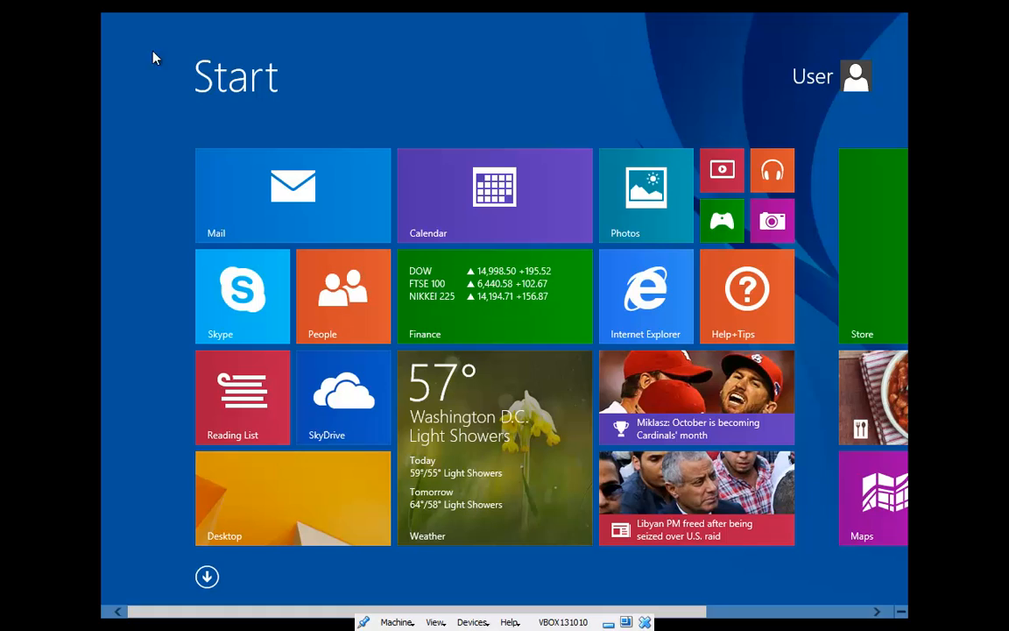
pyautogui.moveTo(959, 208)
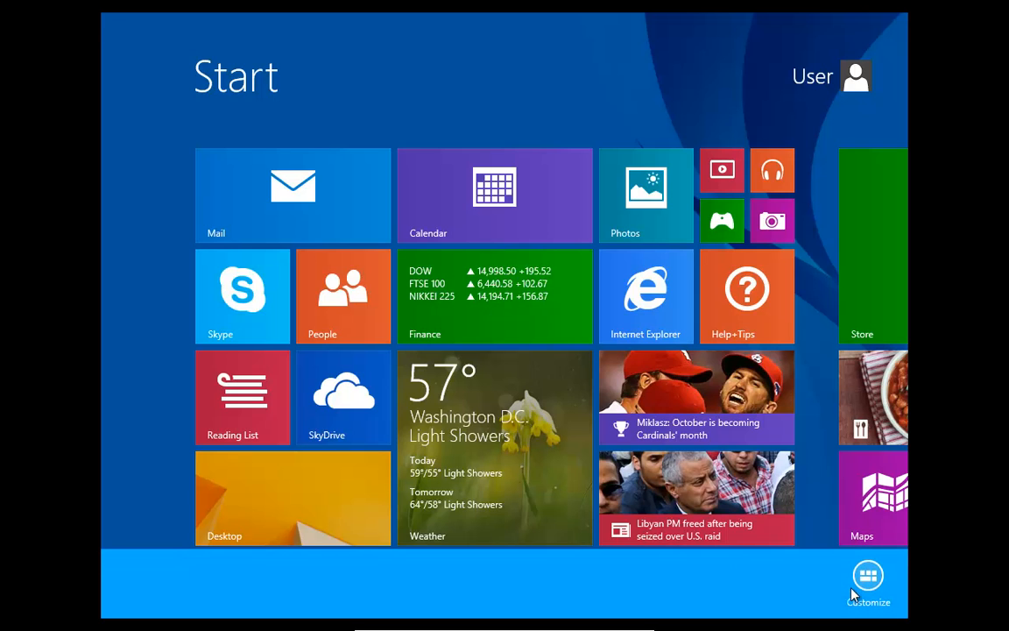
pyautogui.click(869, 575)
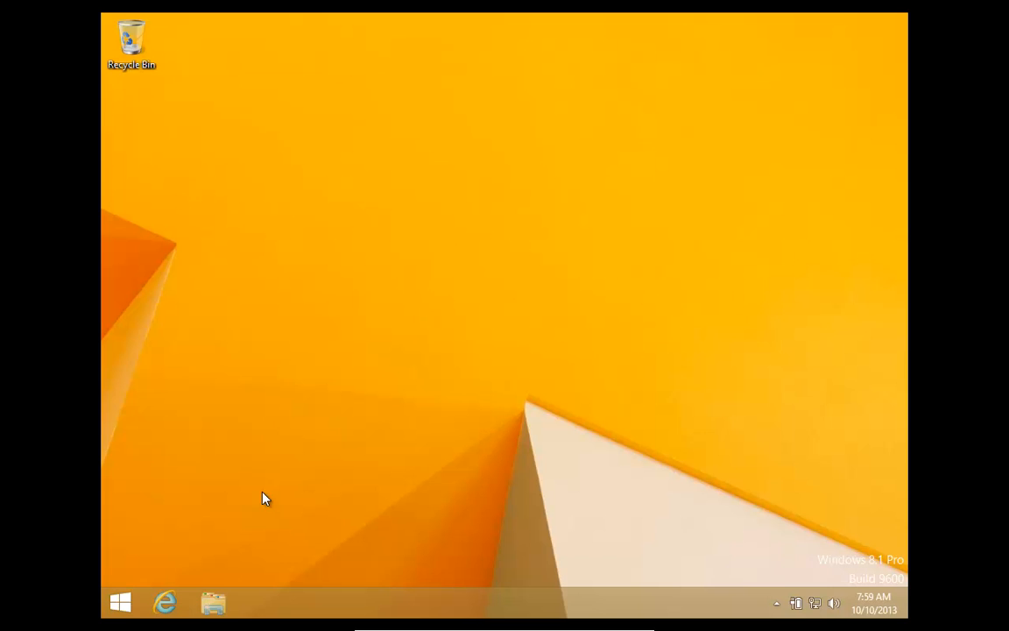
pyautogui.rightClick(266, 498)
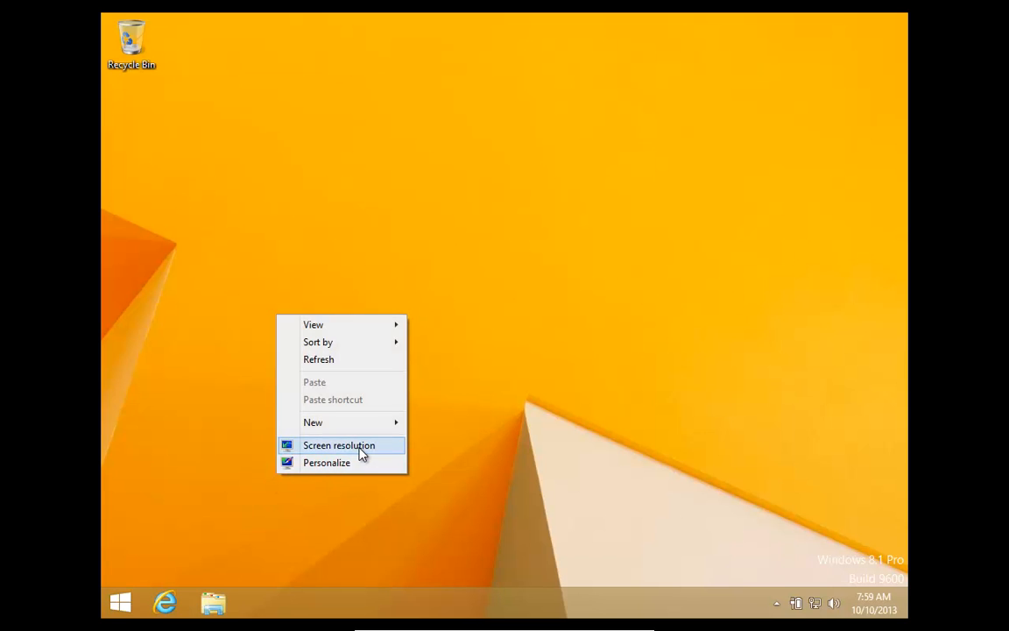
pyautogui.click(340, 445)
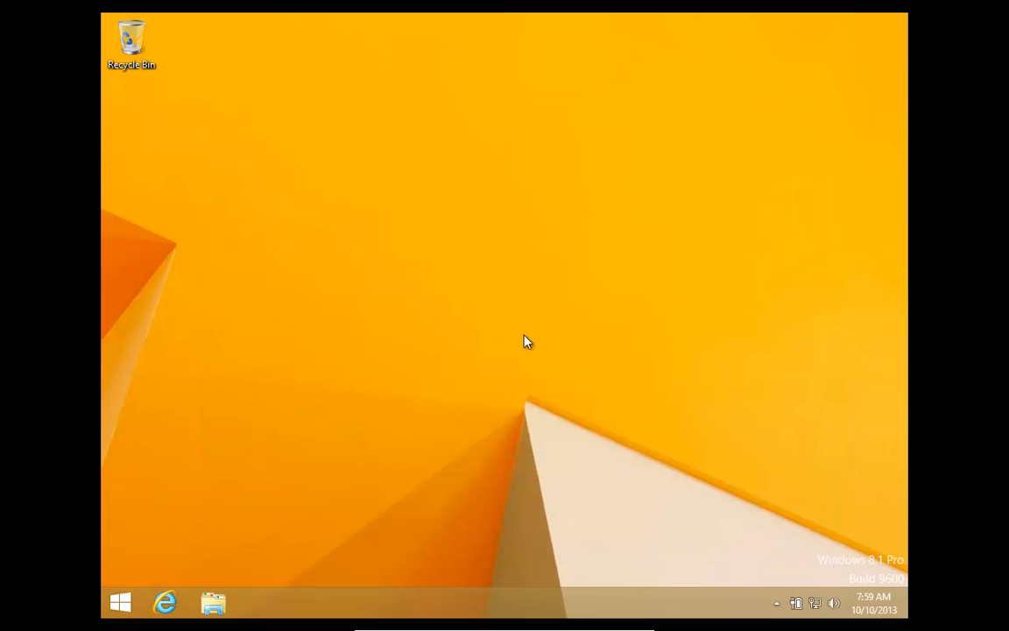
pyautogui.moveTo(193, 517)
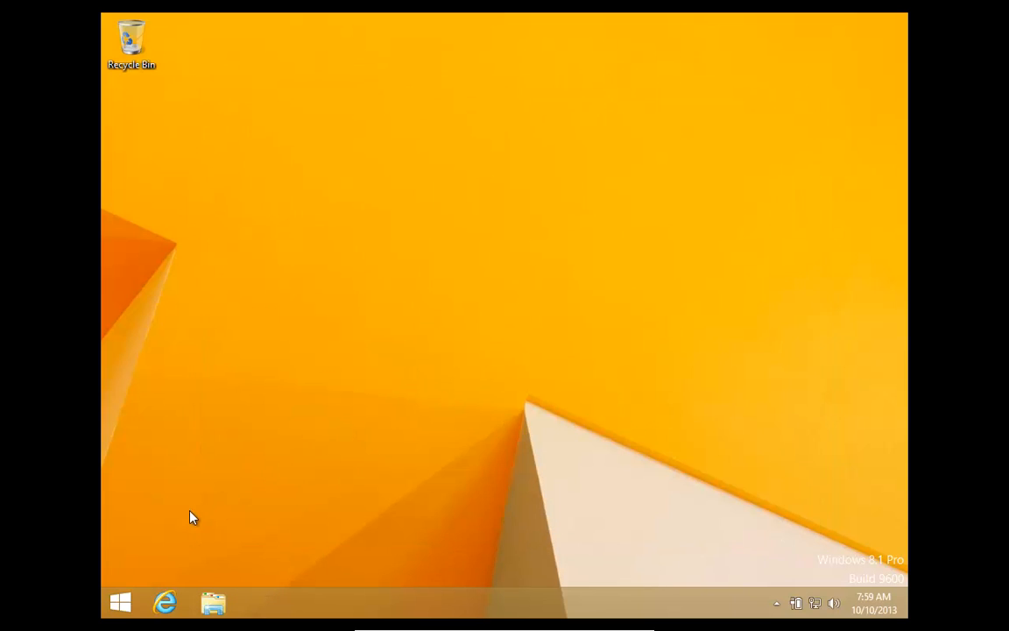
pyautogui.moveTo(294, 333)
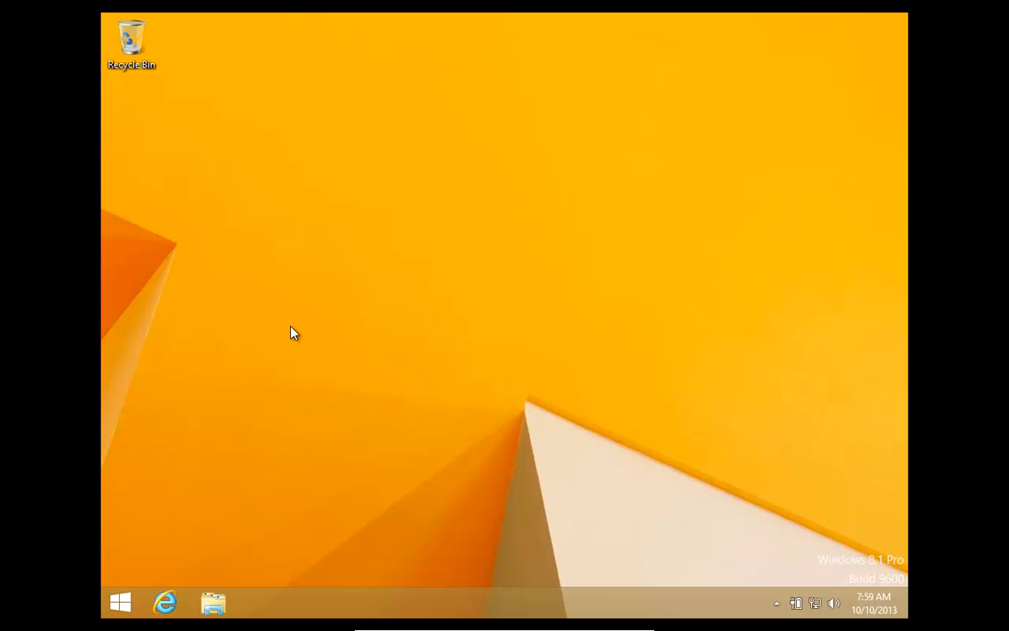
pyautogui.moveTo(203, 571)
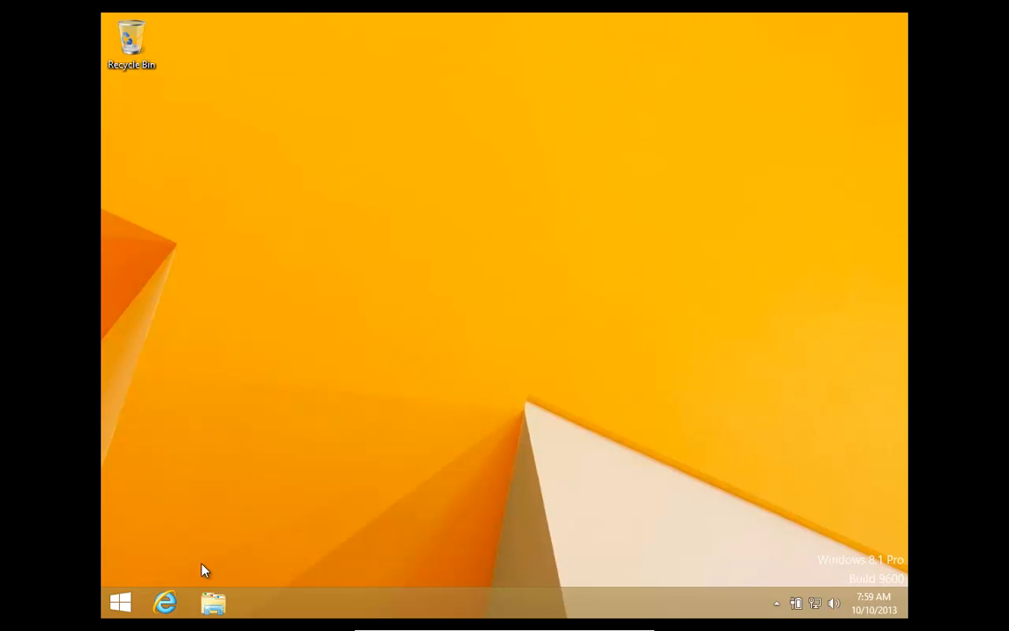
pyautogui.moveTo(132, 475)
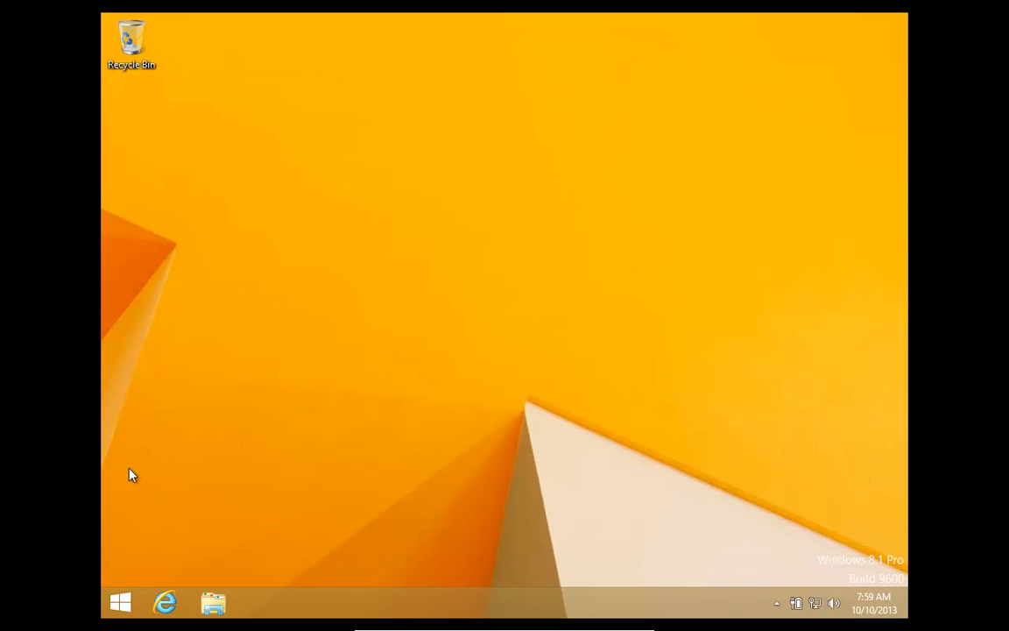
pyautogui.moveTo(697, 308)
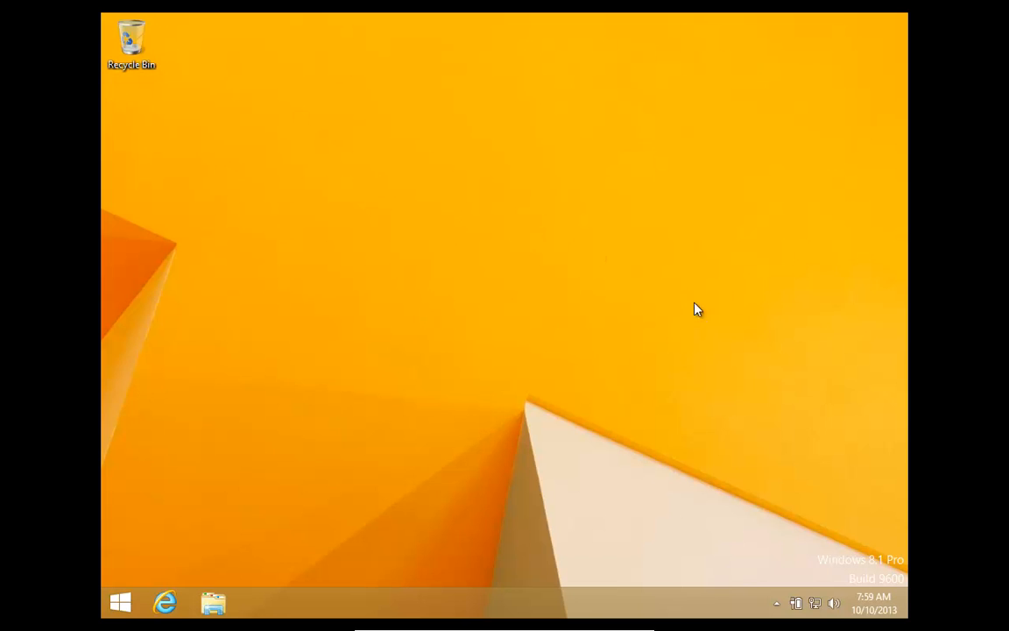
pyautogui.moveTo(908, 317)
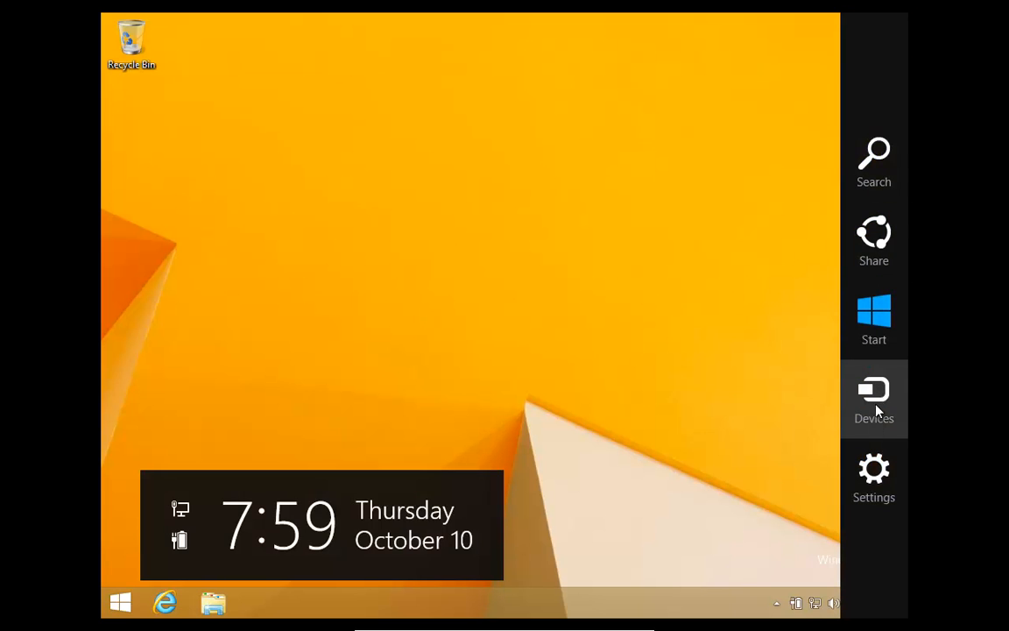
pyautogui.moveTo(873, 319)
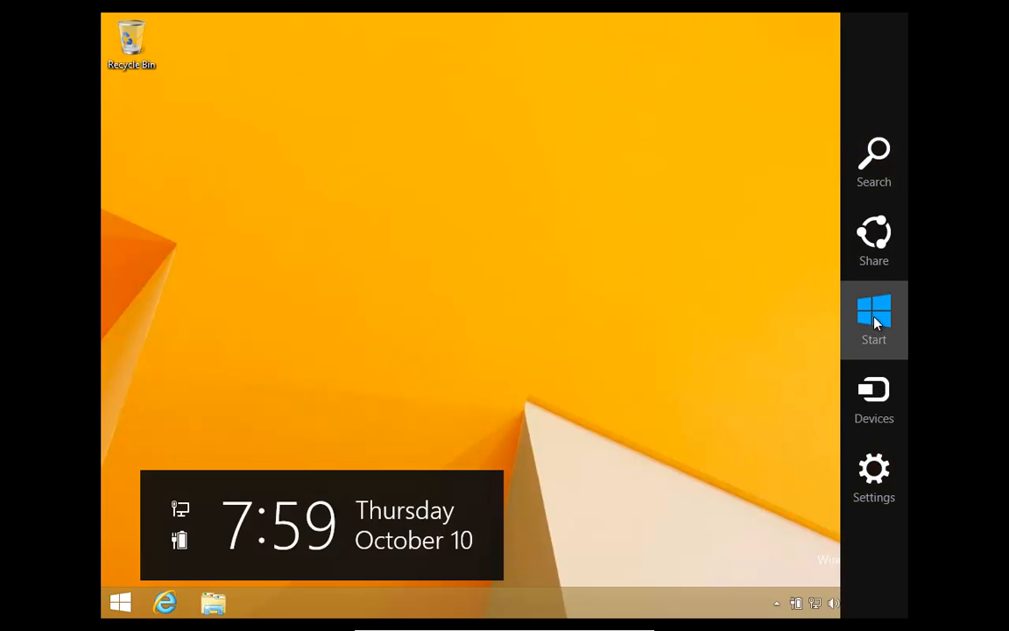
# - Shut down Windows 8.1 from the desktop so VBOX131010 powers off
pyautogui.click(872, 319)
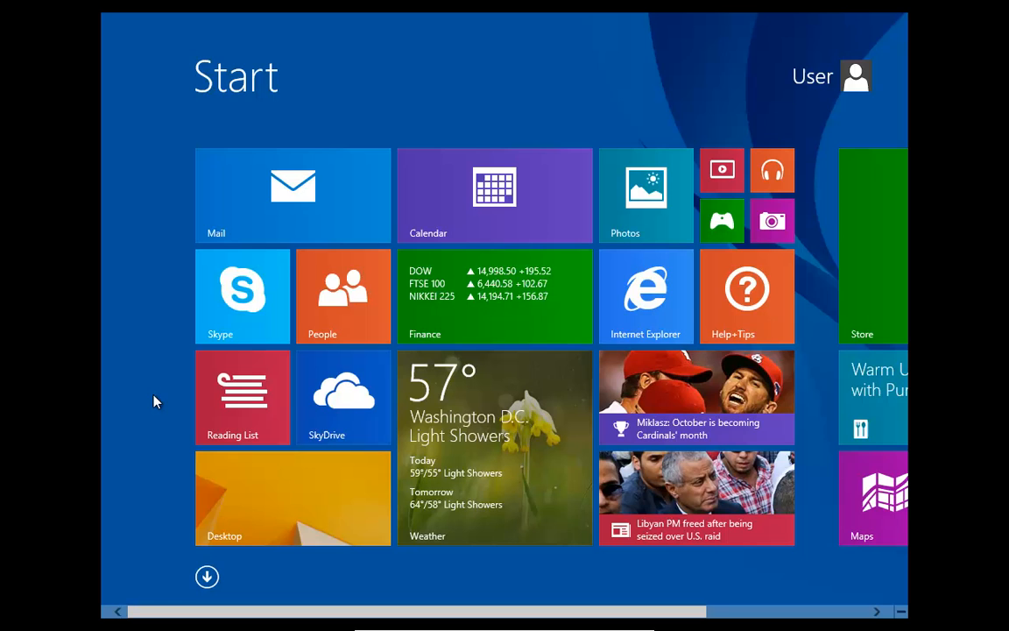
pyautogui.moveTo(140, 315)
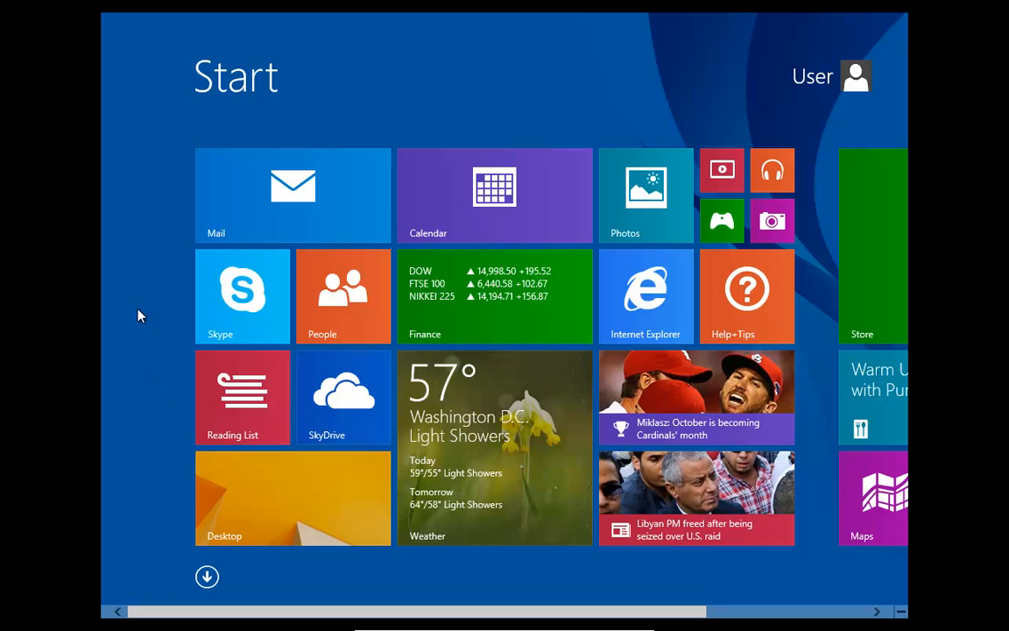
pyautogui.click(293, 497)
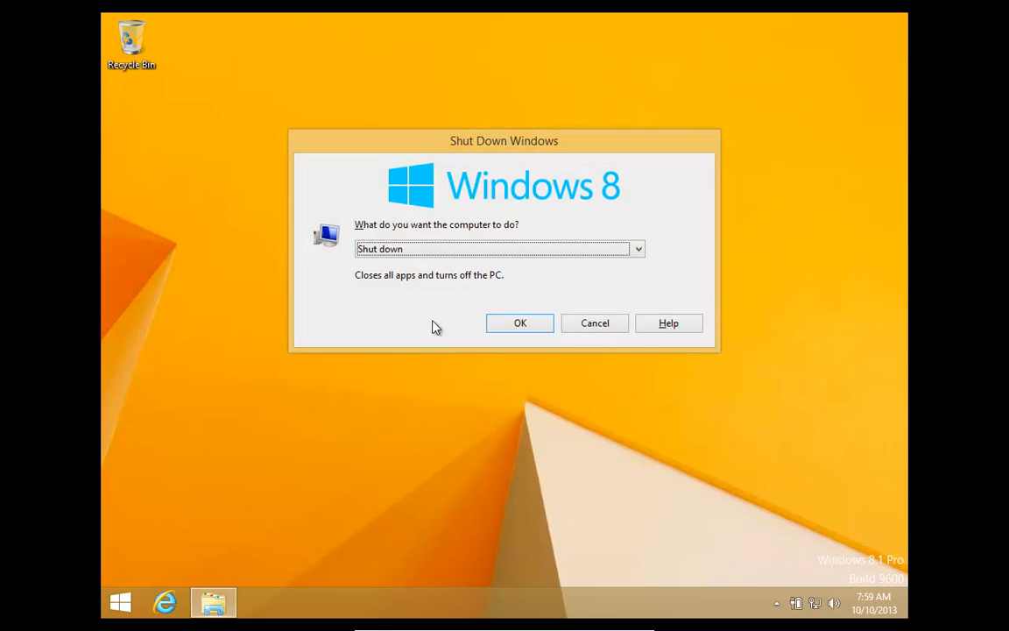
pyautogui.click(518, 323)
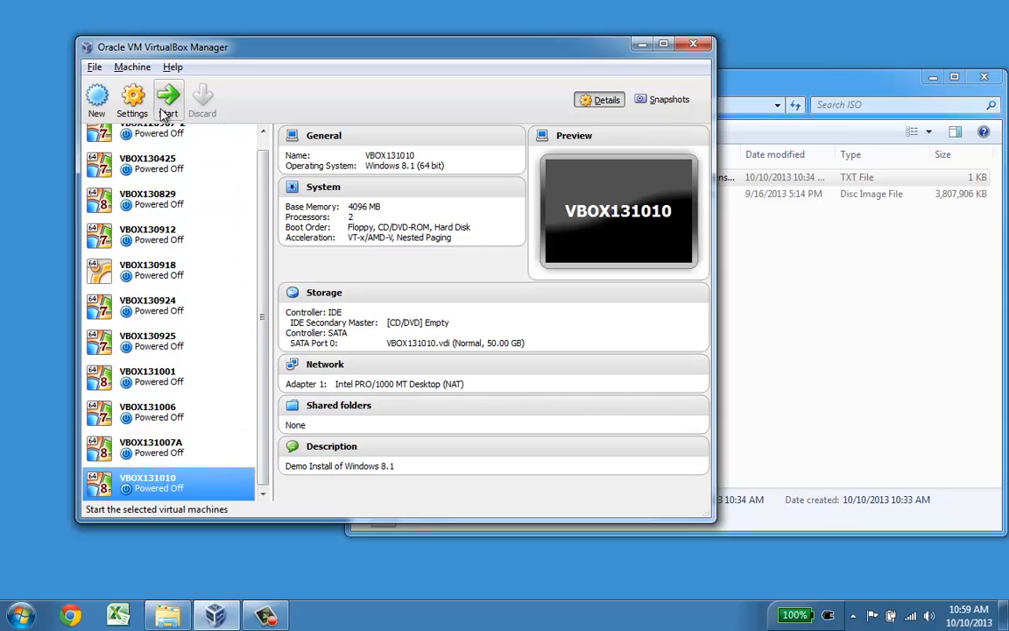
pyautogui.moveTo(168, 97)
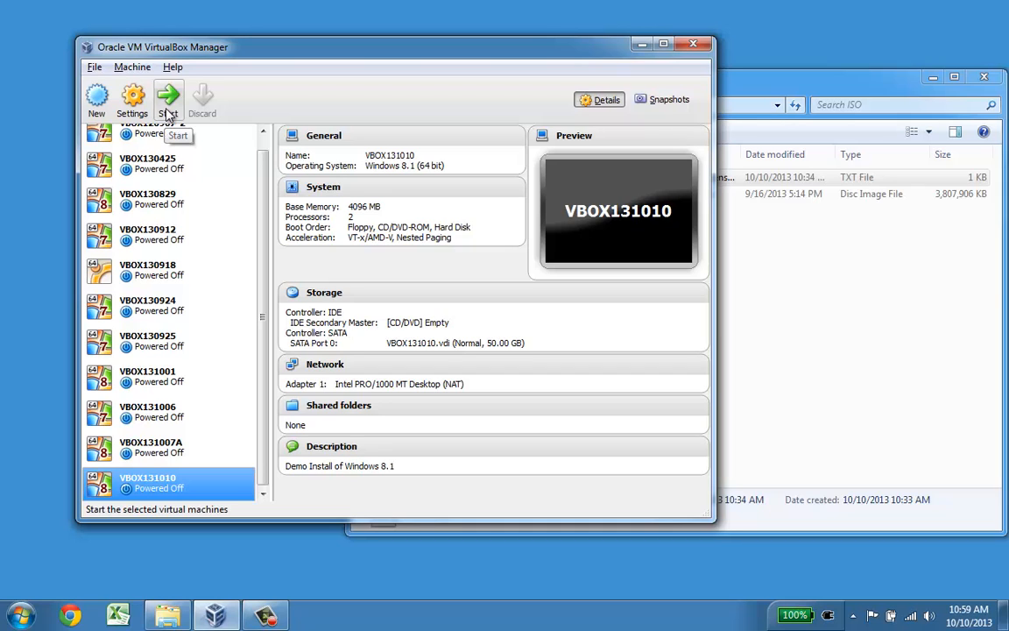
# - Start VBOX131010, sign in to the User account and go to the desktop
pyautogui.click(168, 97)
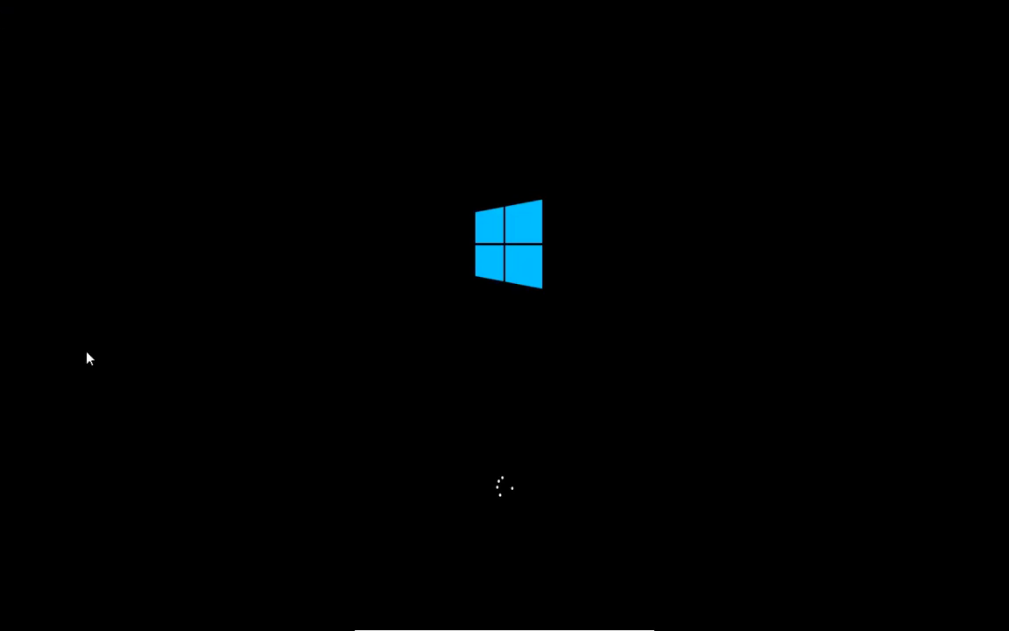
pyautogui.moveTo(922, 435)
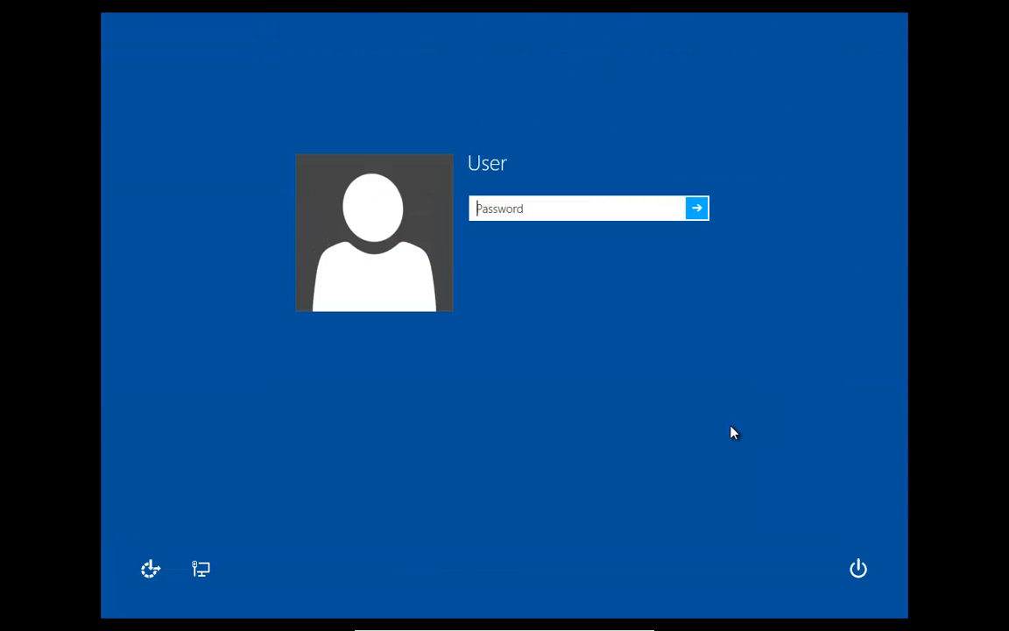
pyautogui.click(697, 209)
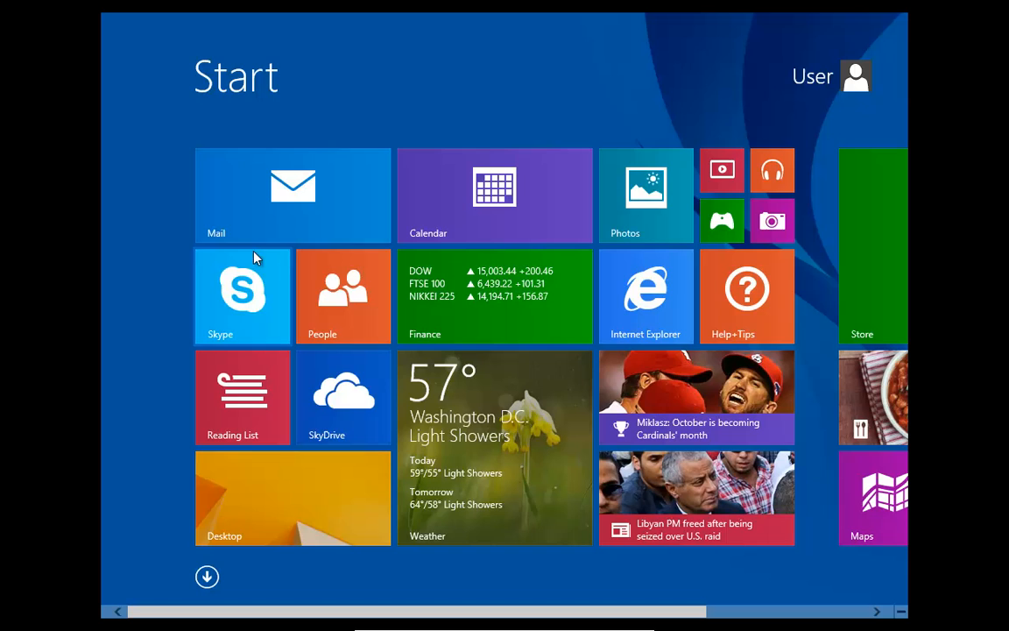
pyautogui.moveTo(294, 501)
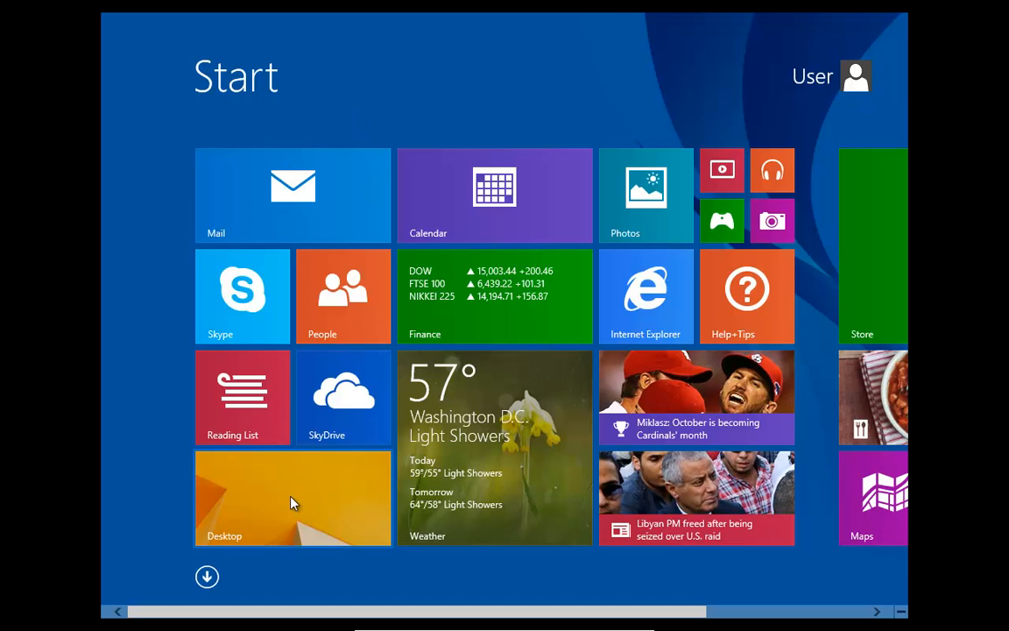
pyautogui.click(292, 498)
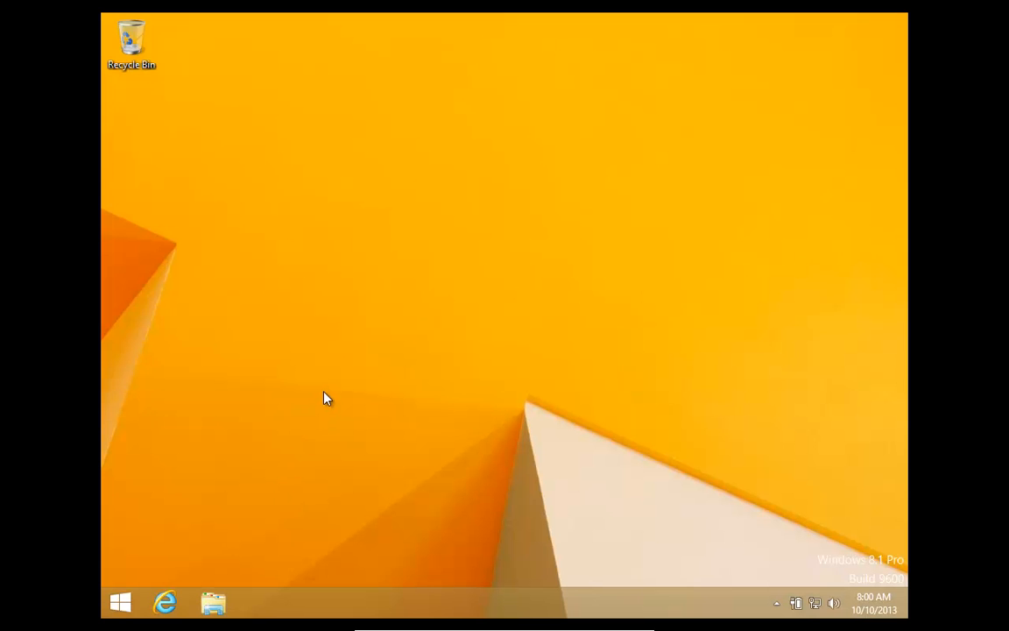
pyautogui.moveTo(473, 382)
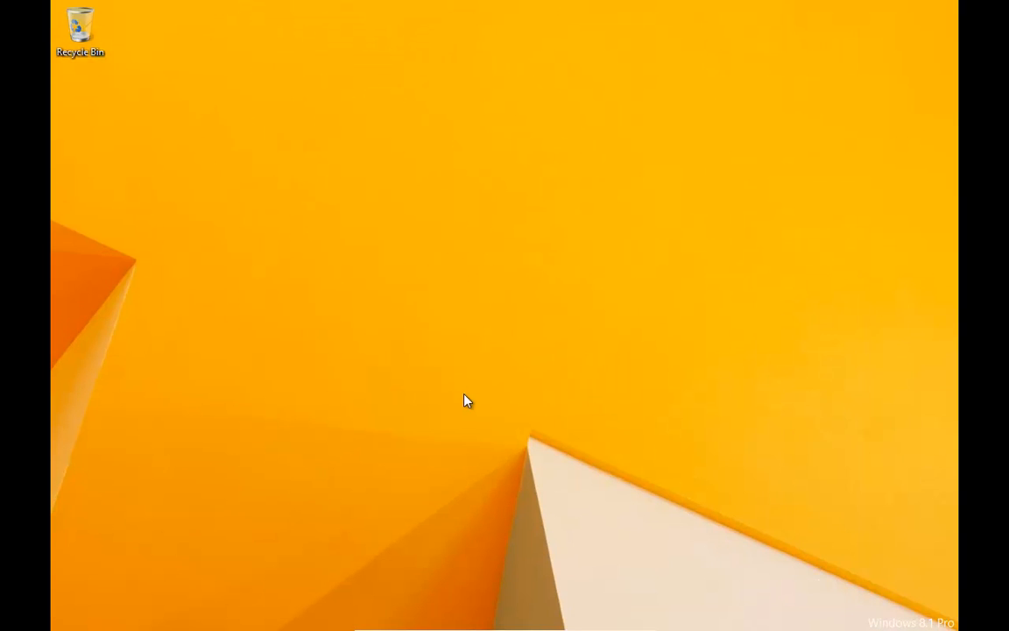
# - Reach the guest's Screen Resolution settings from the desktop's right-click menu
pyautogui.rightClick(466, 400)
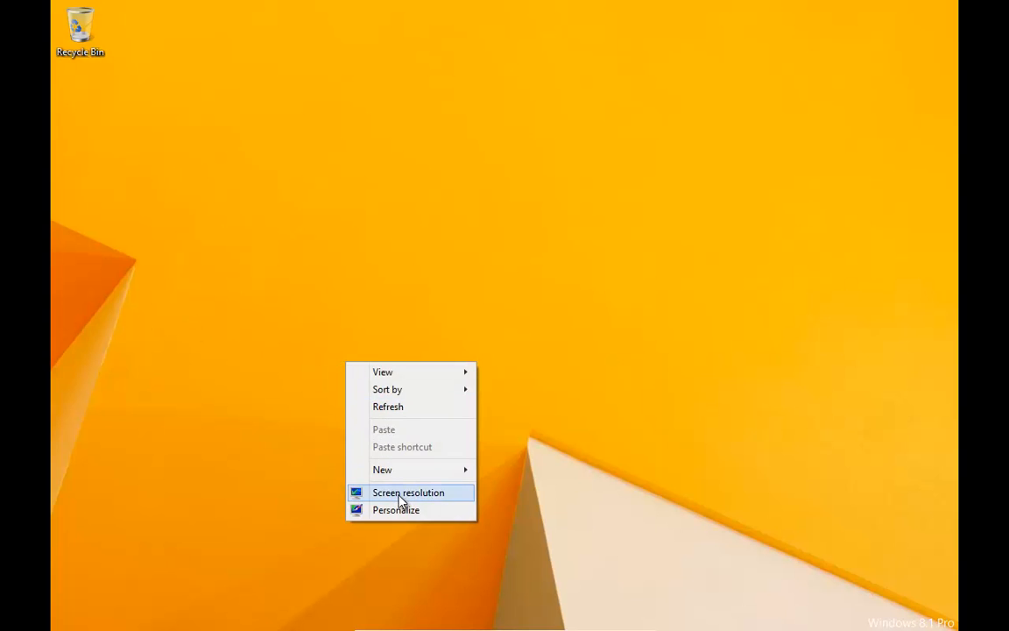
pyautogui.click(406, 491)
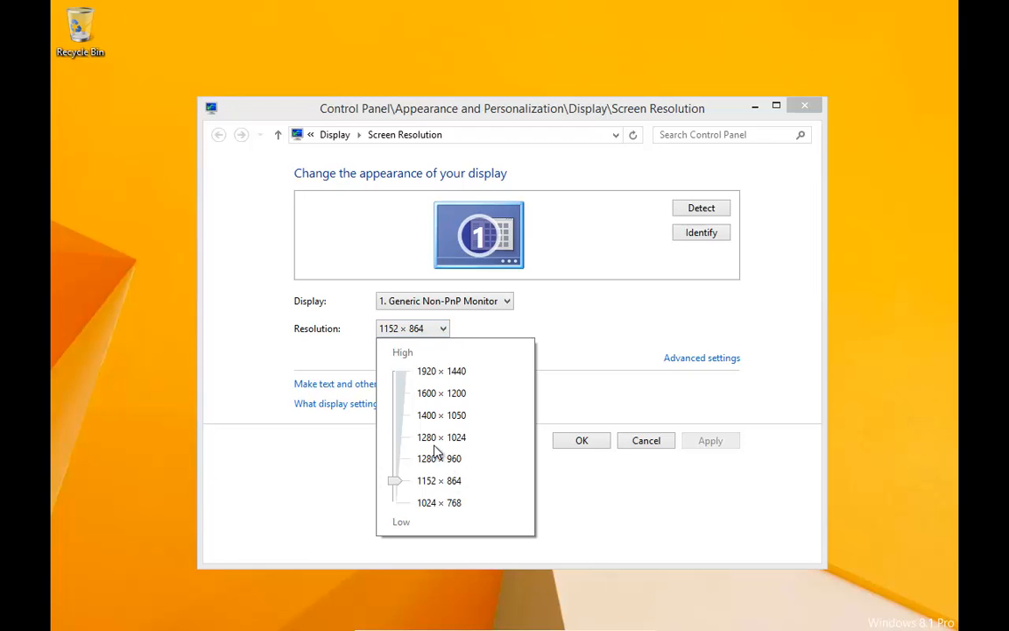
pyautogui.moveTo(442, 473)
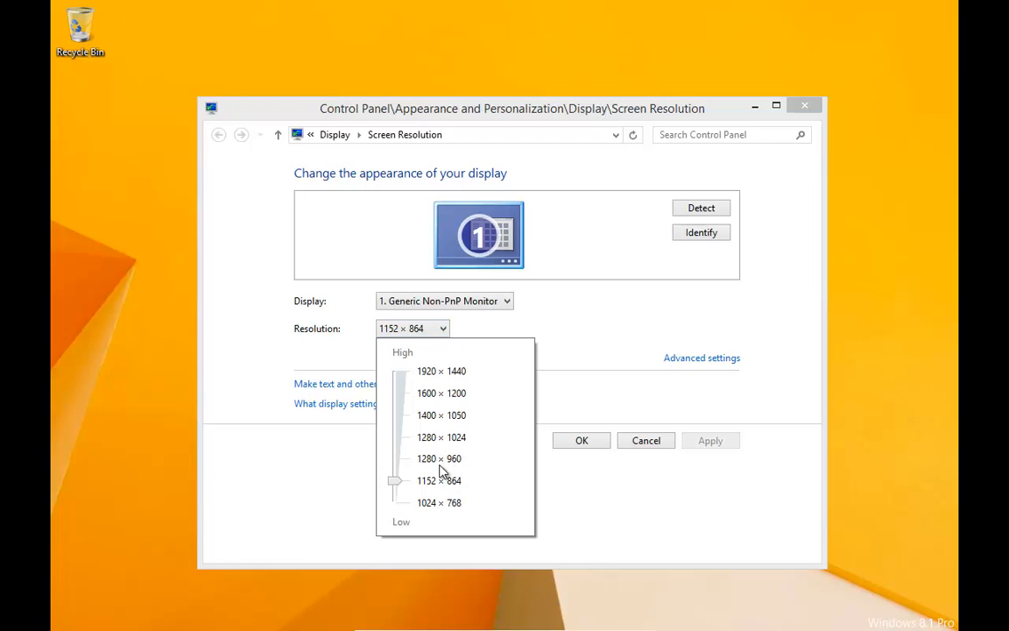
pyautogui.moveTo(478, 455)
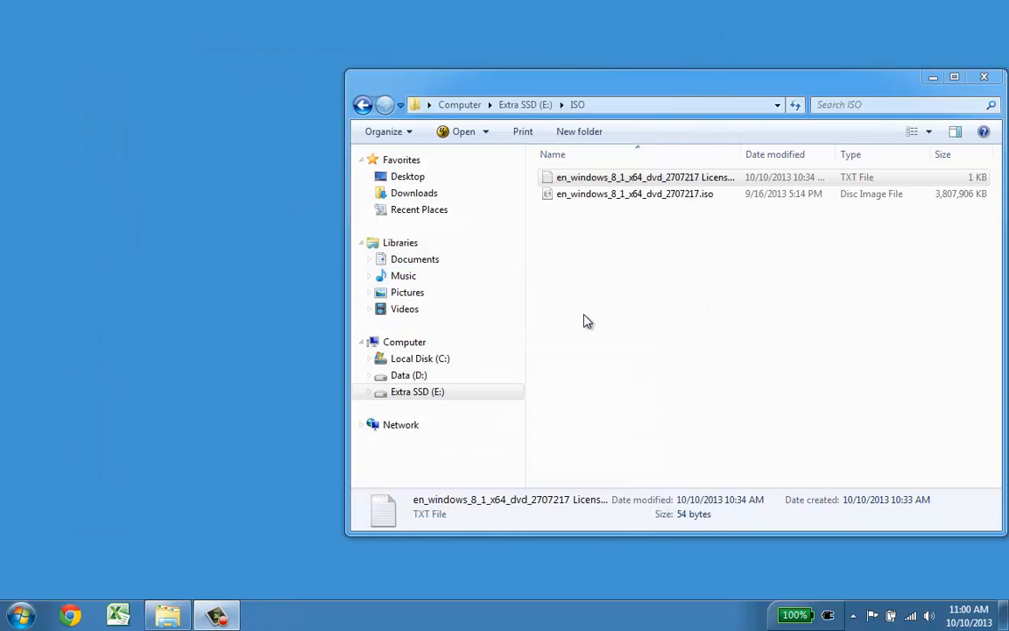
pyautogui.moveTo(576, 331)
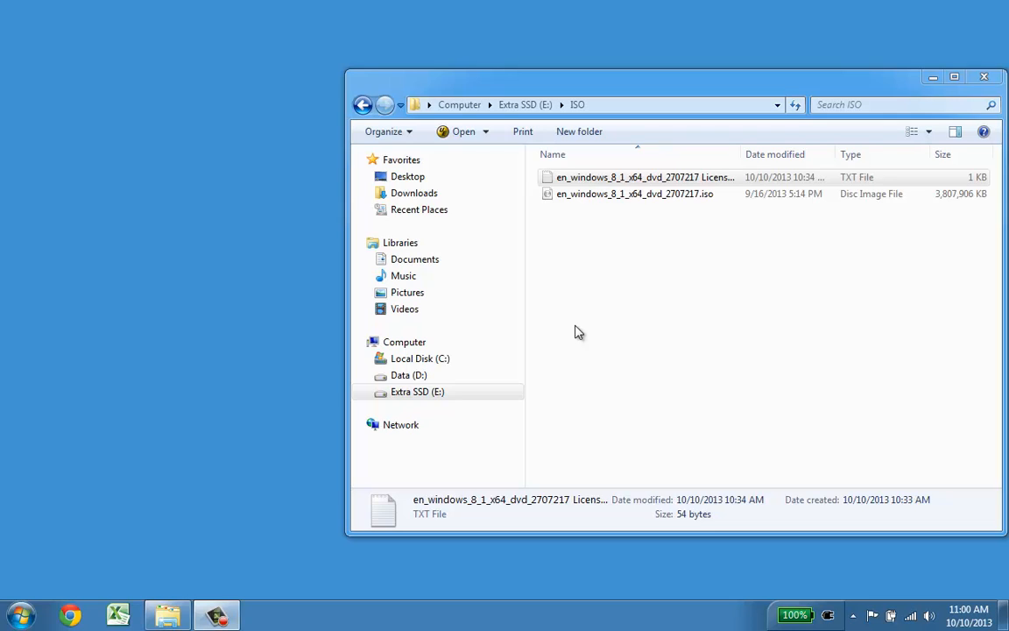
# - Launch Command Prompt from a 'command' search and cd into "\Program Files"
pyautogui.click(19, 613)
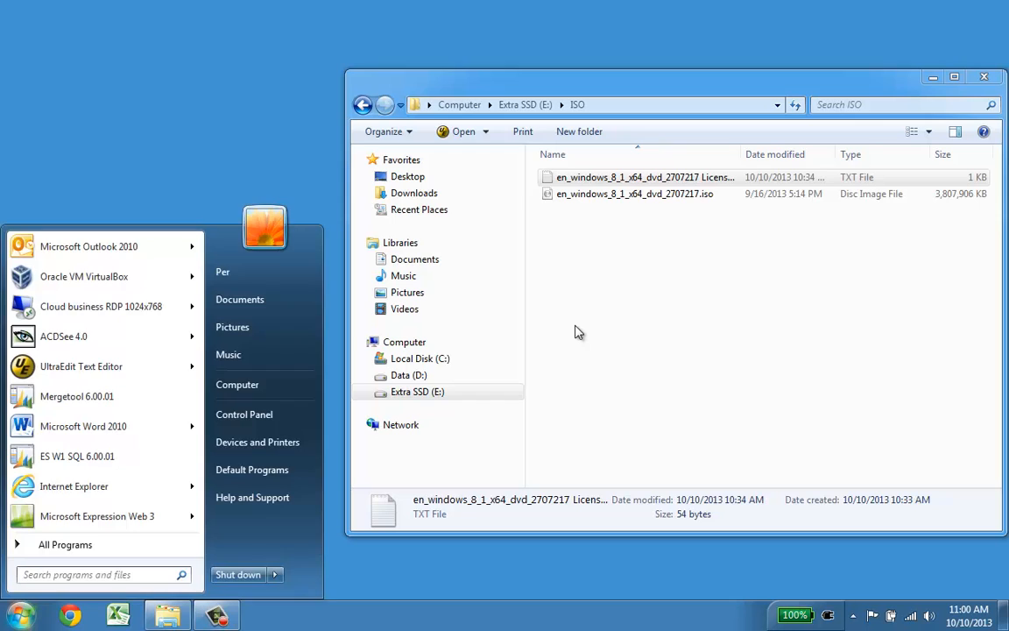
pyautogui.write('comman')
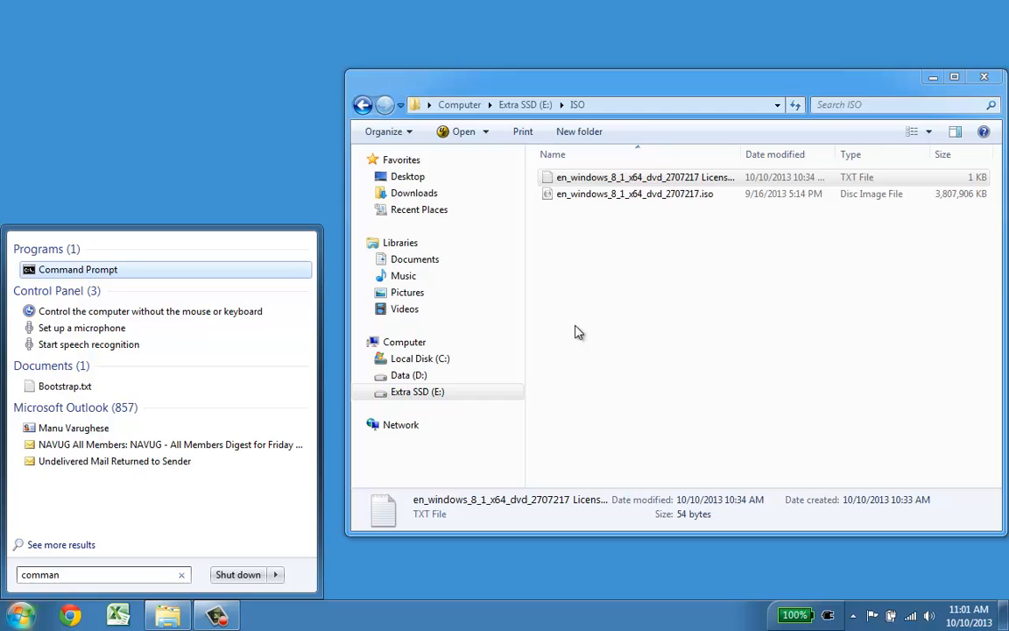
pyautogui.click(77, 270)
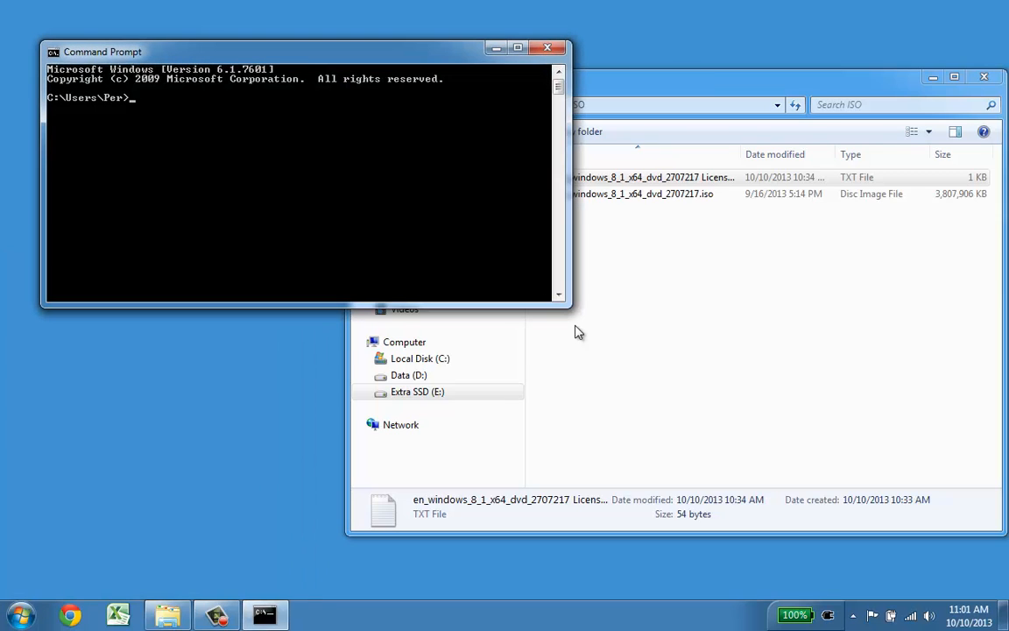
pyautogui.write('cd \\pr')
pyautogui.write('cd ..')
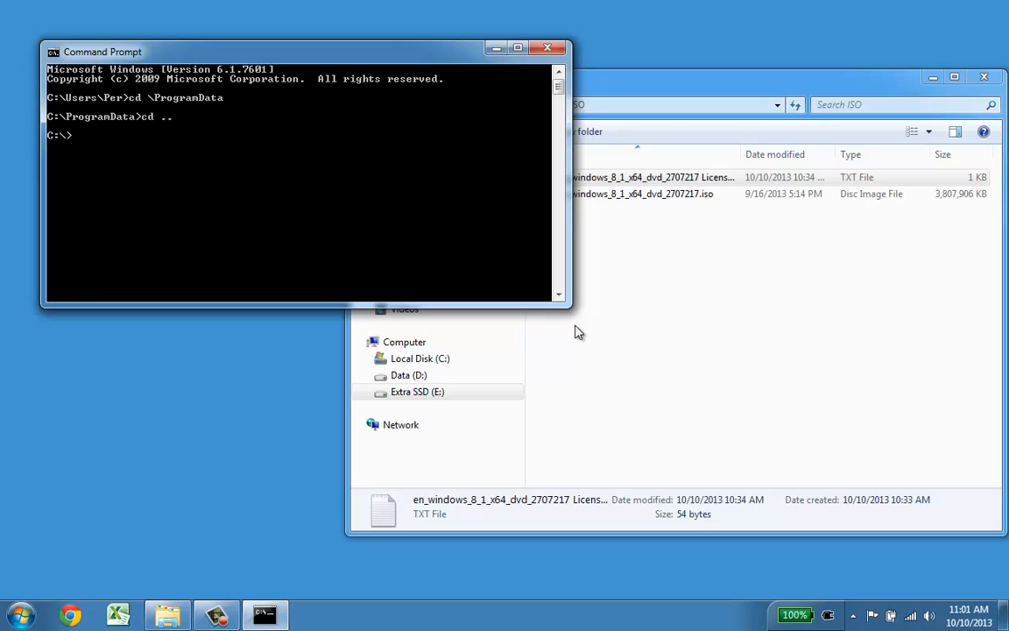
pyautogui.write('cd "\\Program Files"')
pyautogui.write('cd VirtualBox')
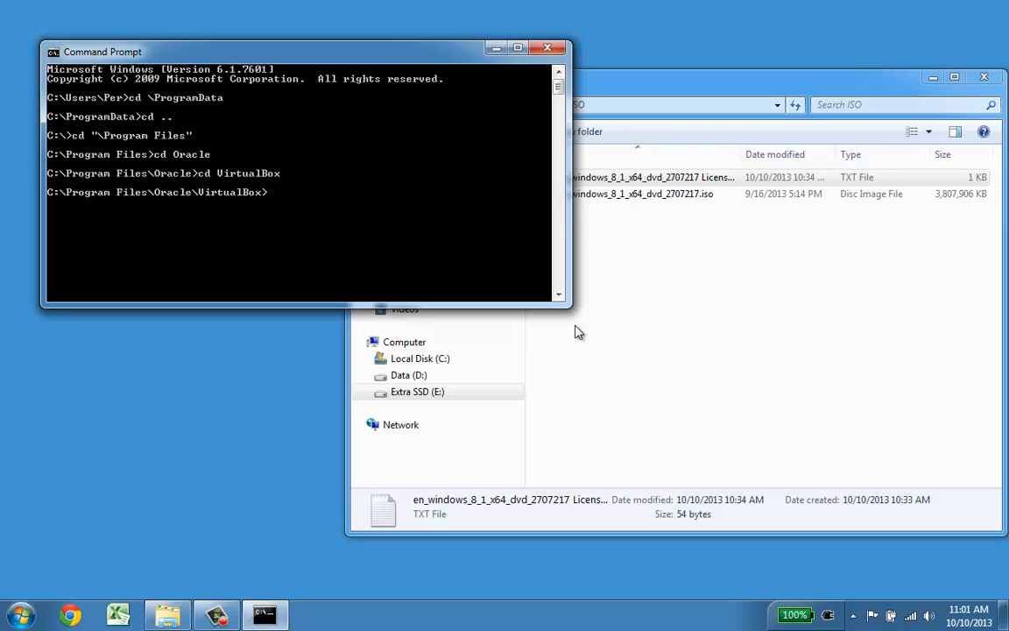
# - Run VBoxManage.exe setextradata "VBOX131010" CustomVideoMode1 1280x800x32
pyautogui.write('vb')
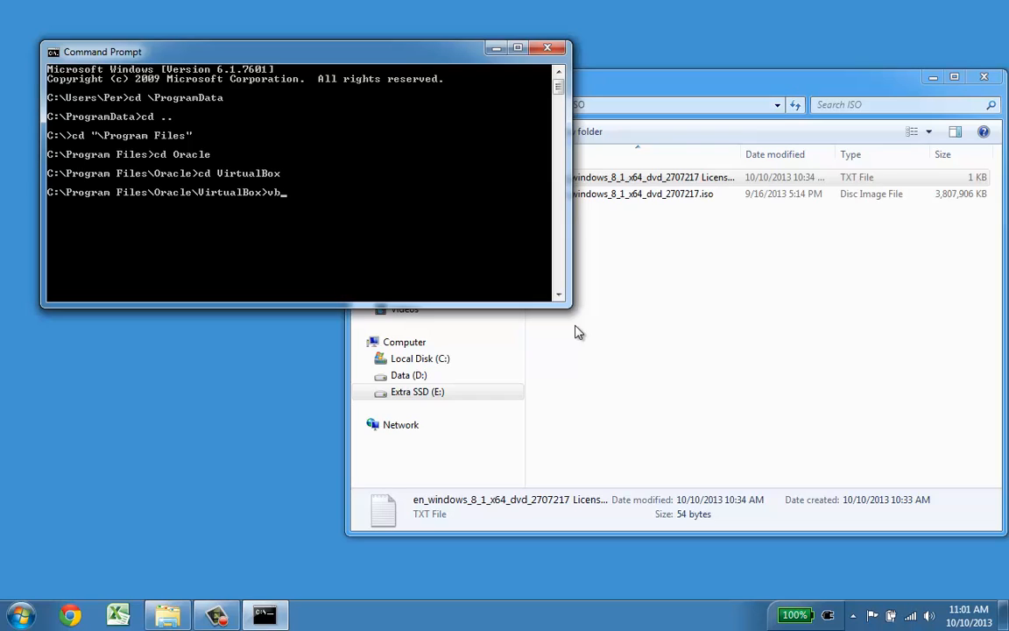
pyautogui.write('BoxManage.exe')
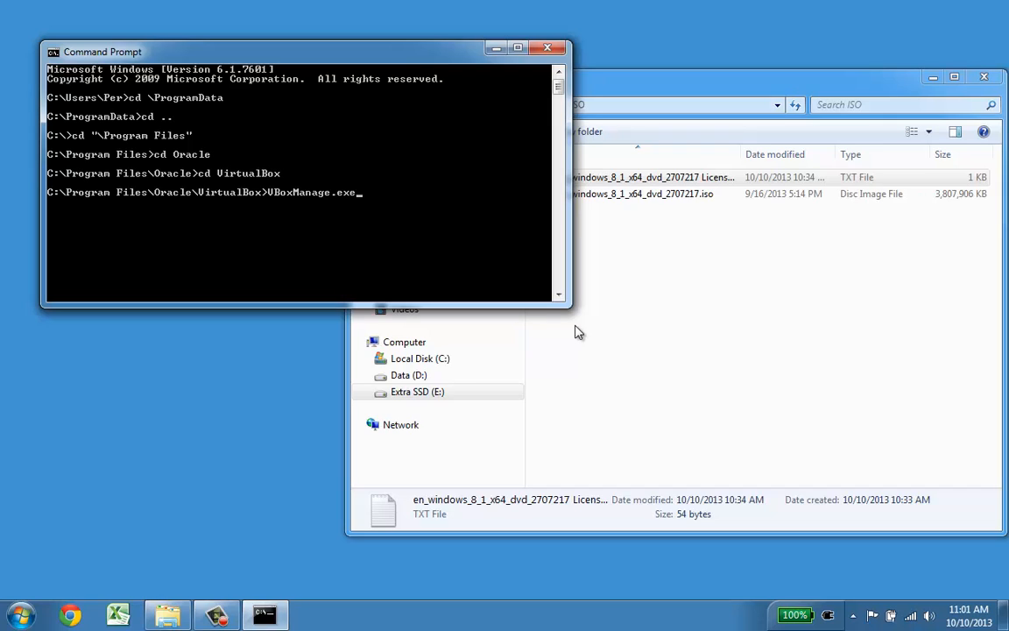
pyautogui.write('set')
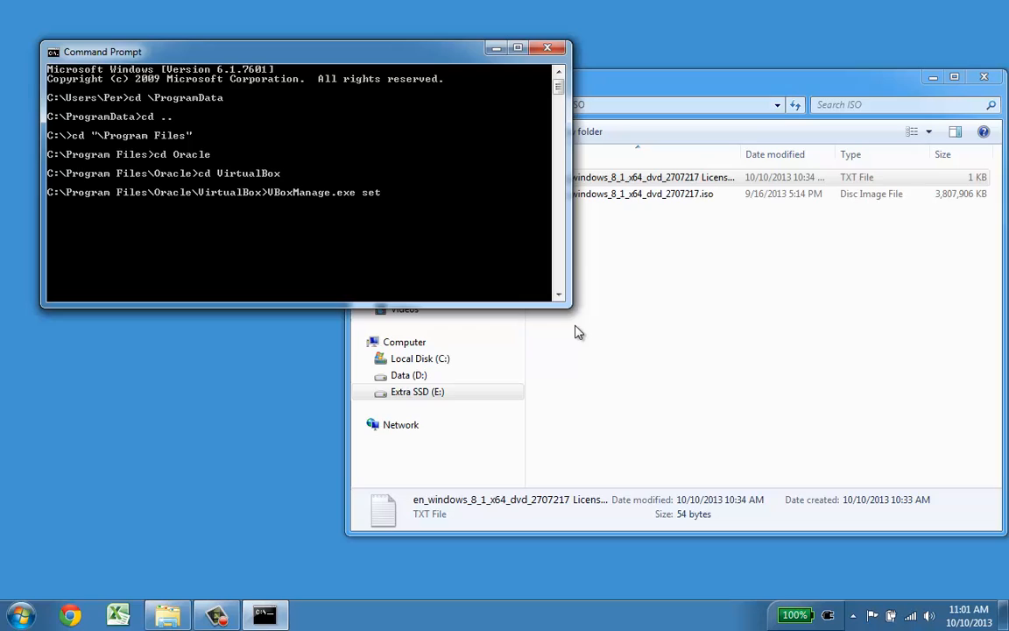
pyautogui.write('extr')
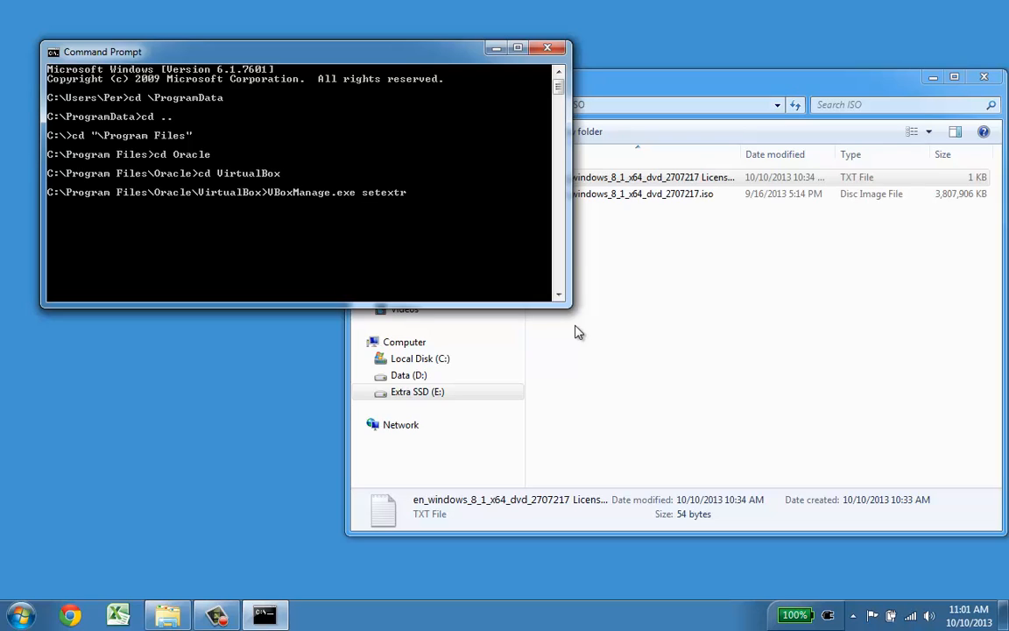
pyautogui.write('adata')
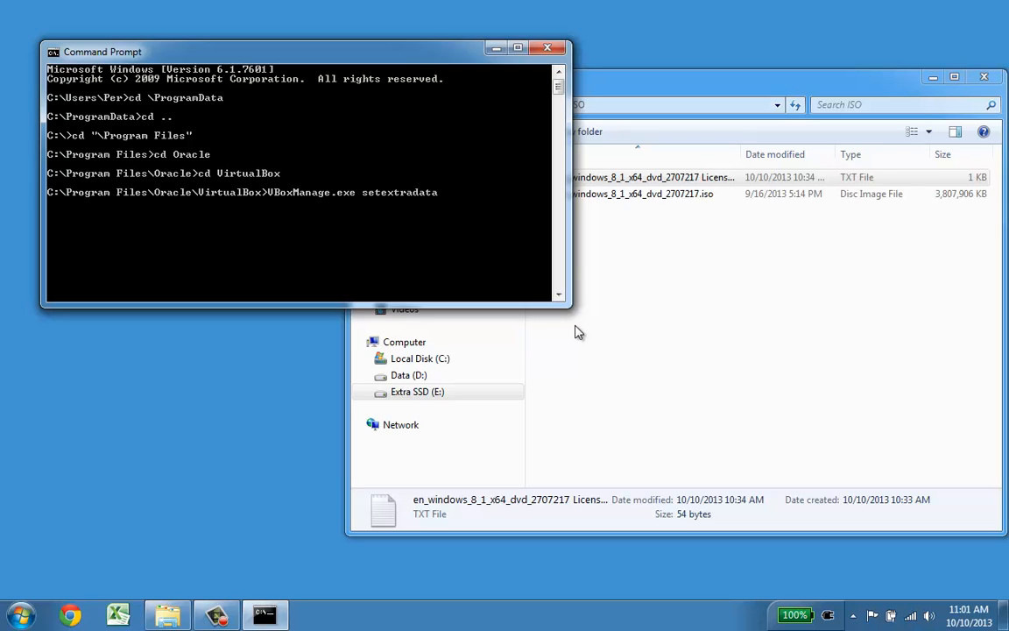
pyautogui.write('"')
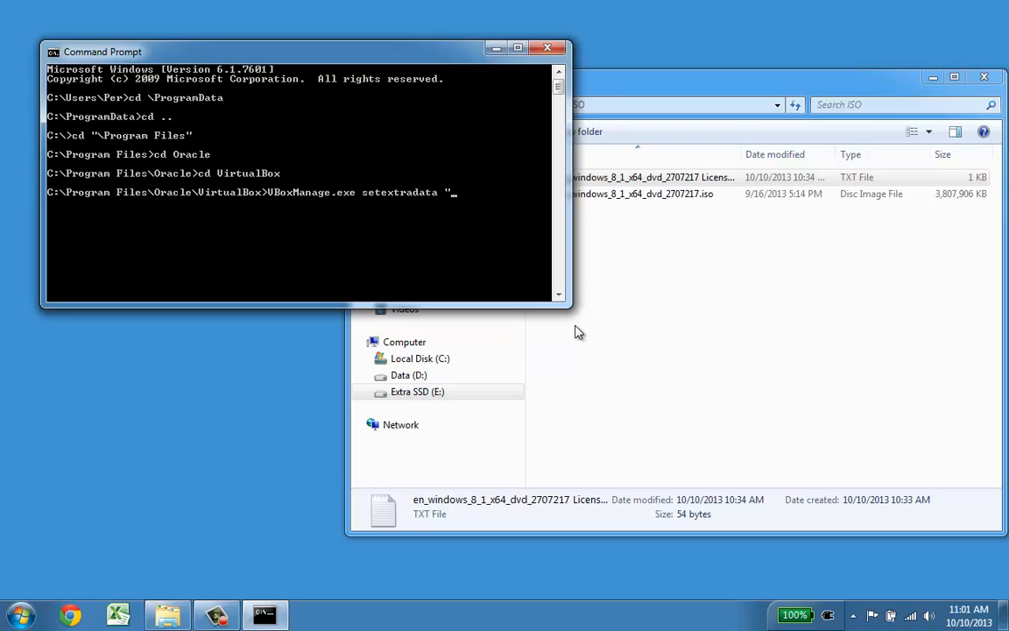
pyautogui.write('UBOX')
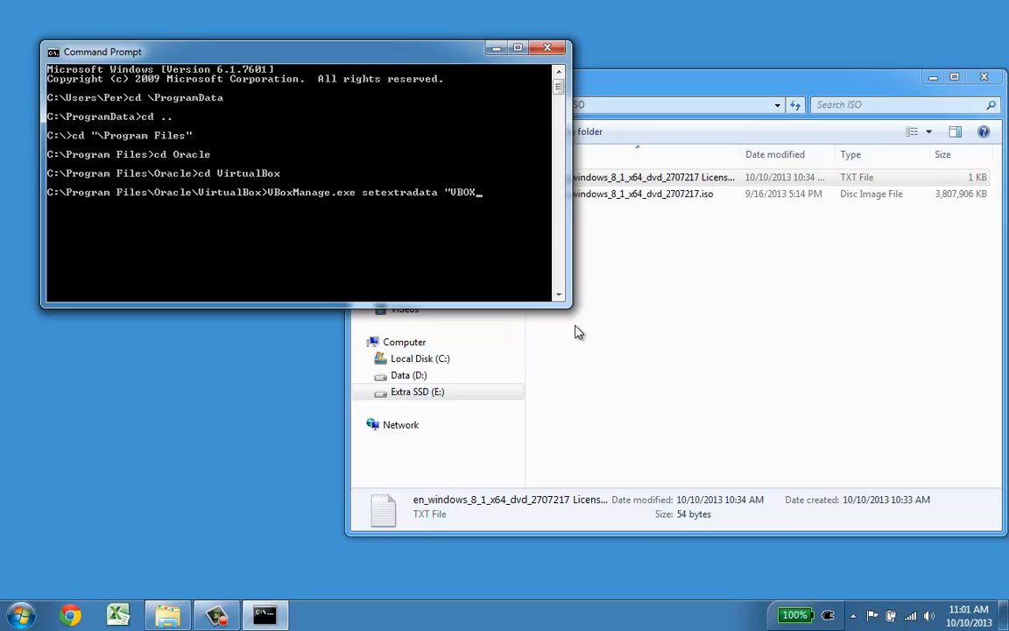
pyautogui.write('131010')
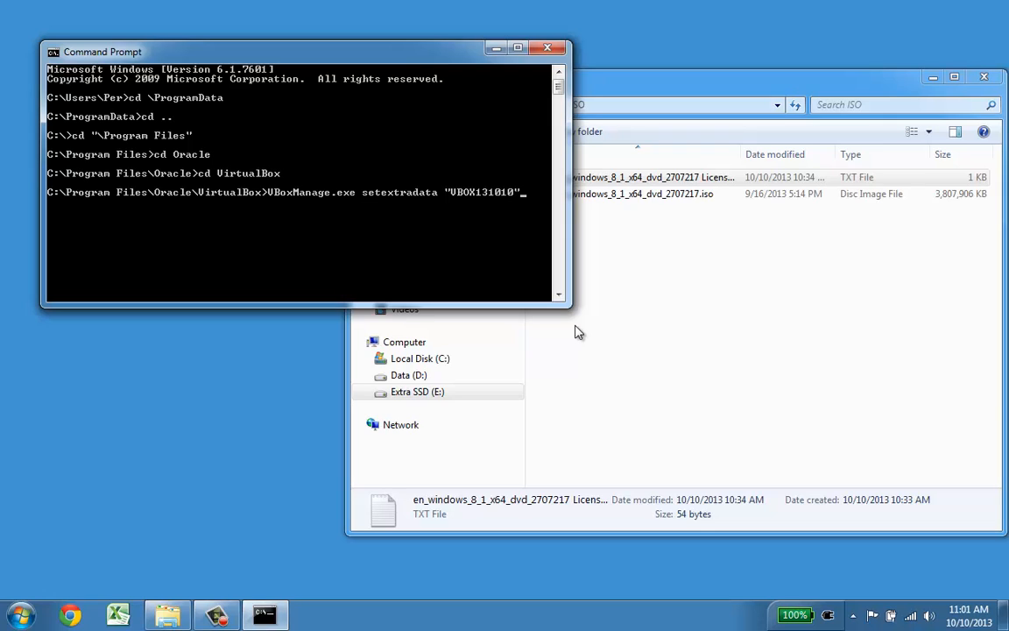
pyautogui.write('C')
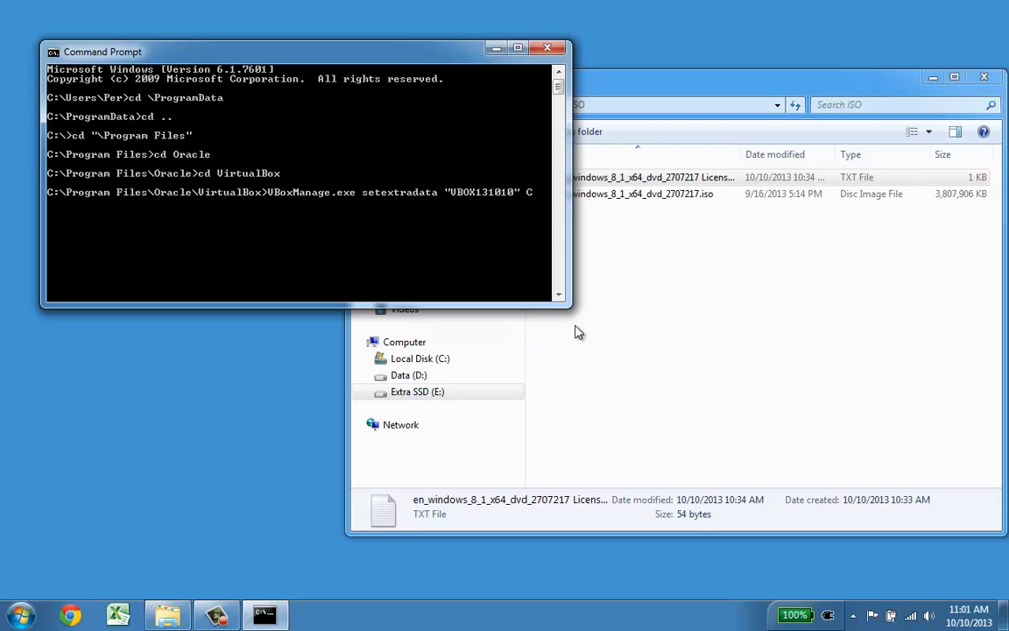
pyautogui.write('Cost')
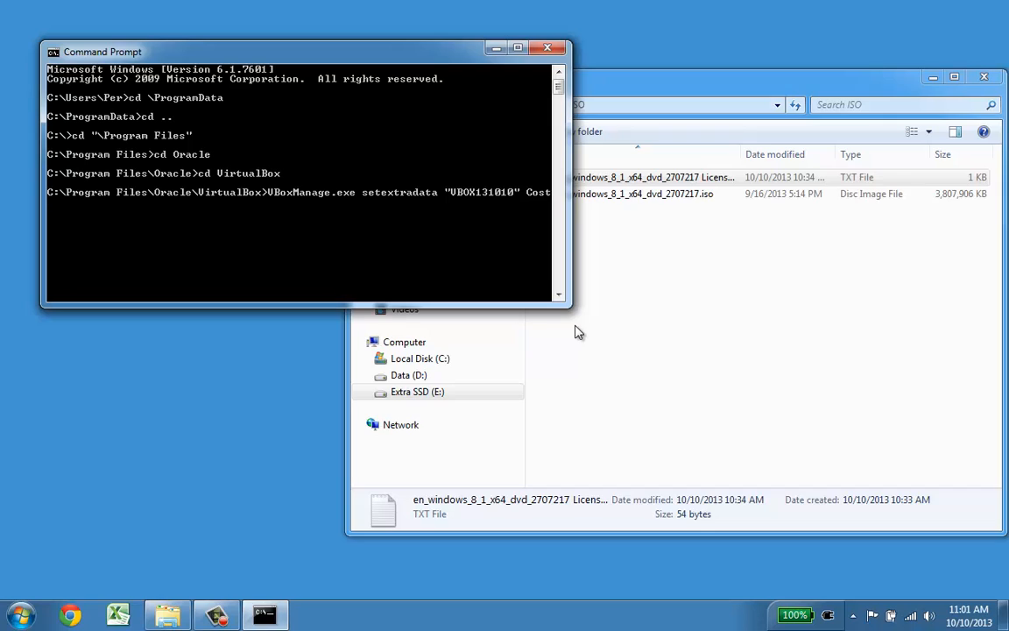
pyautogui.write('omVideo')
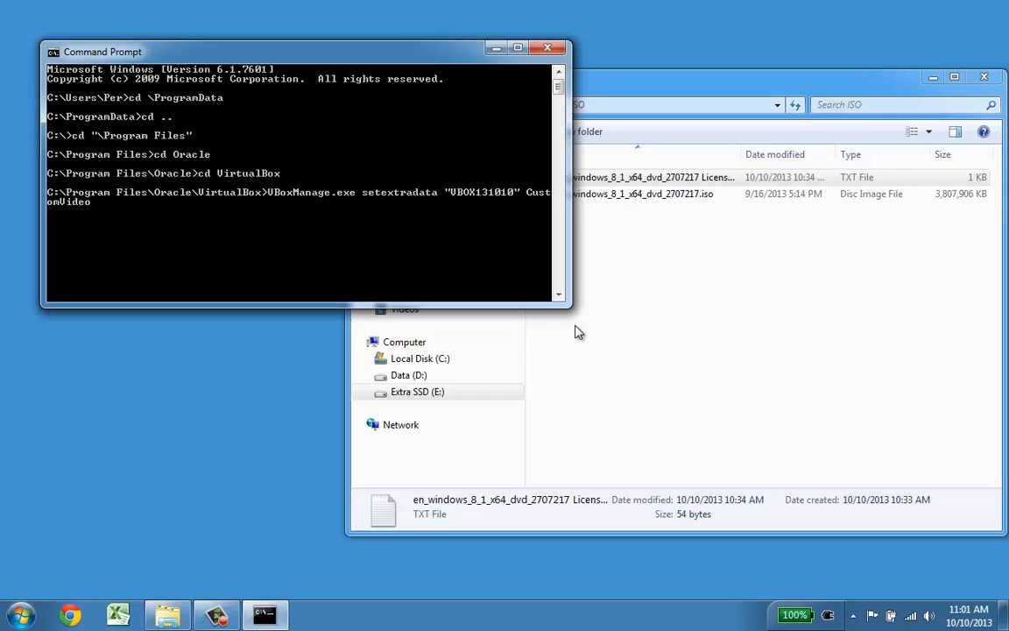
pyautogui.write('Mode1')
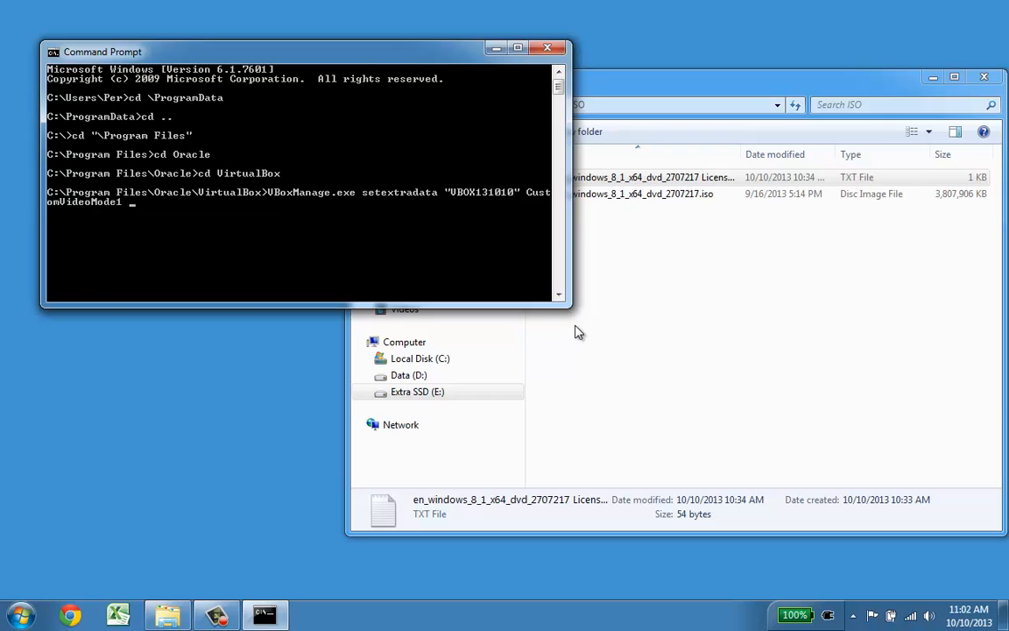
pyautogui.write('1280x800')
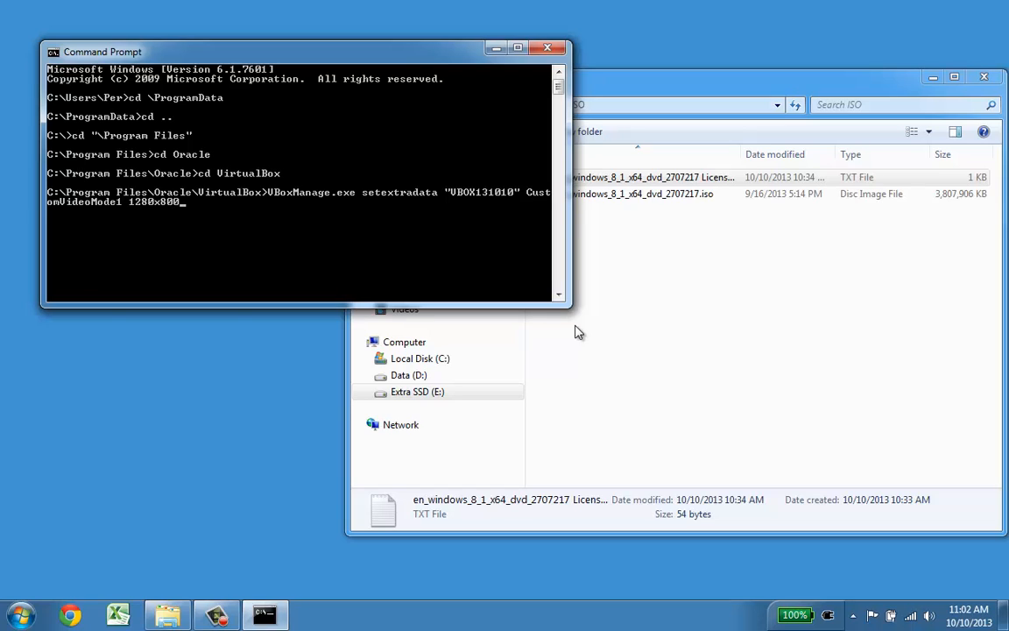
pyautogui.write('32')
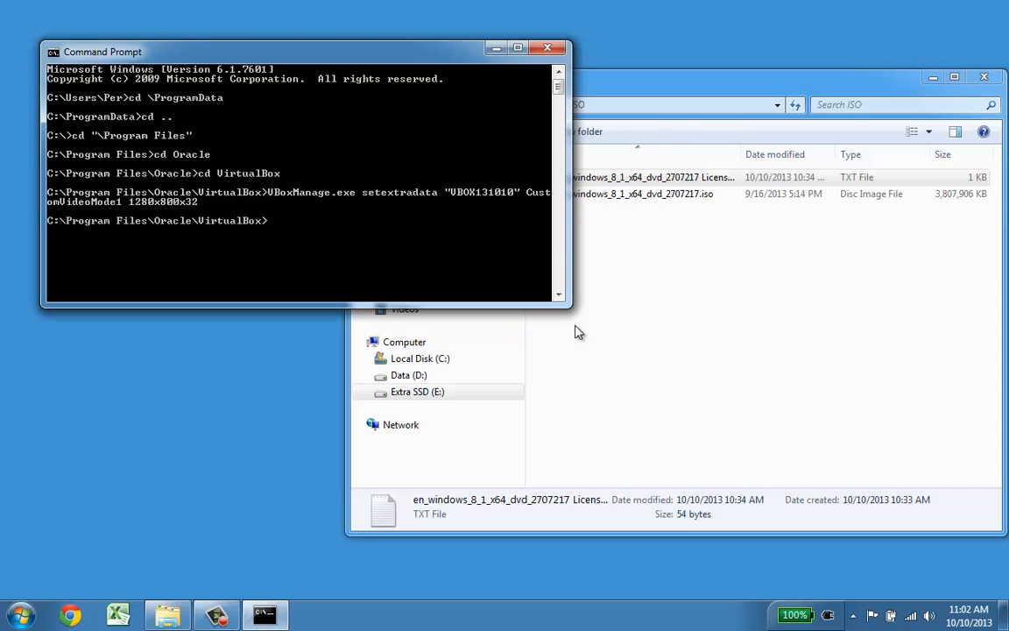
pyautogui.moveTo(480, 206)
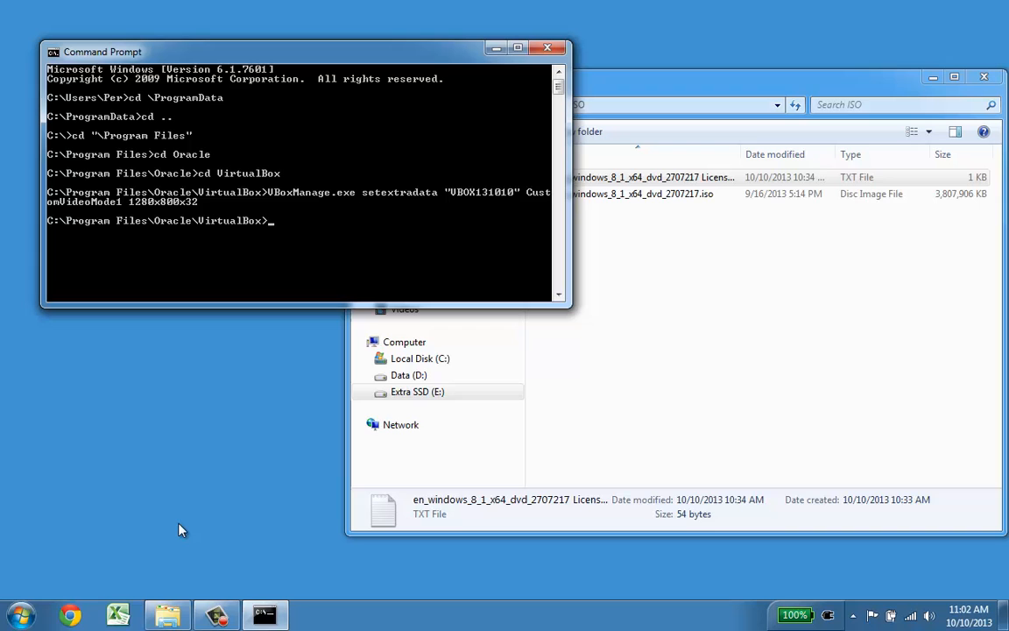
# - Launch VirtualBox Manager from the Start menu and boot the VBOX131010 machine
pyautogui.click(19, 614)
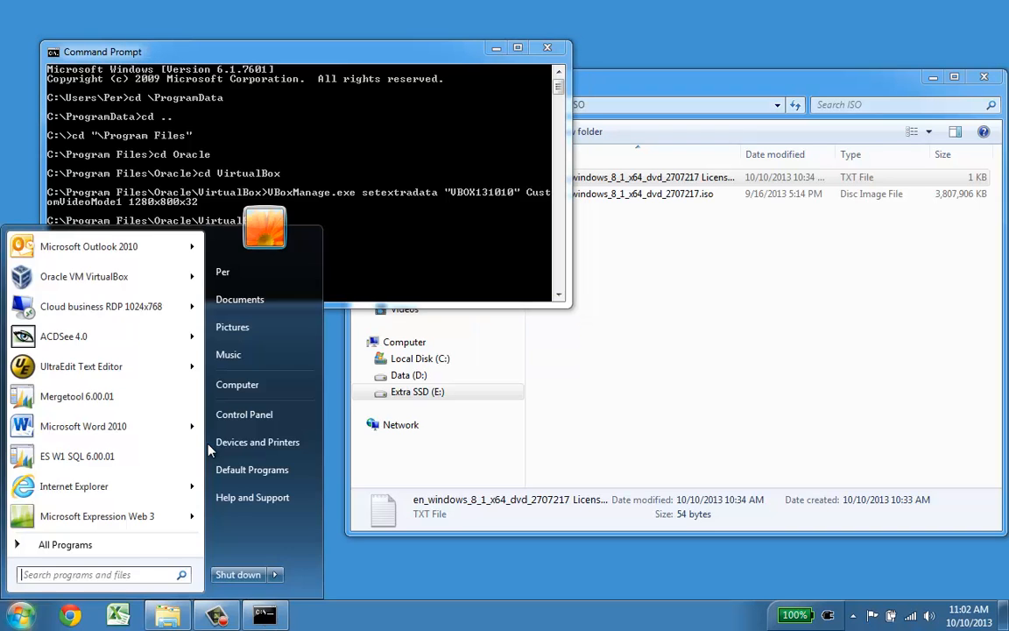
pyautogui.click(84, 276)
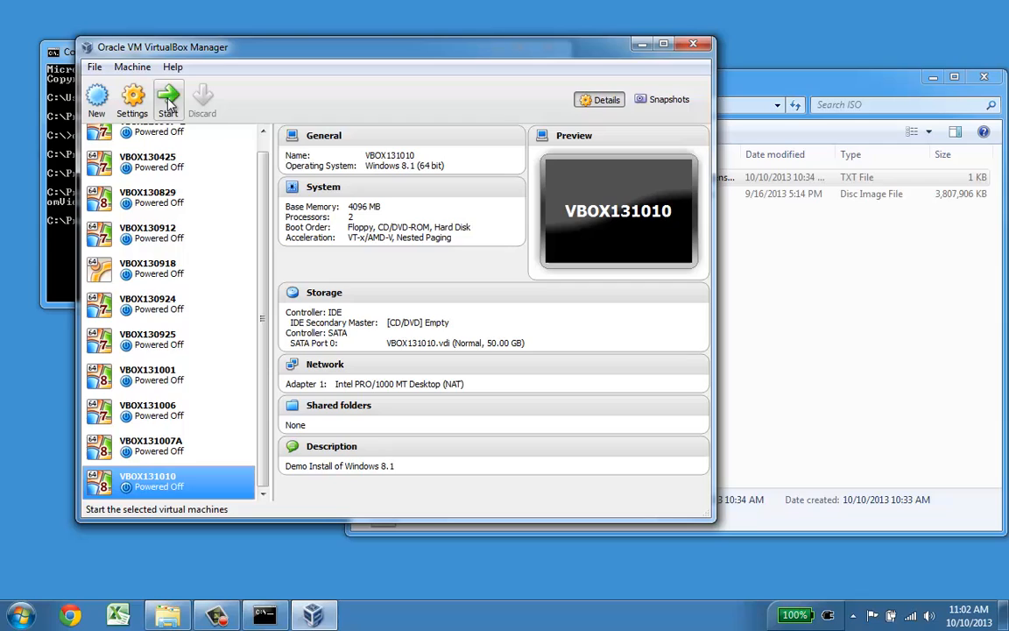
pyautogui.click(169, 99)
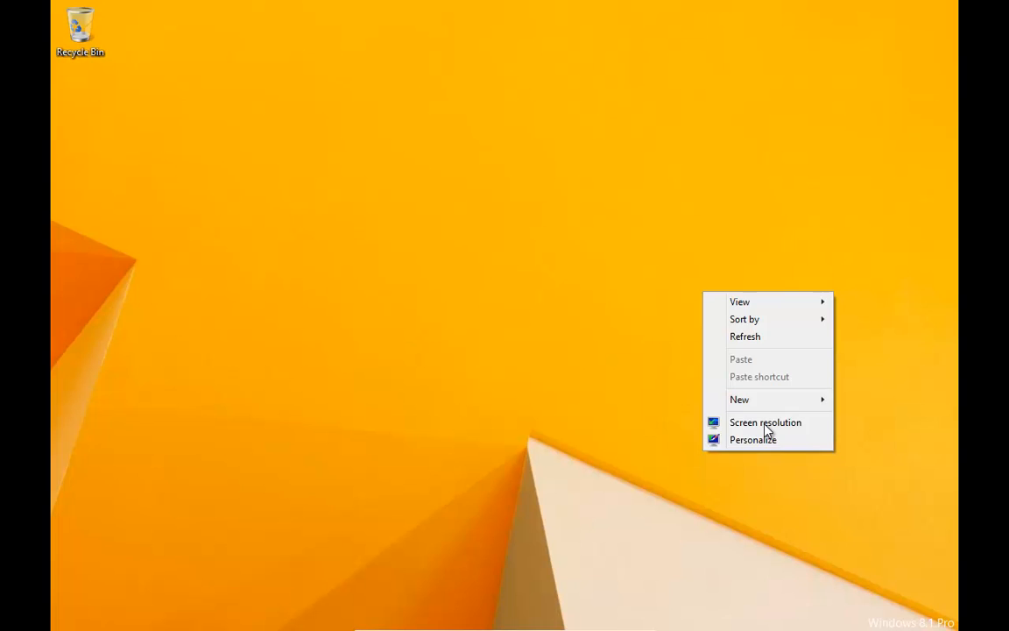
pyautogui.click(764, 422)
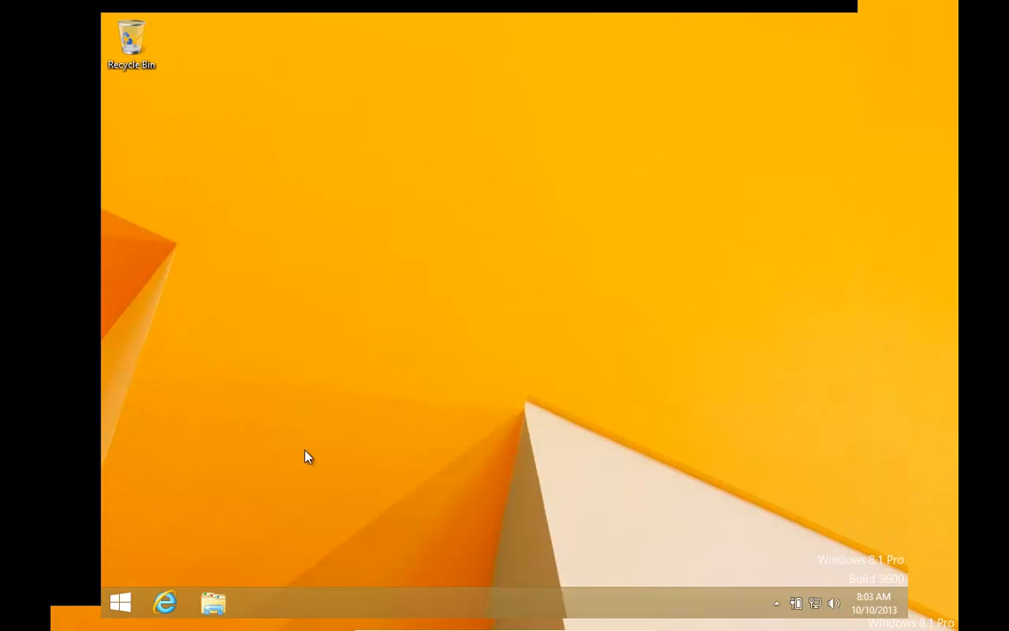
pyautogui.rightClick(307, 456)
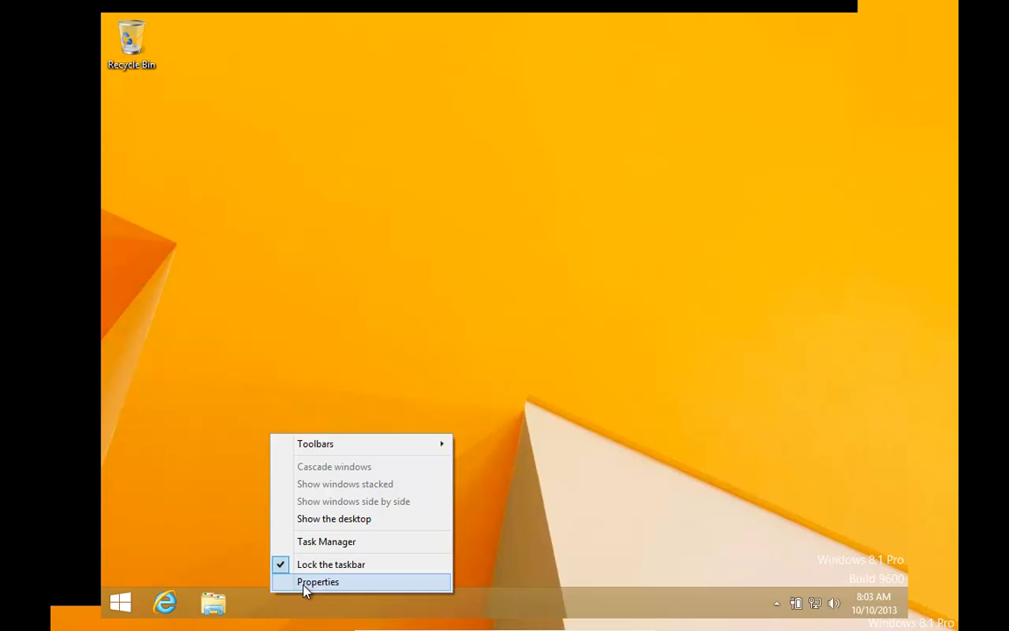
pyautogui.click(317, 582)
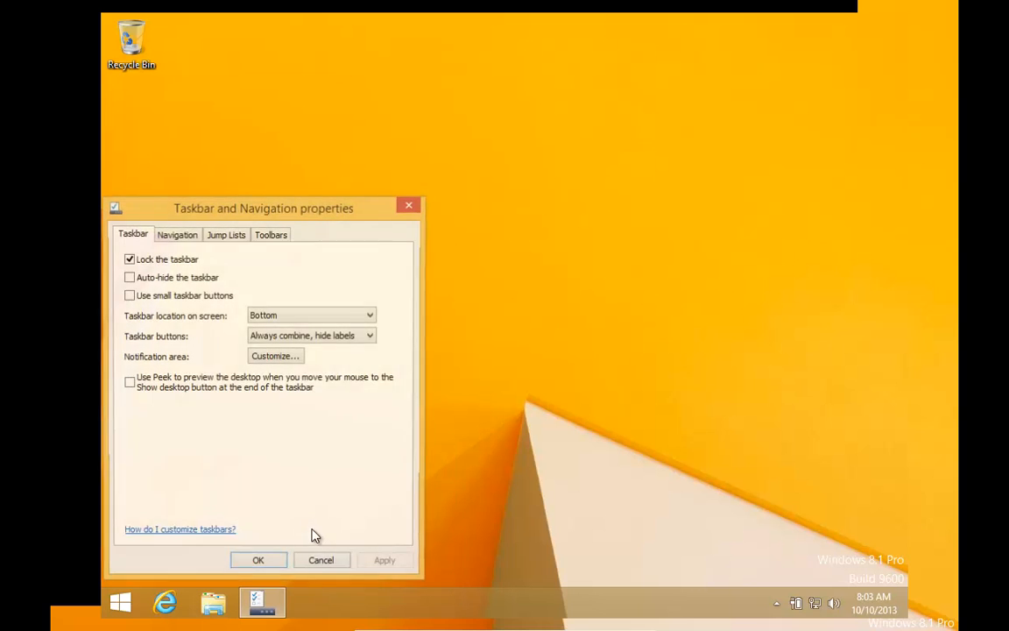
pyautogui.click(177, 235)
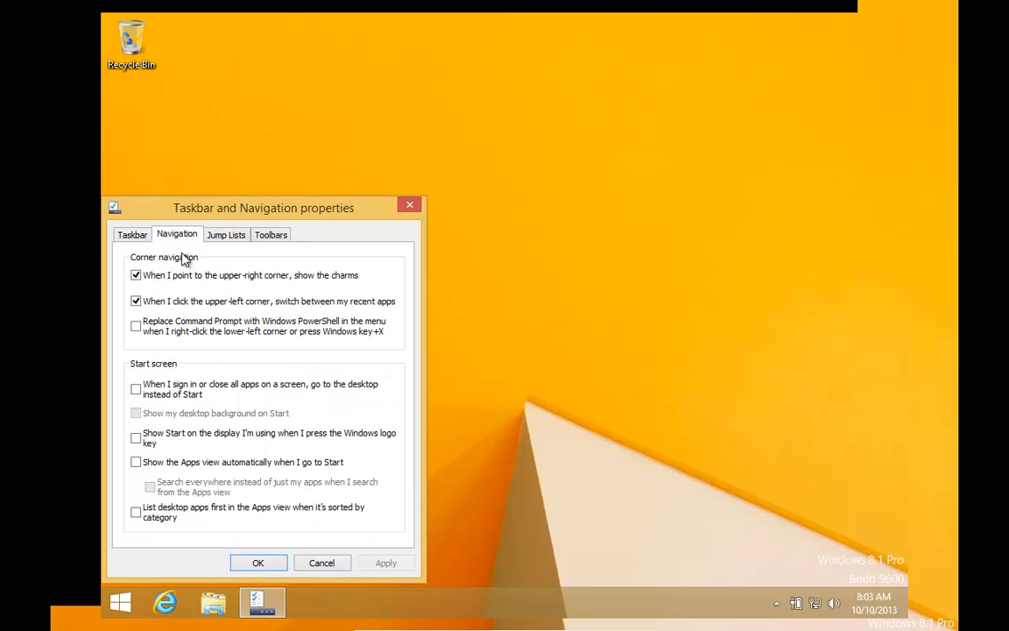
pyautogui.click(136, 389)
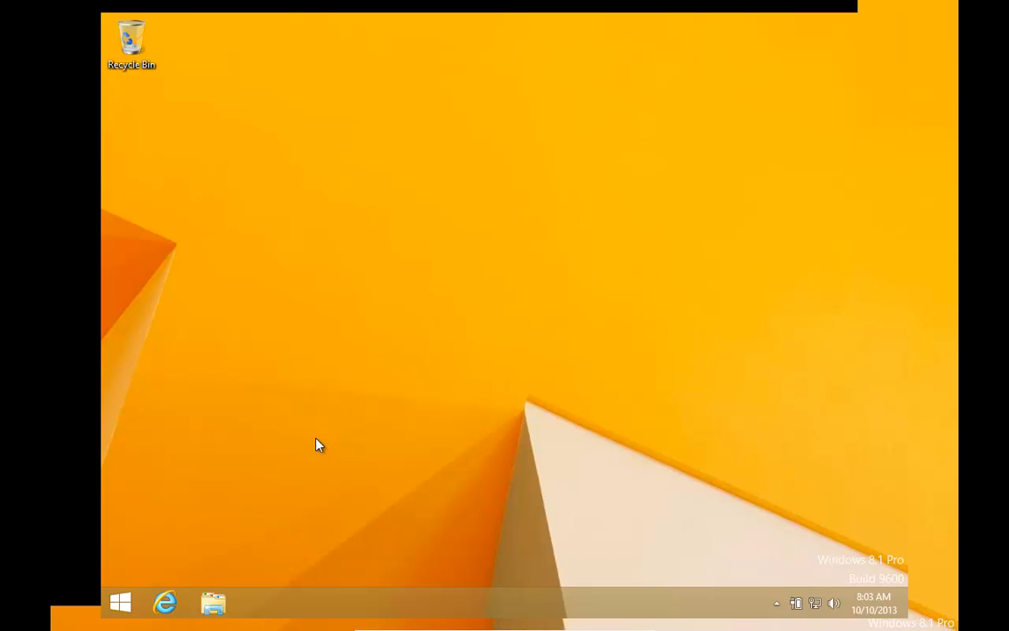
pyautogui.moveTo(277, 320)
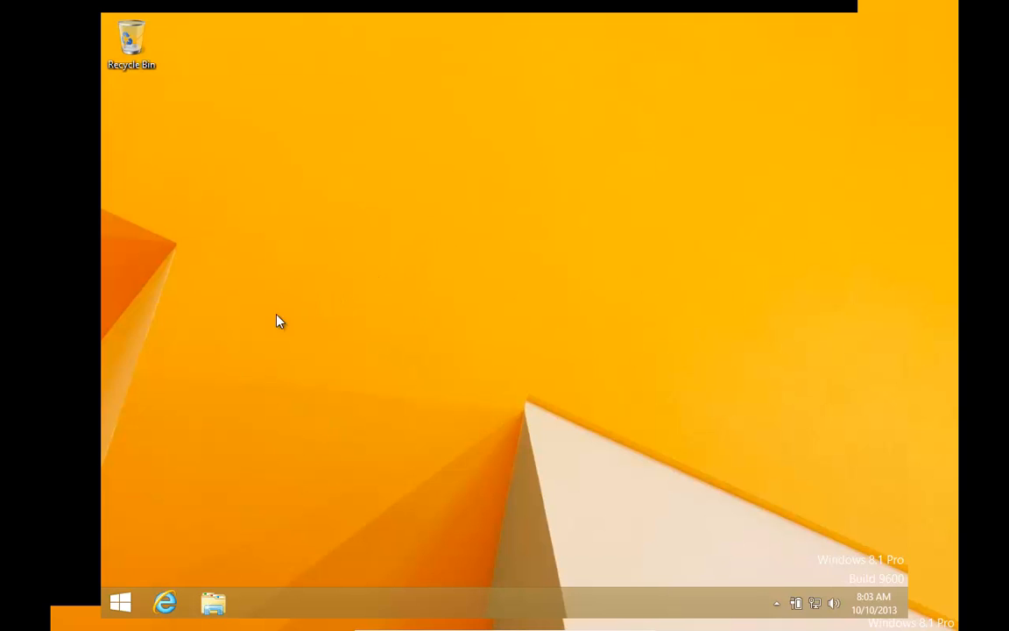
pyautogui.moveTo(359, 413)
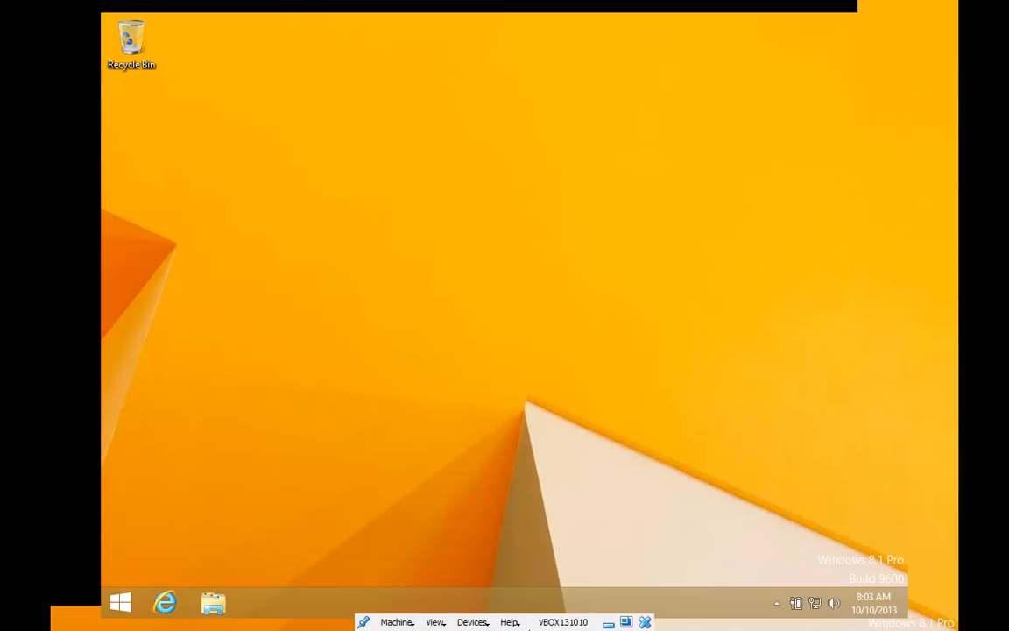
# - Mount the Guest Additions disc via Devices and run VBoxWindowsAdditions.exe with UAC approval
pyautogui.click(471, 622)
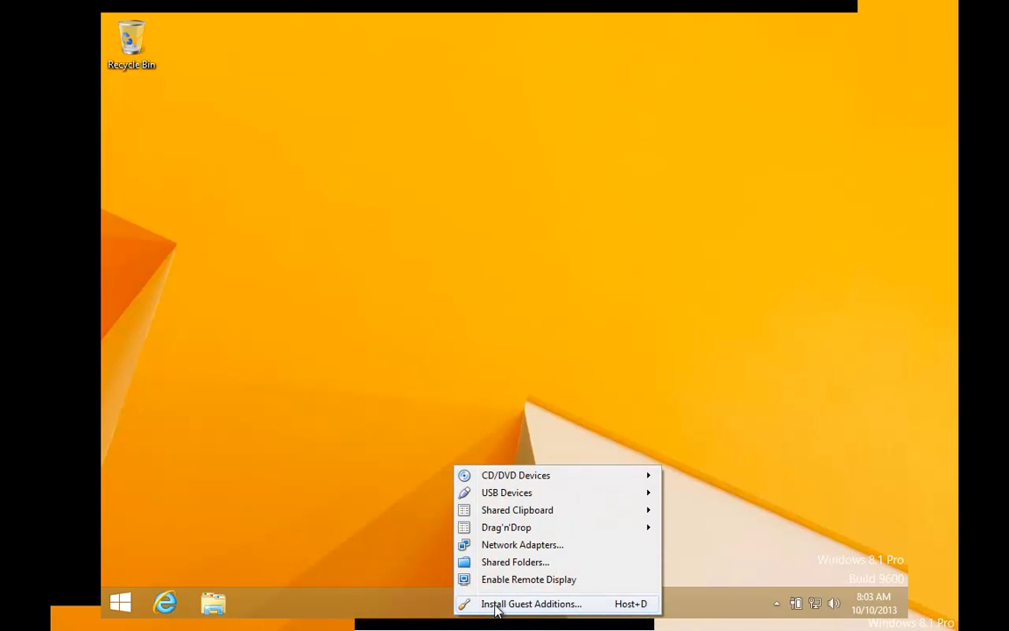
pyautogui.click(529, 603)
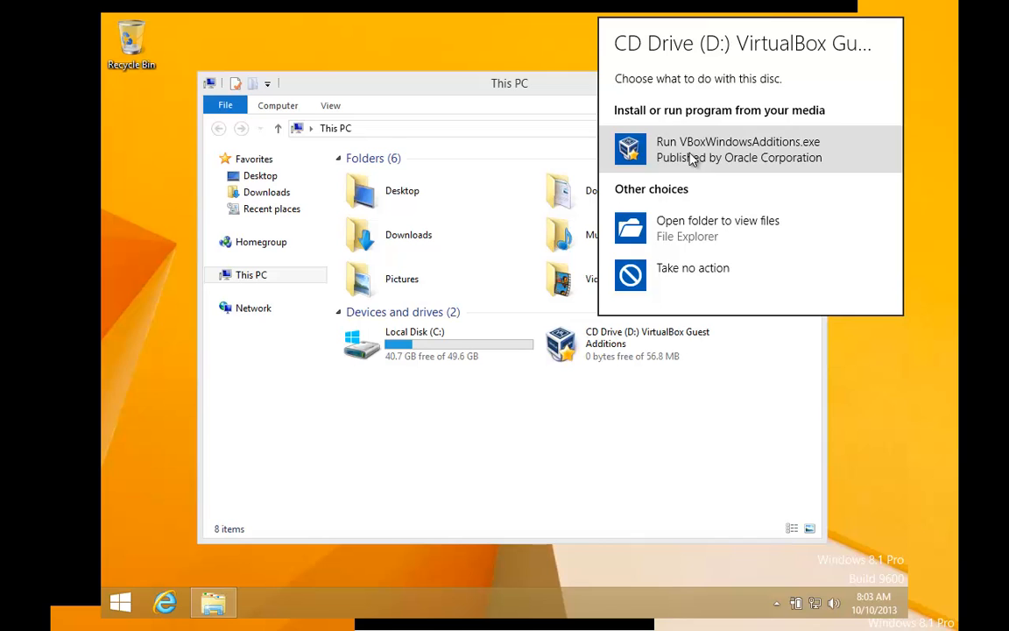
pyautogui.click(738, 149)
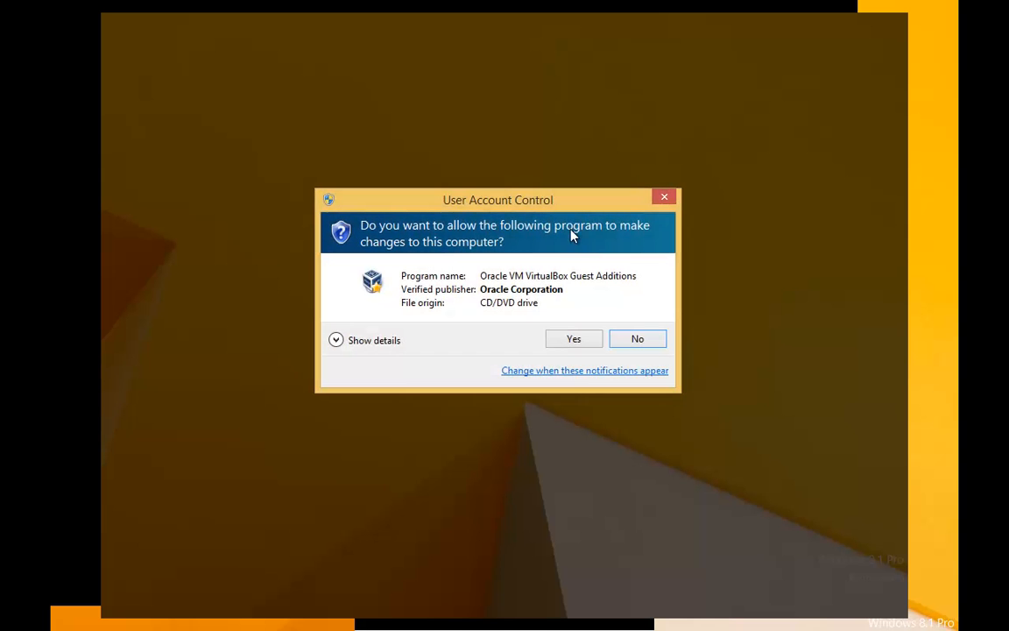
pyautogui.click(573, 339)
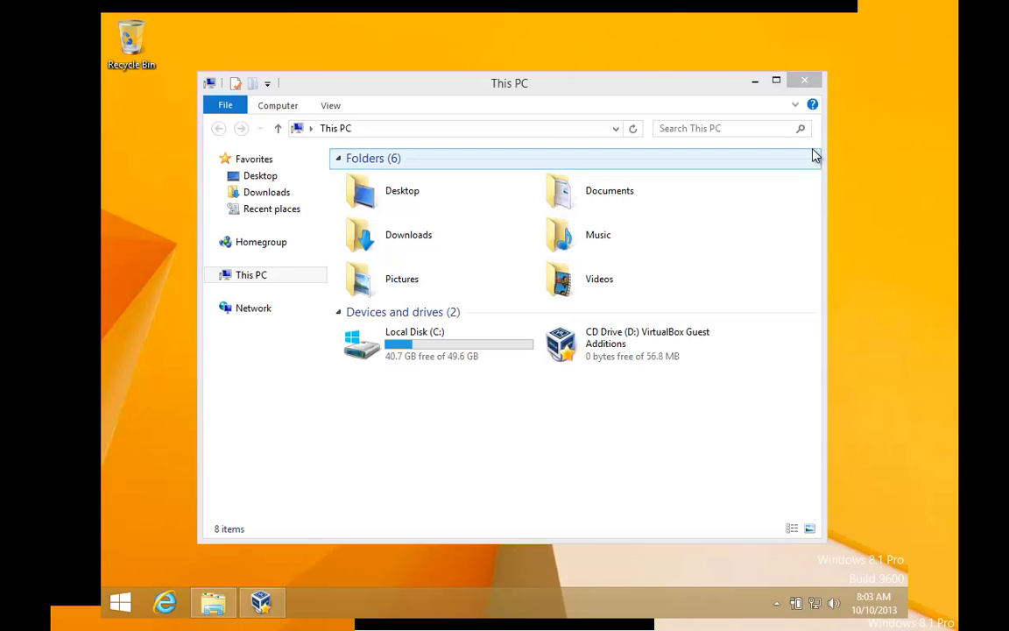
pyautogui.click(637, 344)
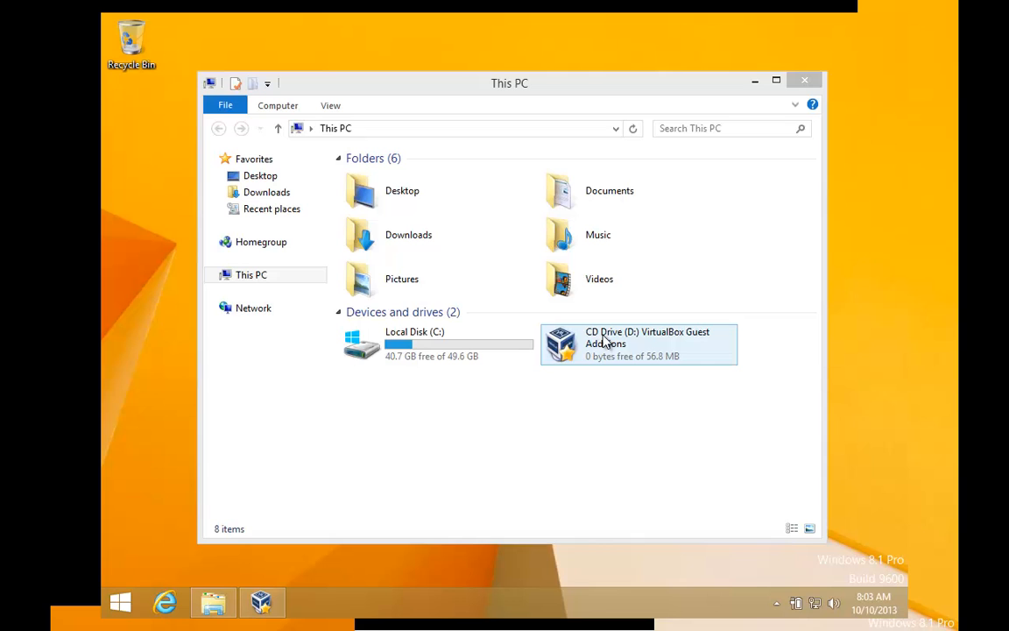
pyautogui.moveTo(610, 346)
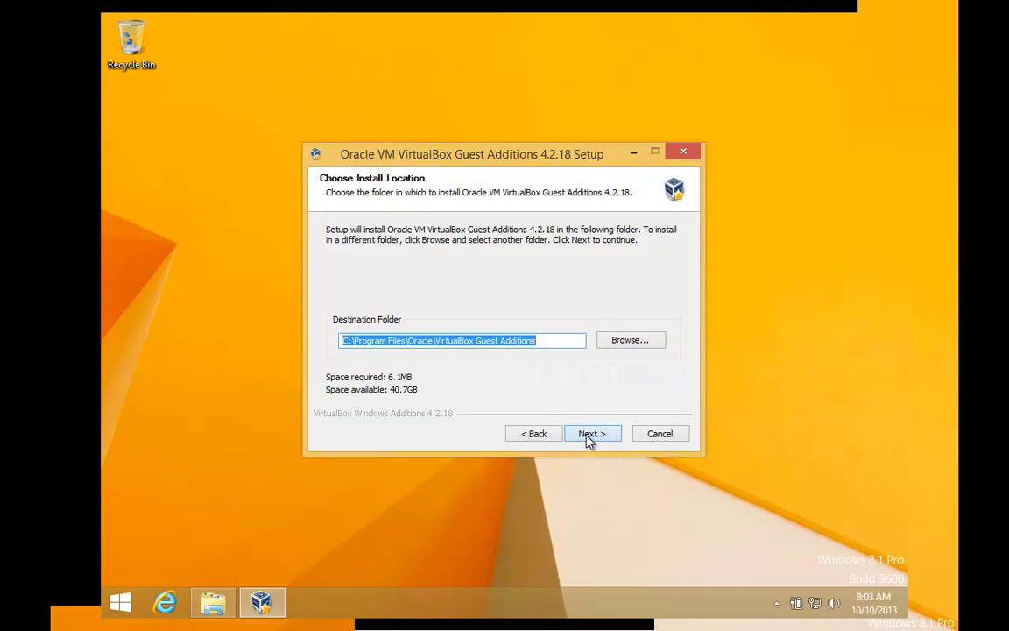
# - Install Guest Additions 4.2.18 to the default folder and finish with Reboot now
pyautogui.click(592, 435)
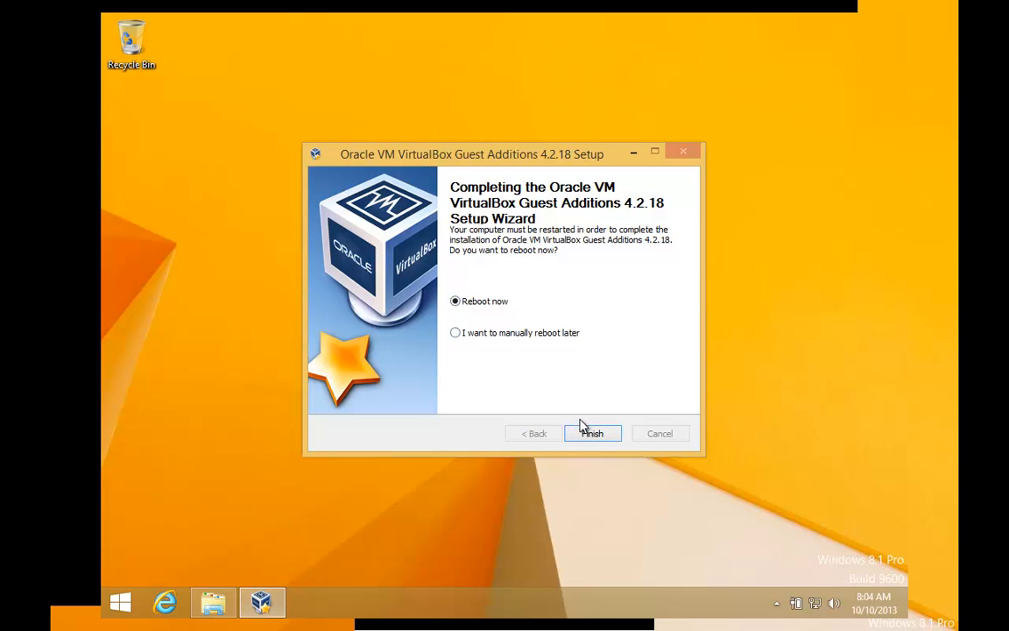
pyautogui.click(593, 433)
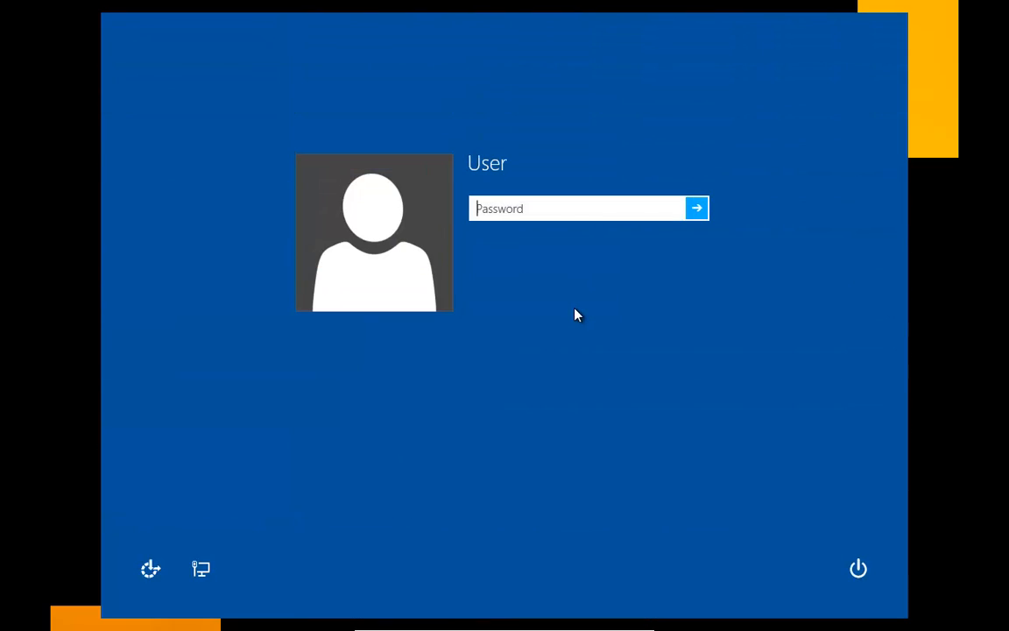
# - Submit the sign-in for the User account at the login screen
pyautogui.click(698, 208)
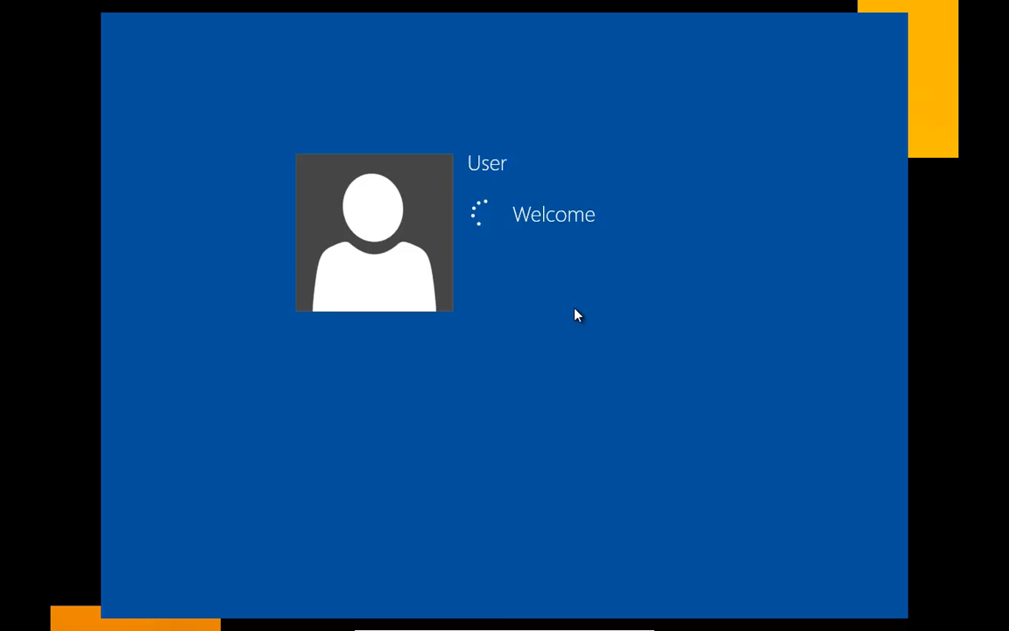
pyautogui.moveTo(564, 303)
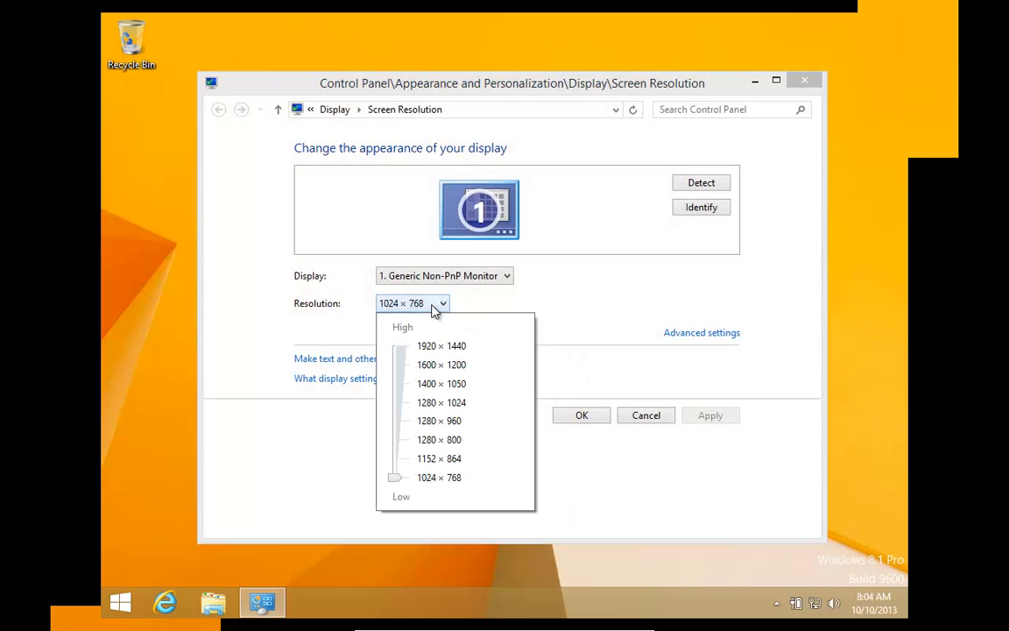
# - Choose 1280 × 800 from the Resolution list and apply it with OK
pyautogui.click(438, 438)
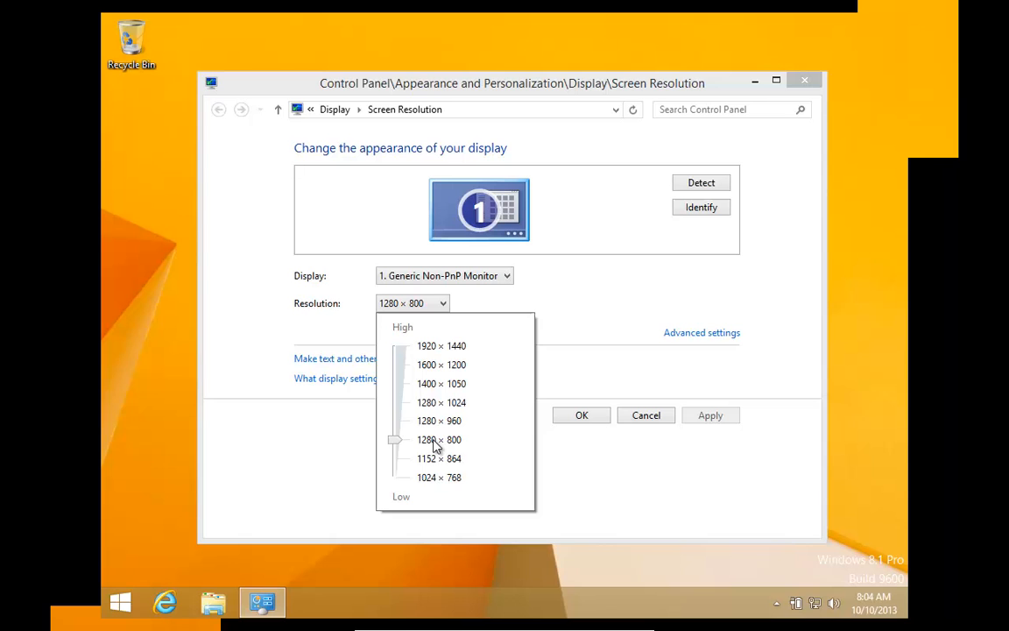
pyautogui.click(441, 438)
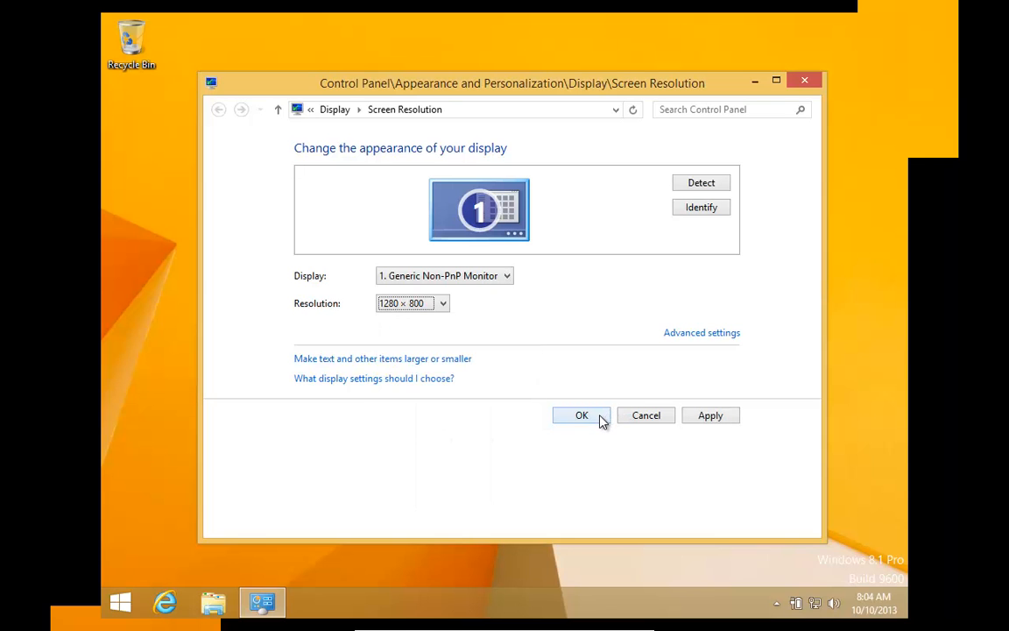
pyautogui.click(582, 415)
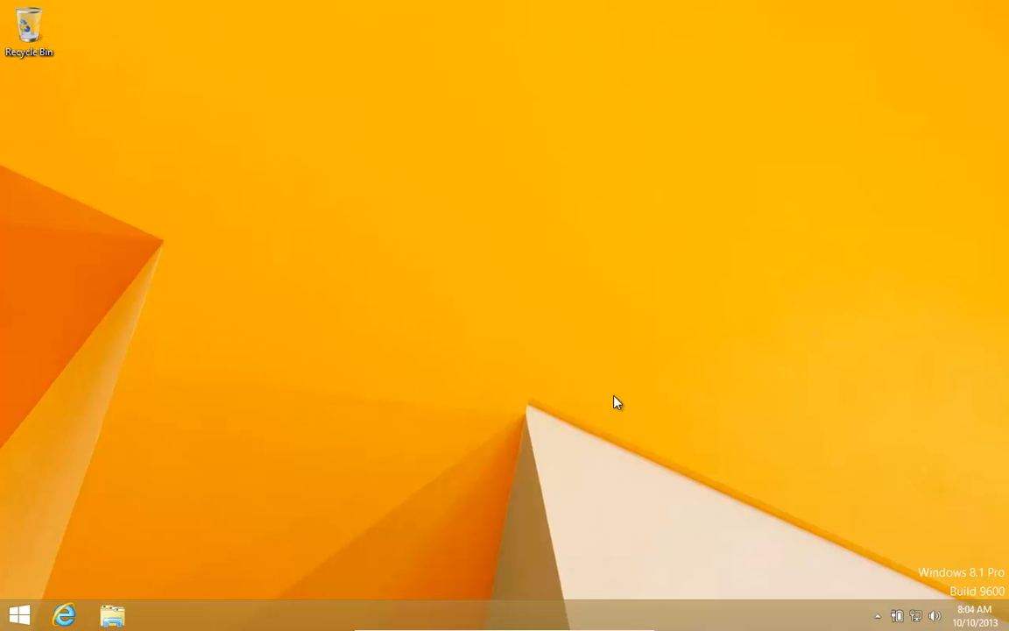
pyautogui.moveTo(265, 184)
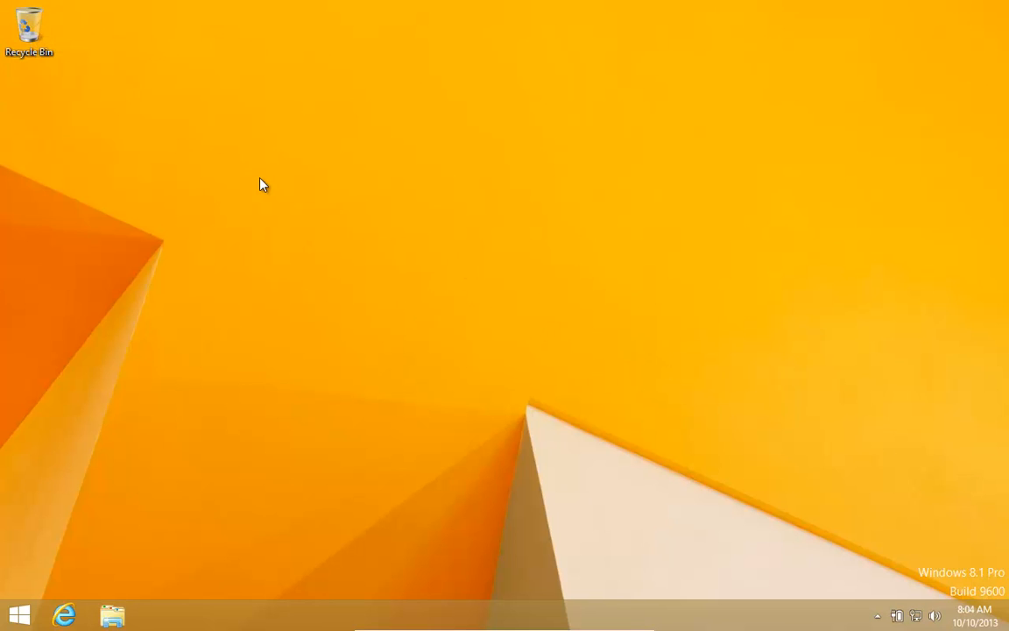